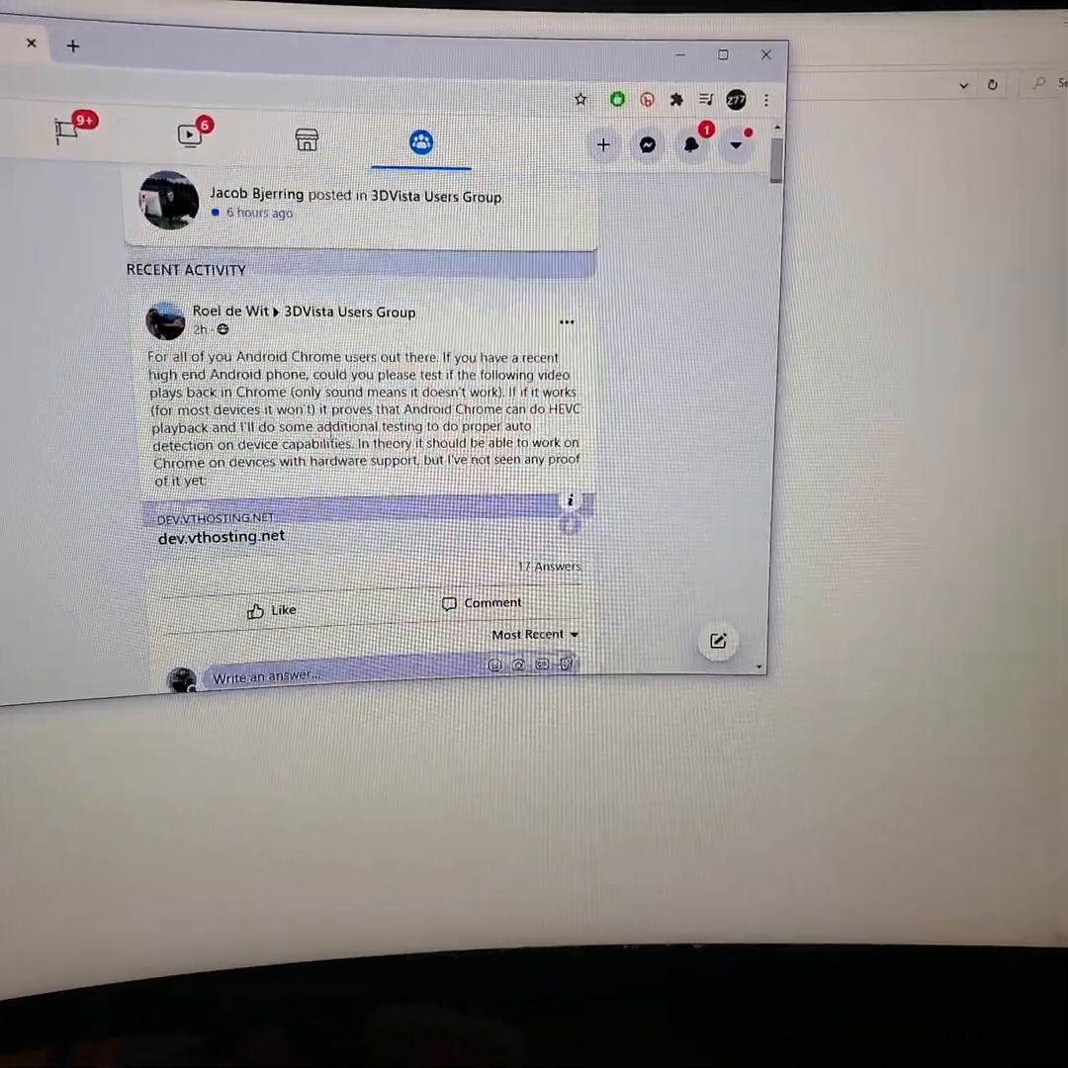
# Scroll through the 3DVista Users Group posts on Facebook.
pyautogui.scroll(-3)
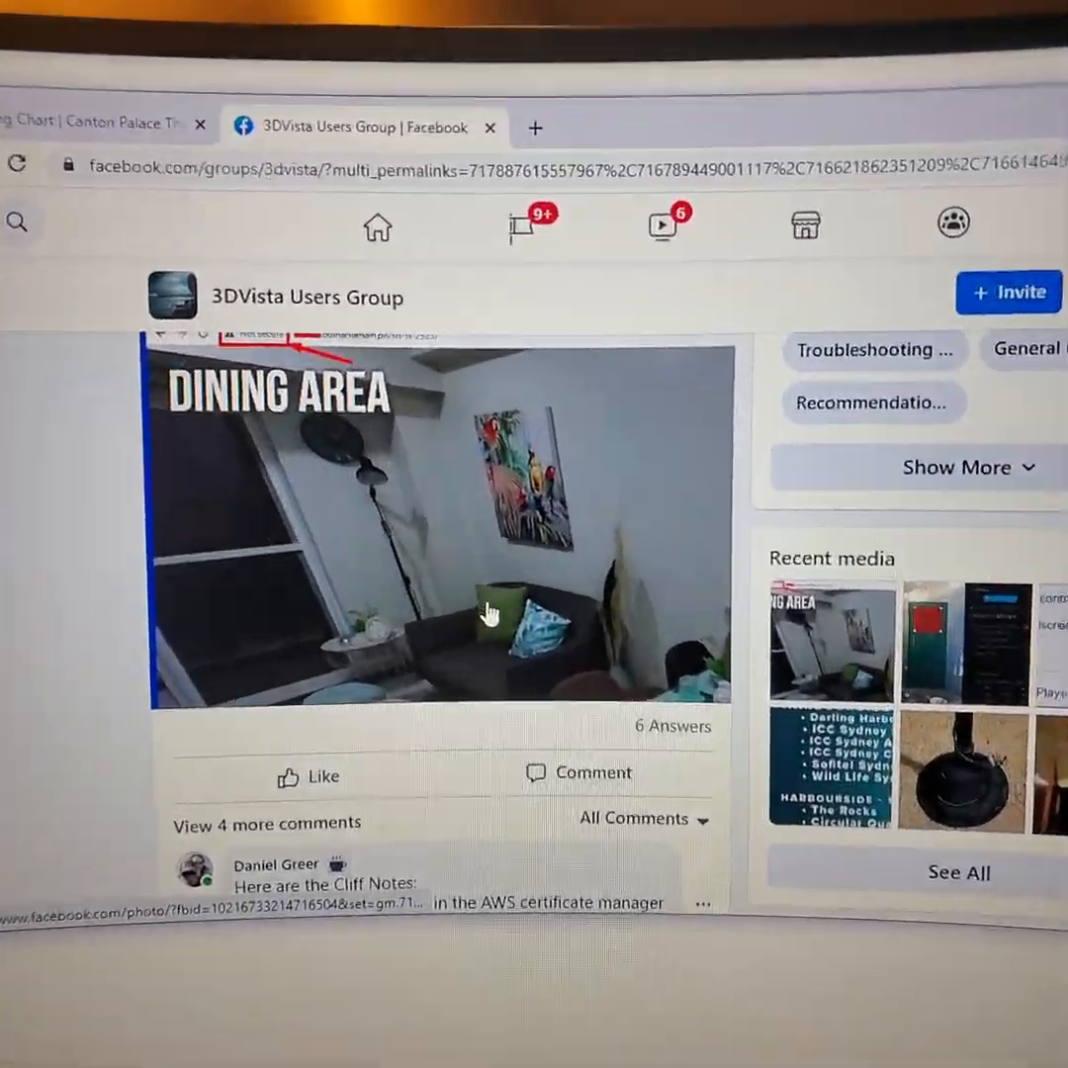
pyautogui.scroll(-3)
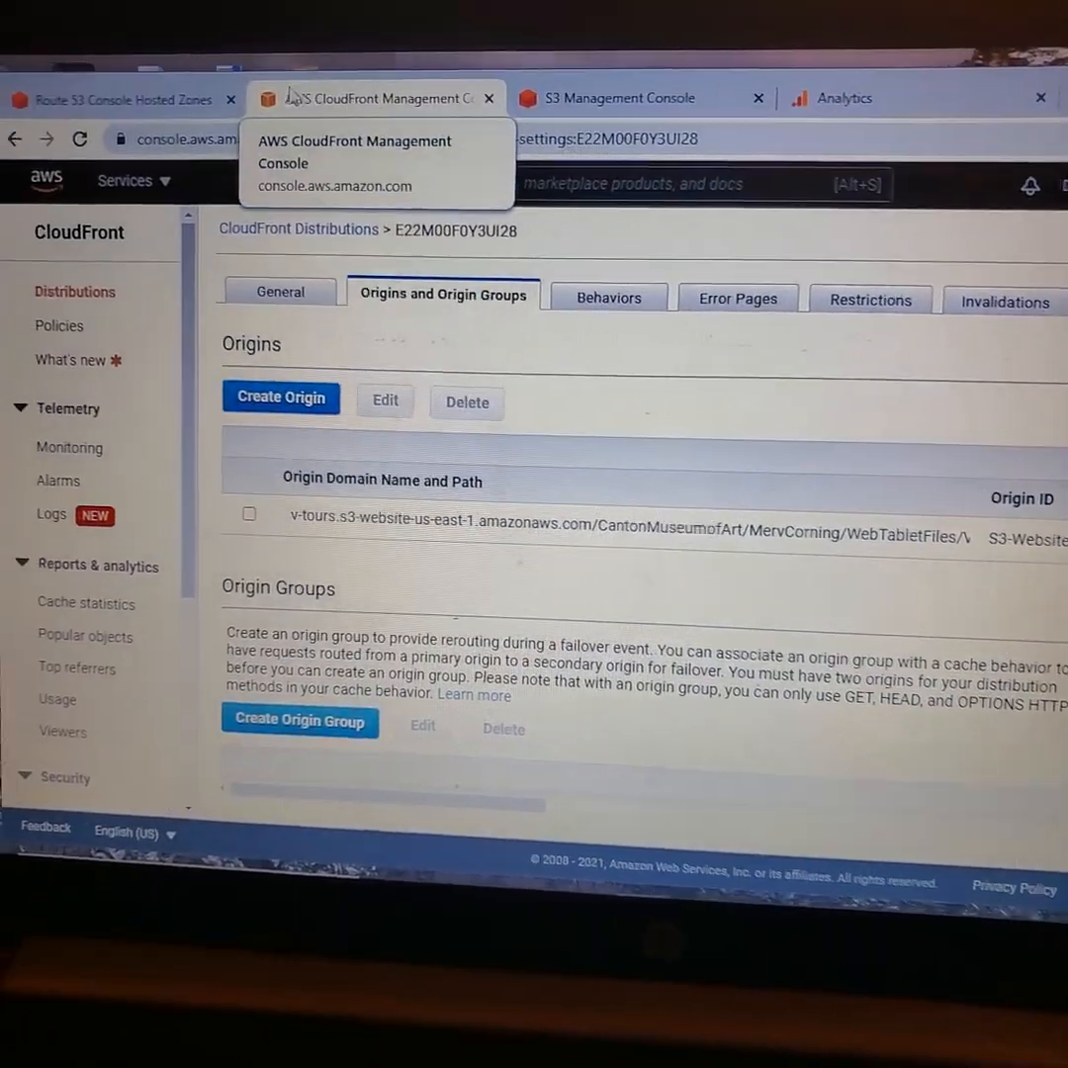
# Check the urbsee.work Route 53 records, then open the MervCorning V4 folder in v-tours.
pyautogui.click(111, 98)
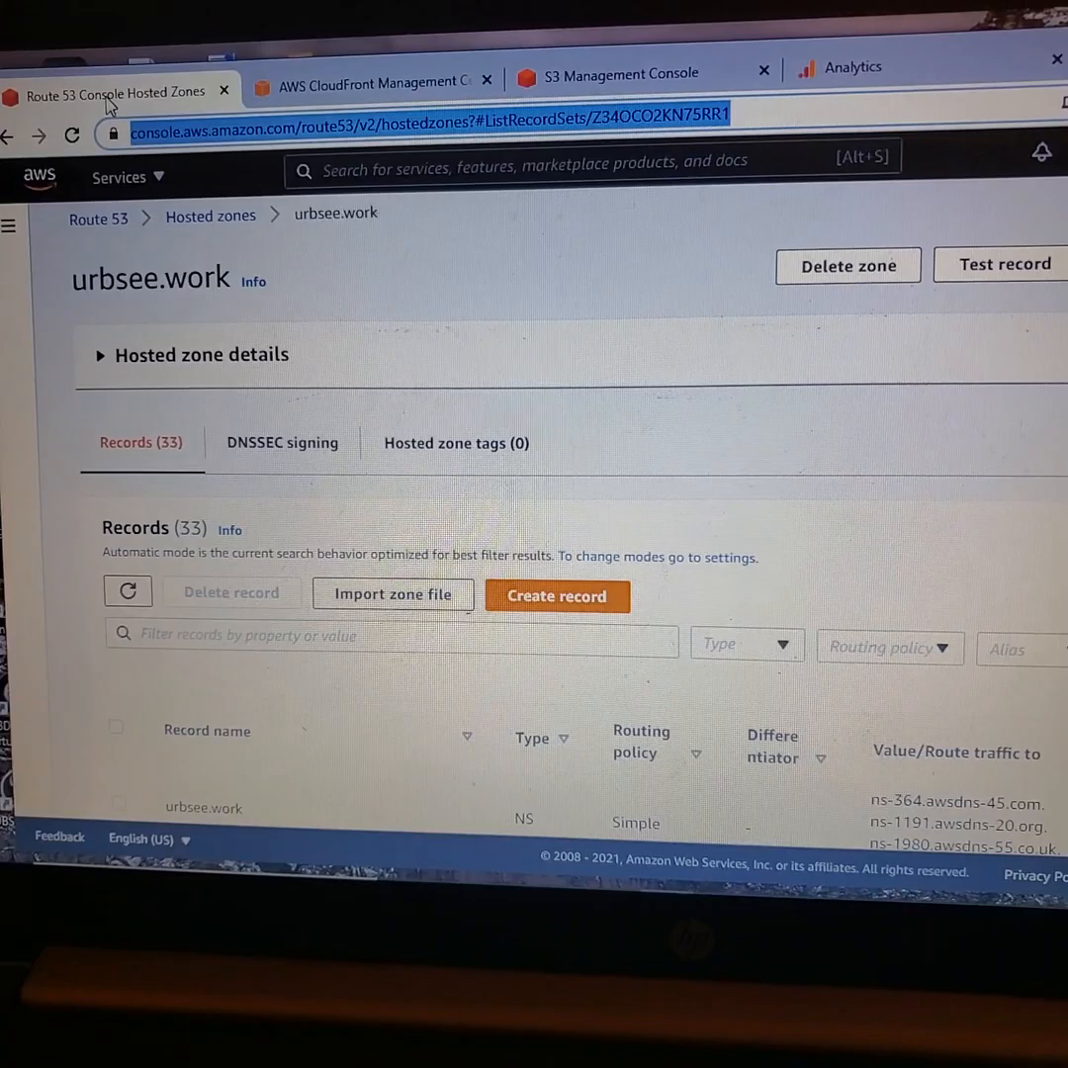
pyautogui.click(376, 80)
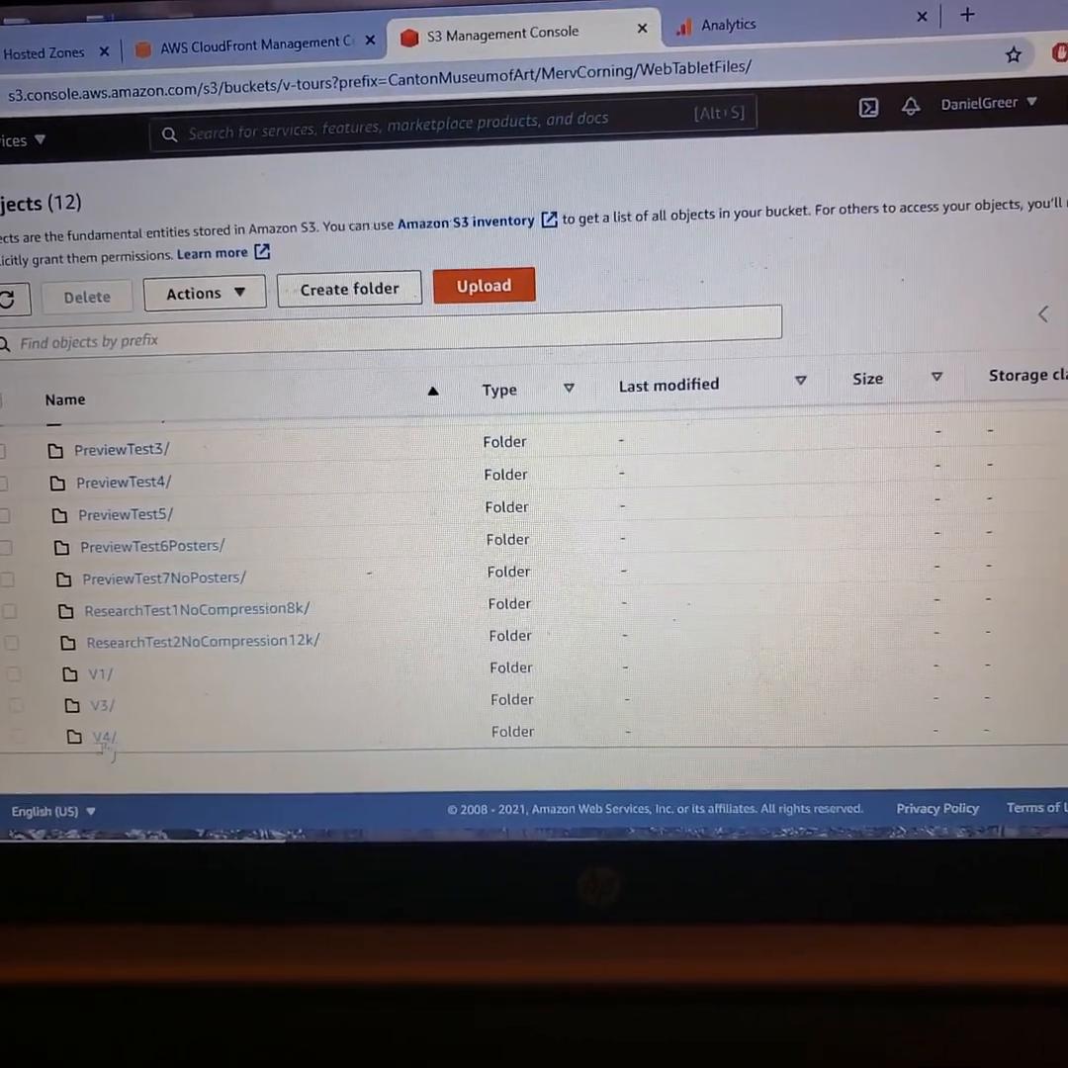
pyautogui.click(102, 736)
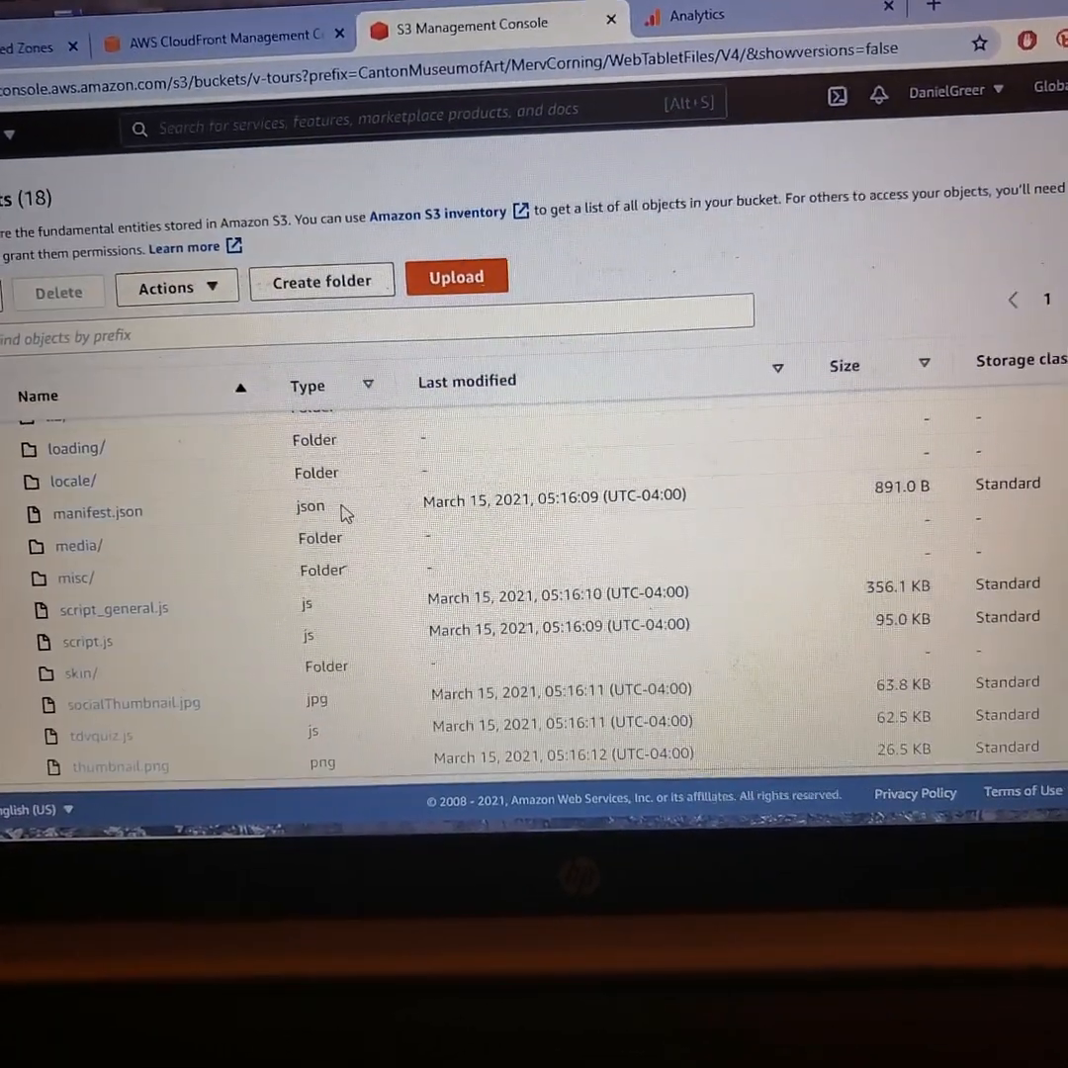
pyautogui.scroll(-3)
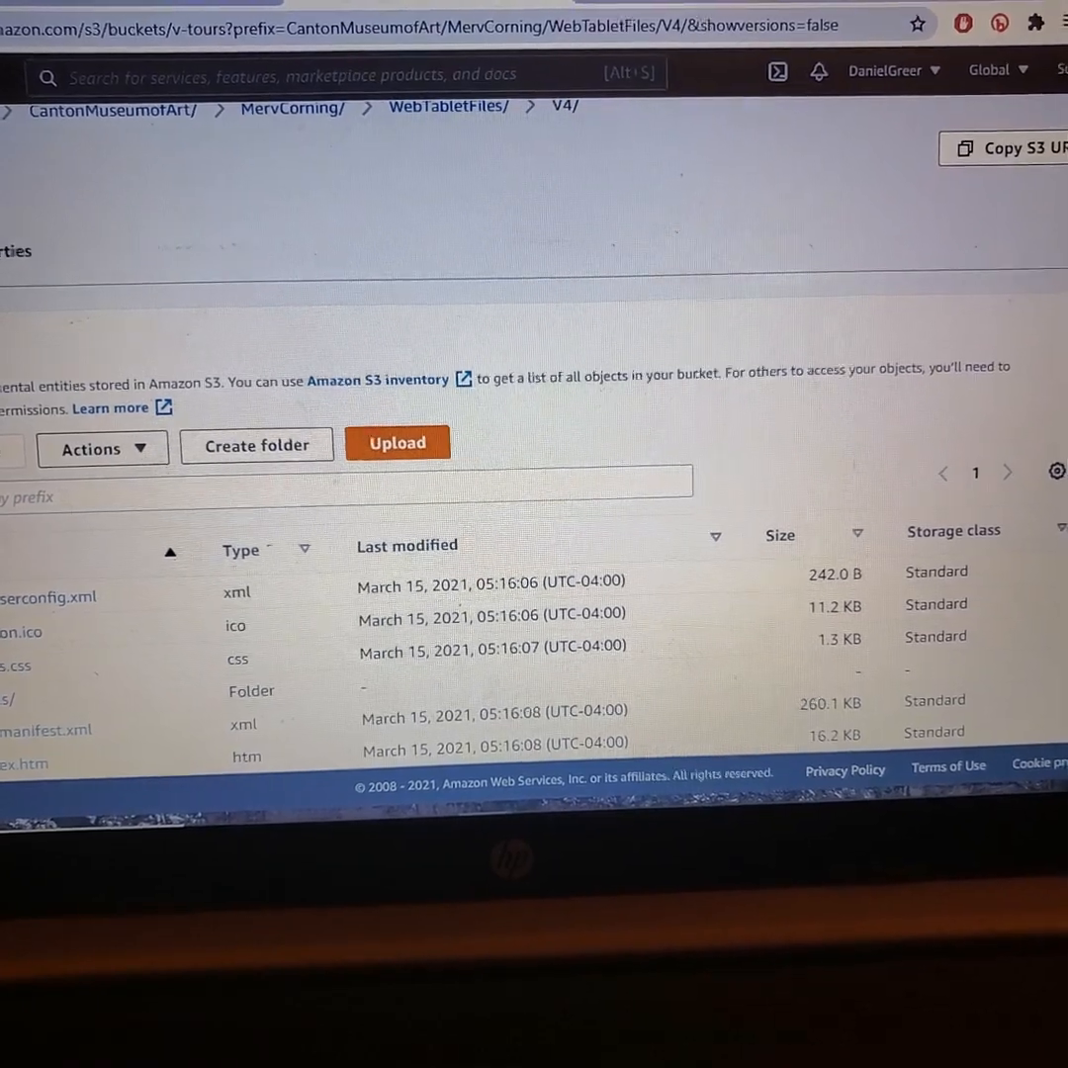
pyautogui.click(81, 448)
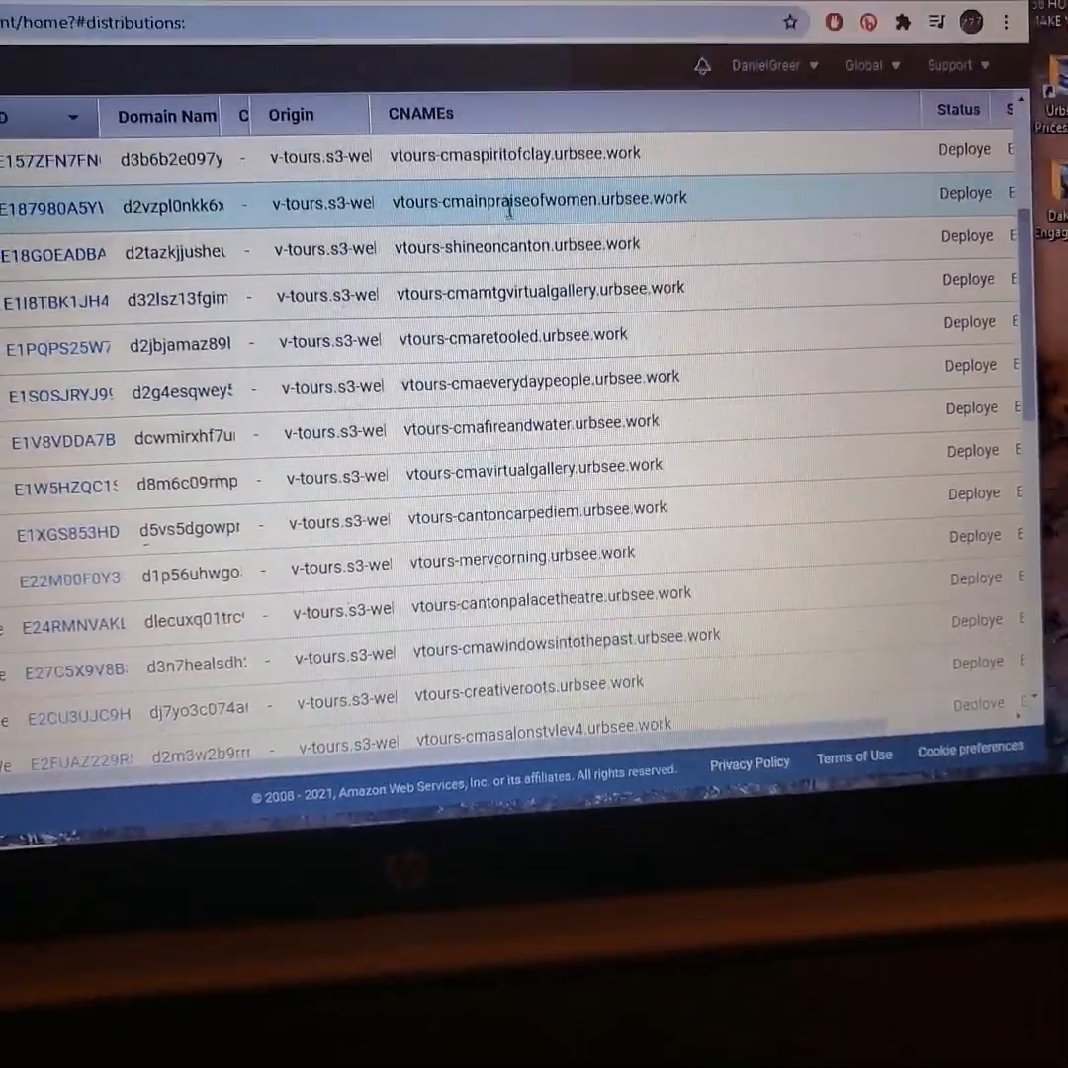
# Find and select the vtours-mervcorning.urbsee.work distribution in the CloudFront list.
pyautogui.scroll(-3)
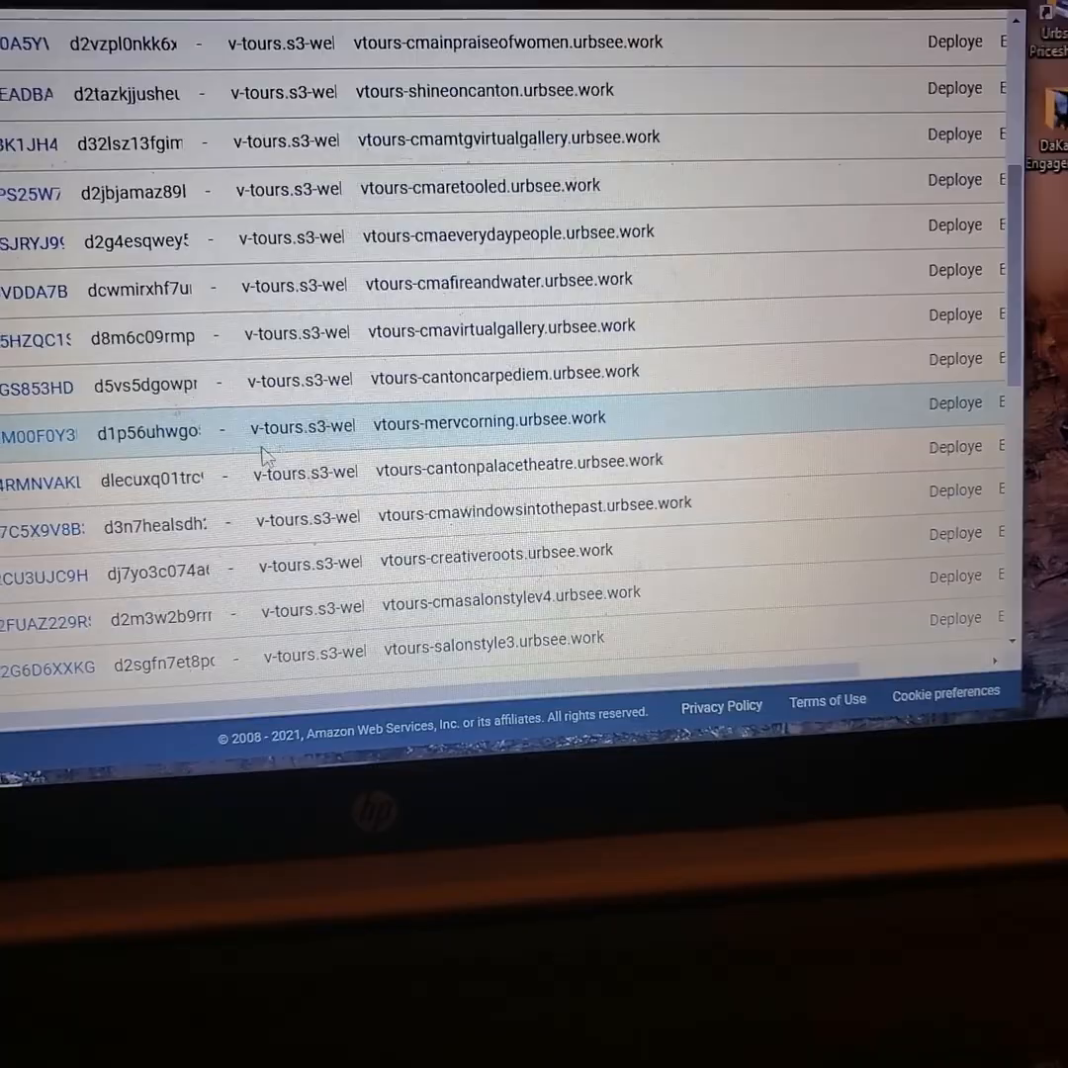
pyautogui.click(10, 482)
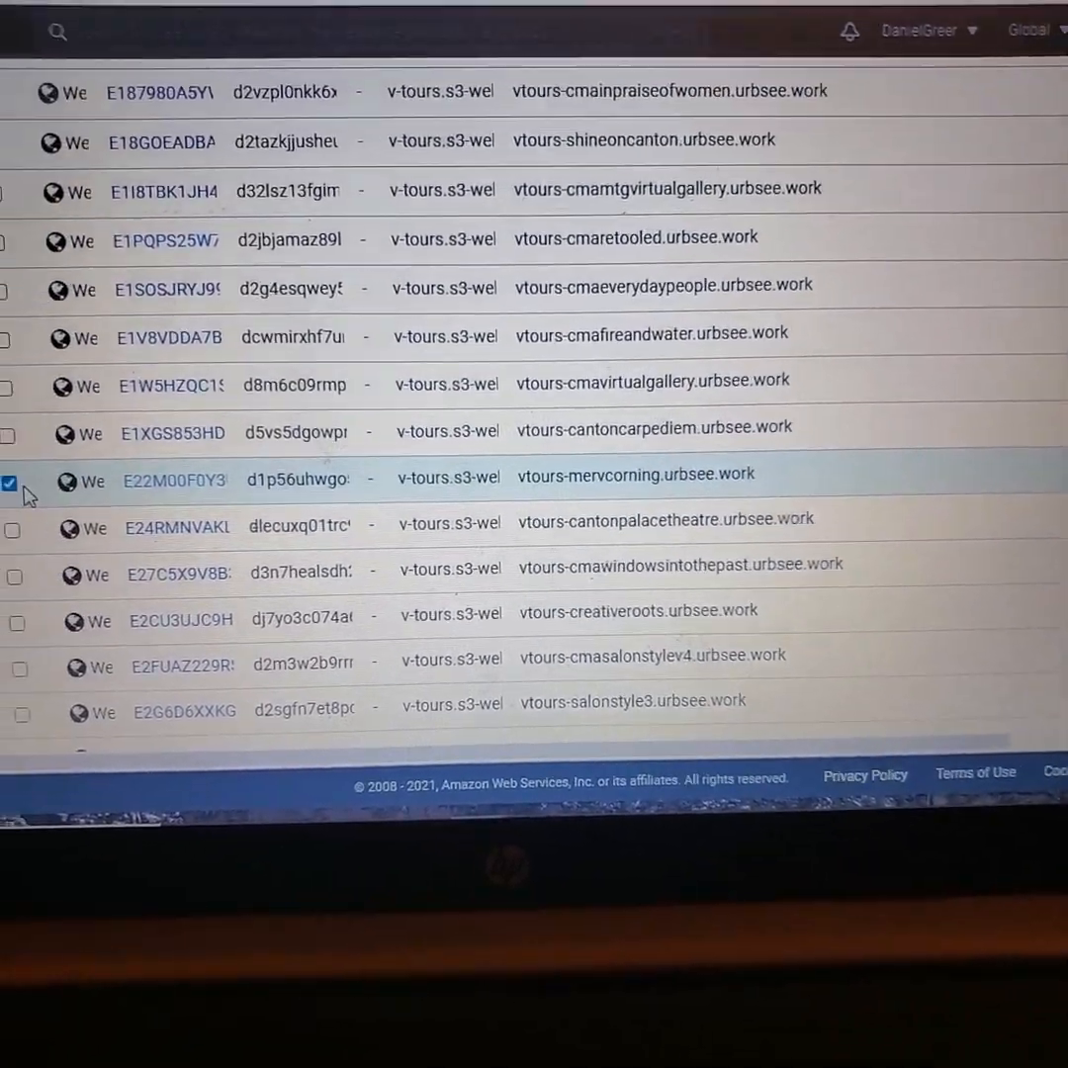
pyautogui.click(10, 482)
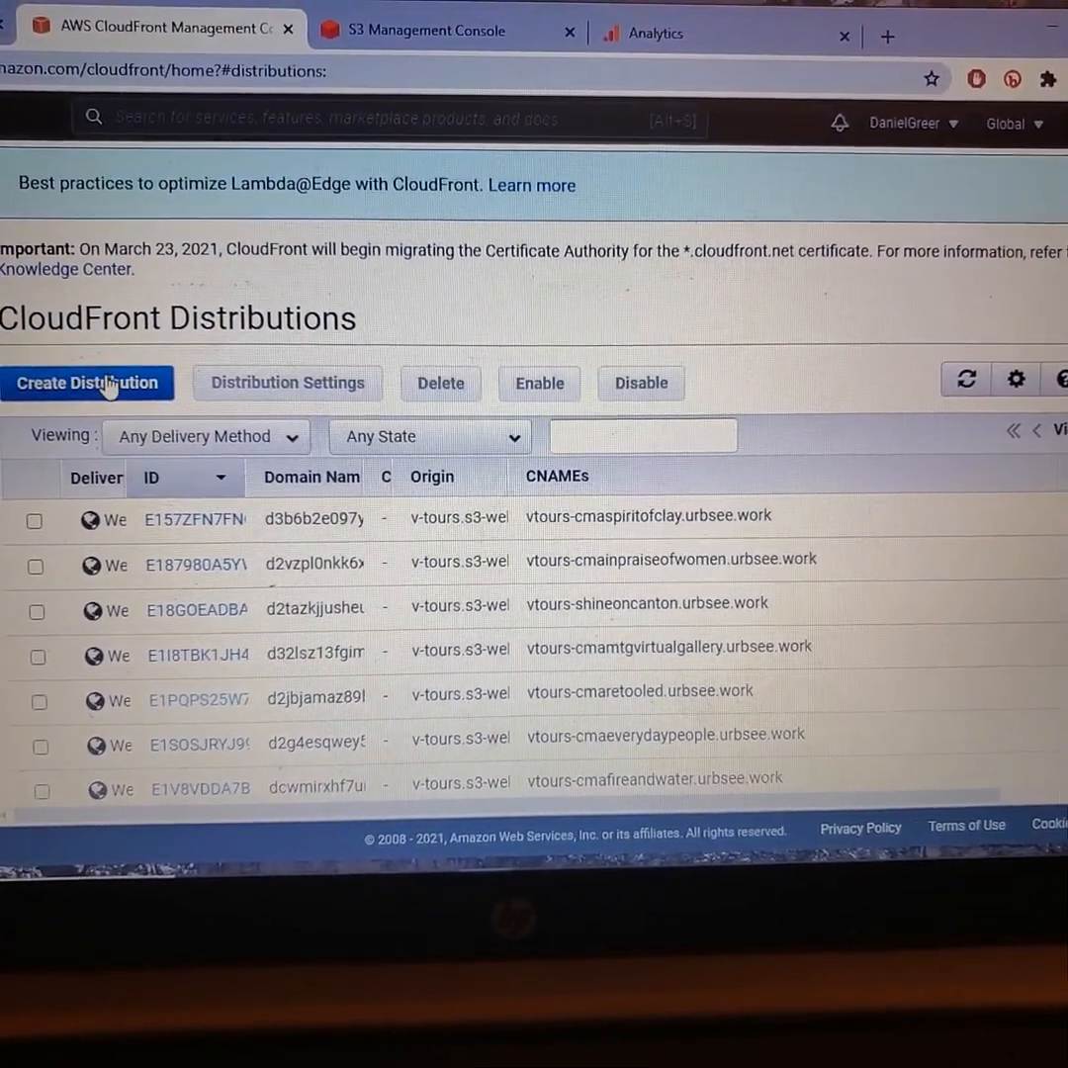
# Start creating a new CloudFront web distribution.
pyautogui.click(87, 382)
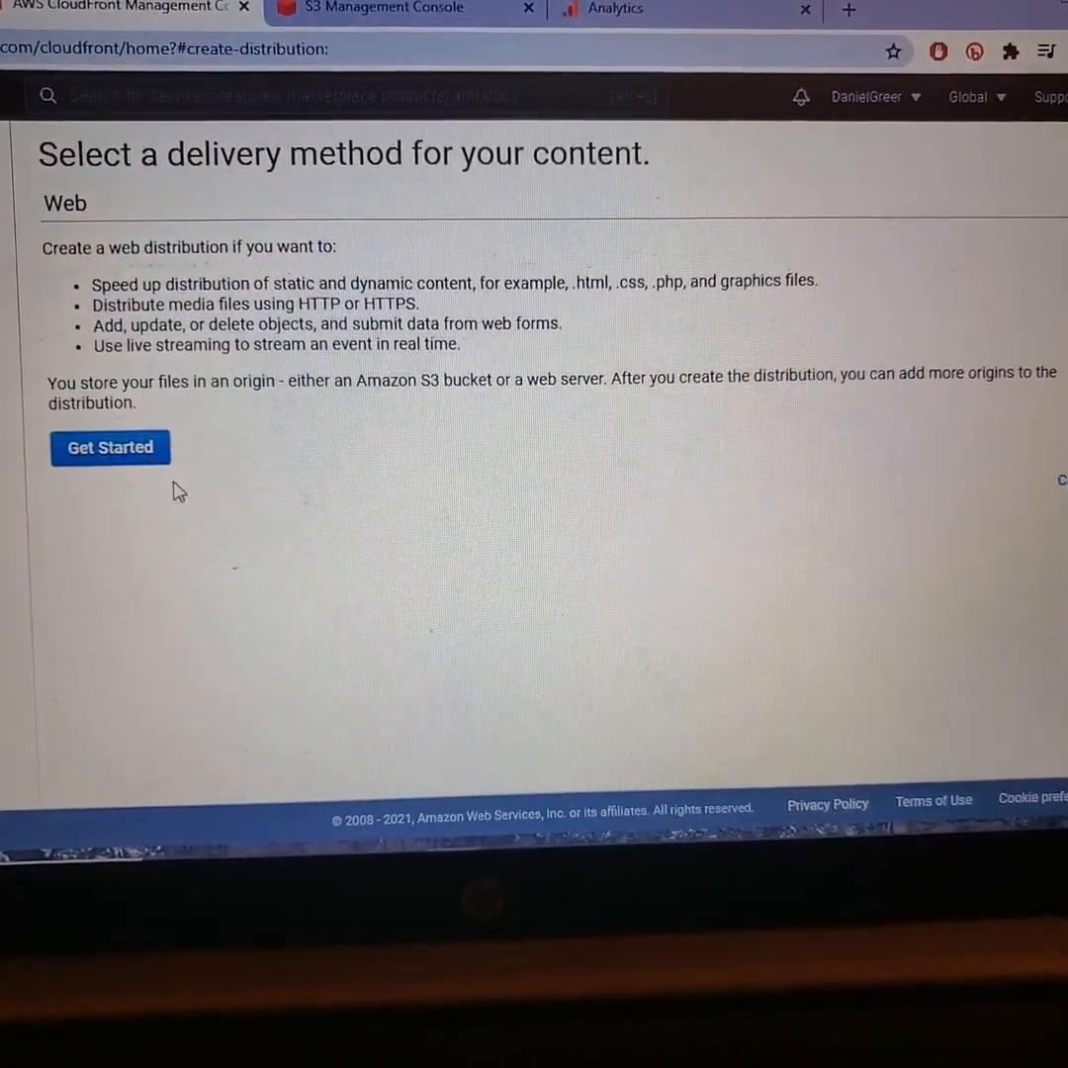
pyautogui.click(110, 447)
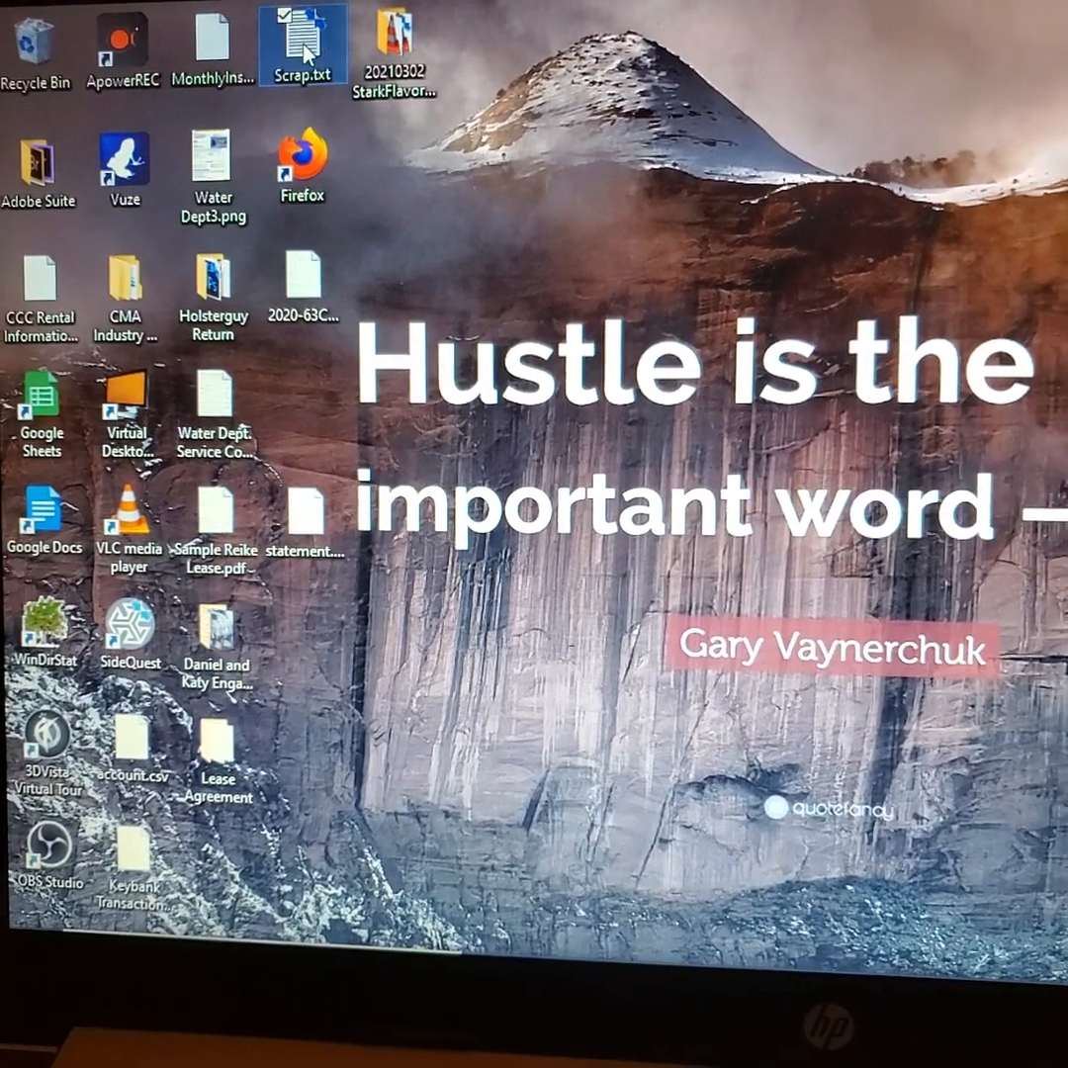
# Open the Scrap.txt notes file from the desktop in Notepad.
pyautogui.doubleClick(302, 44)
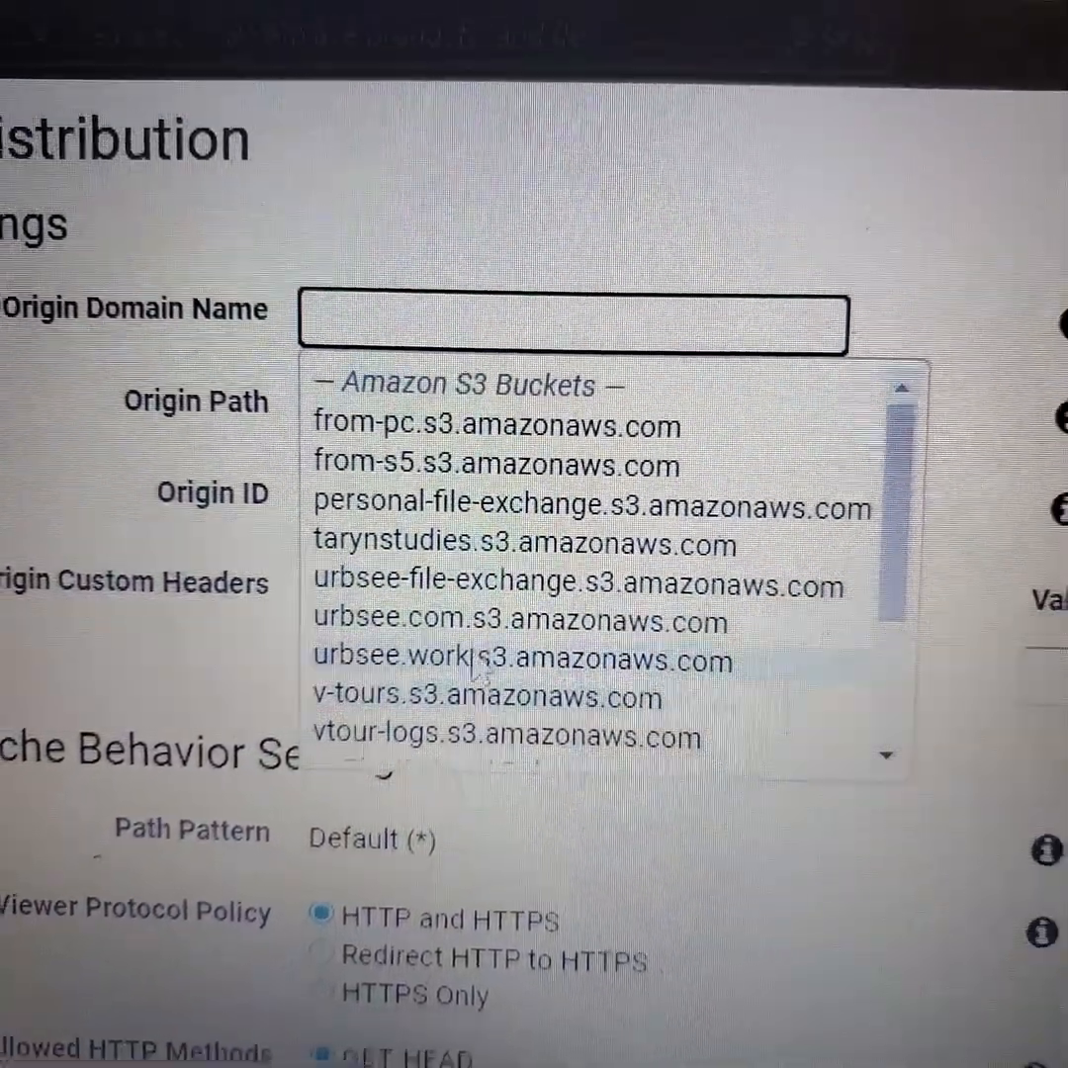
# Paste the S3 website endpoint into the distribution's Origin Domain Name field.
pyautogui.rightClick(416, 232)
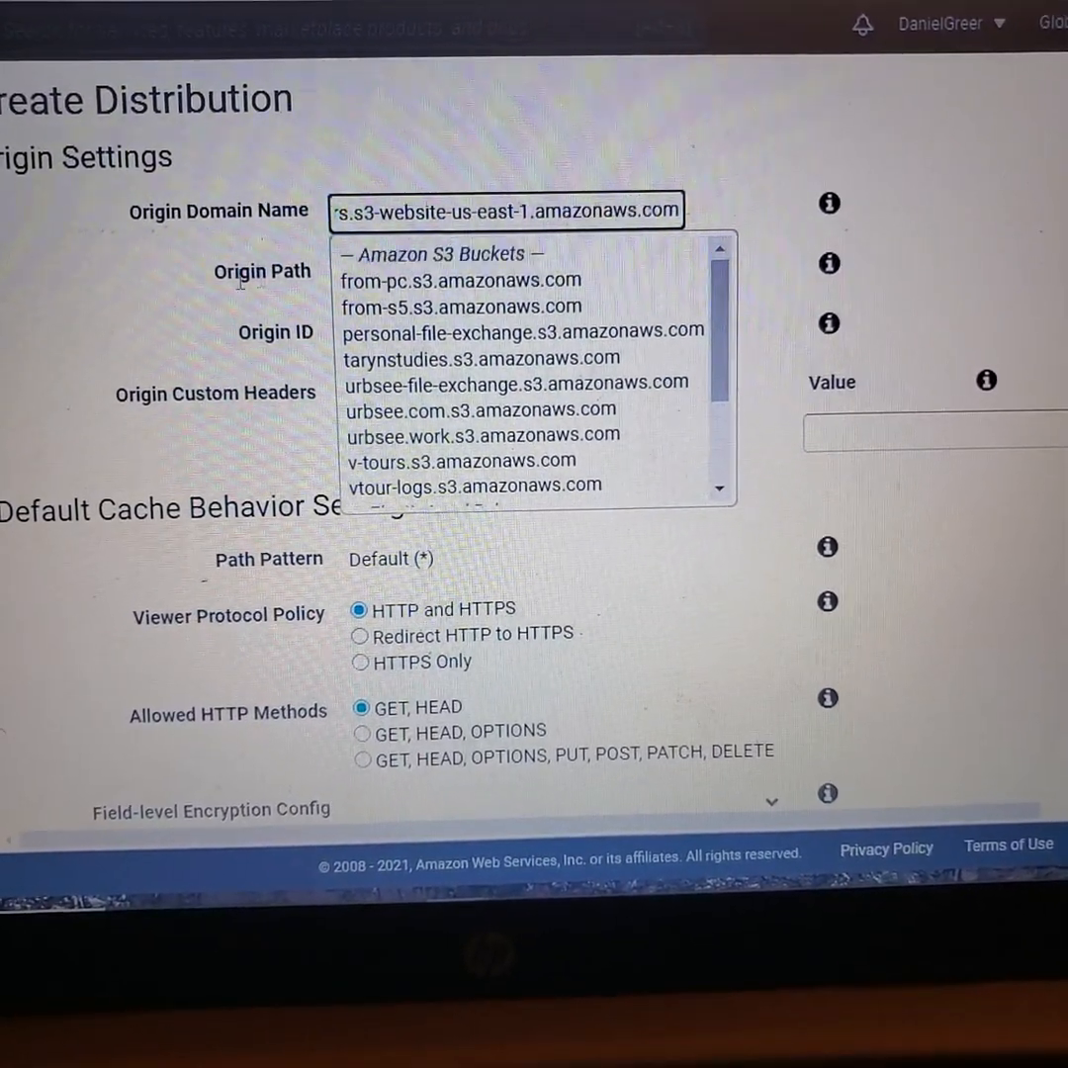
pyautogui.click(460, 460)
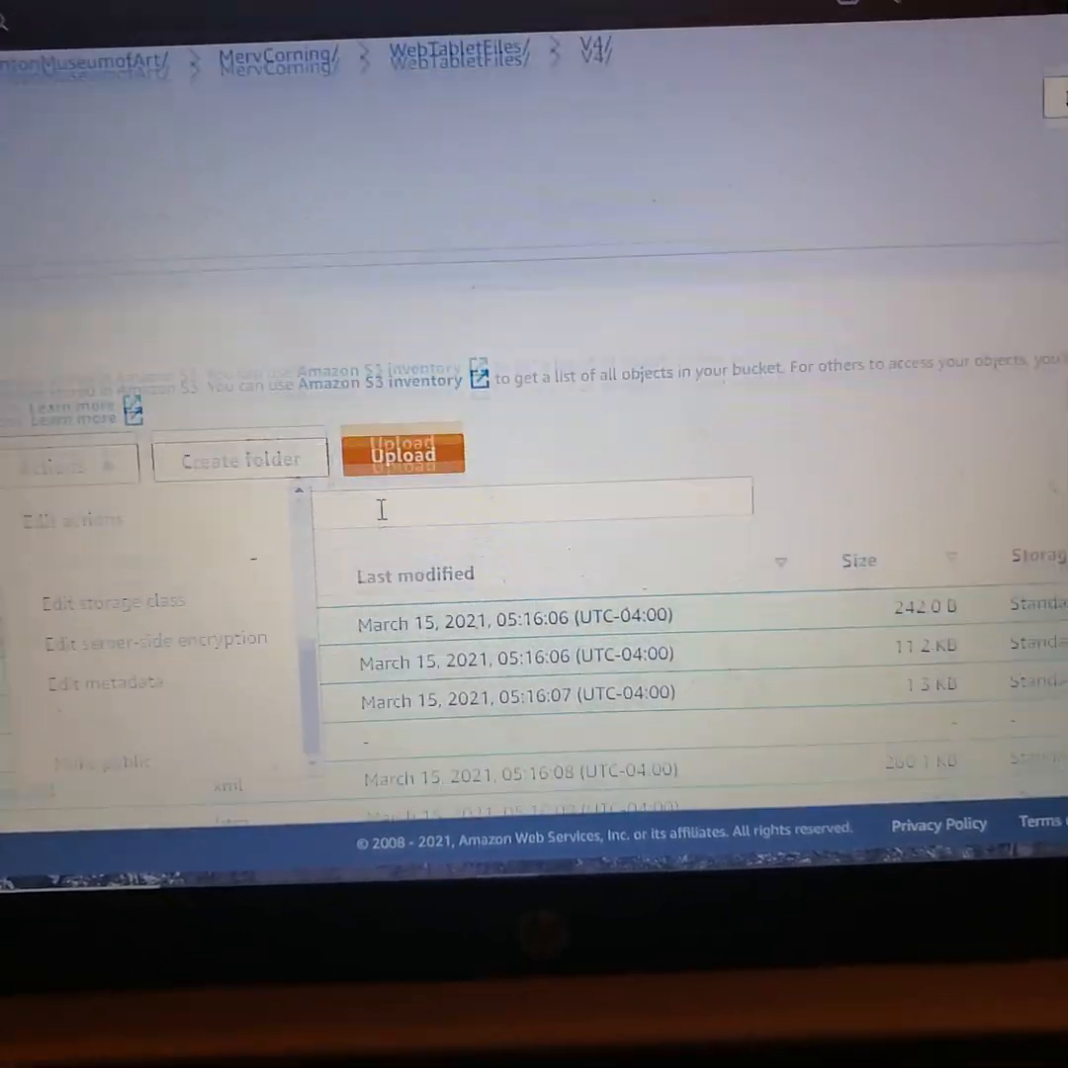
# Select all V4 objects and open index.htm to get the MervCorning folder path.
pyautogui.click(54, 390)
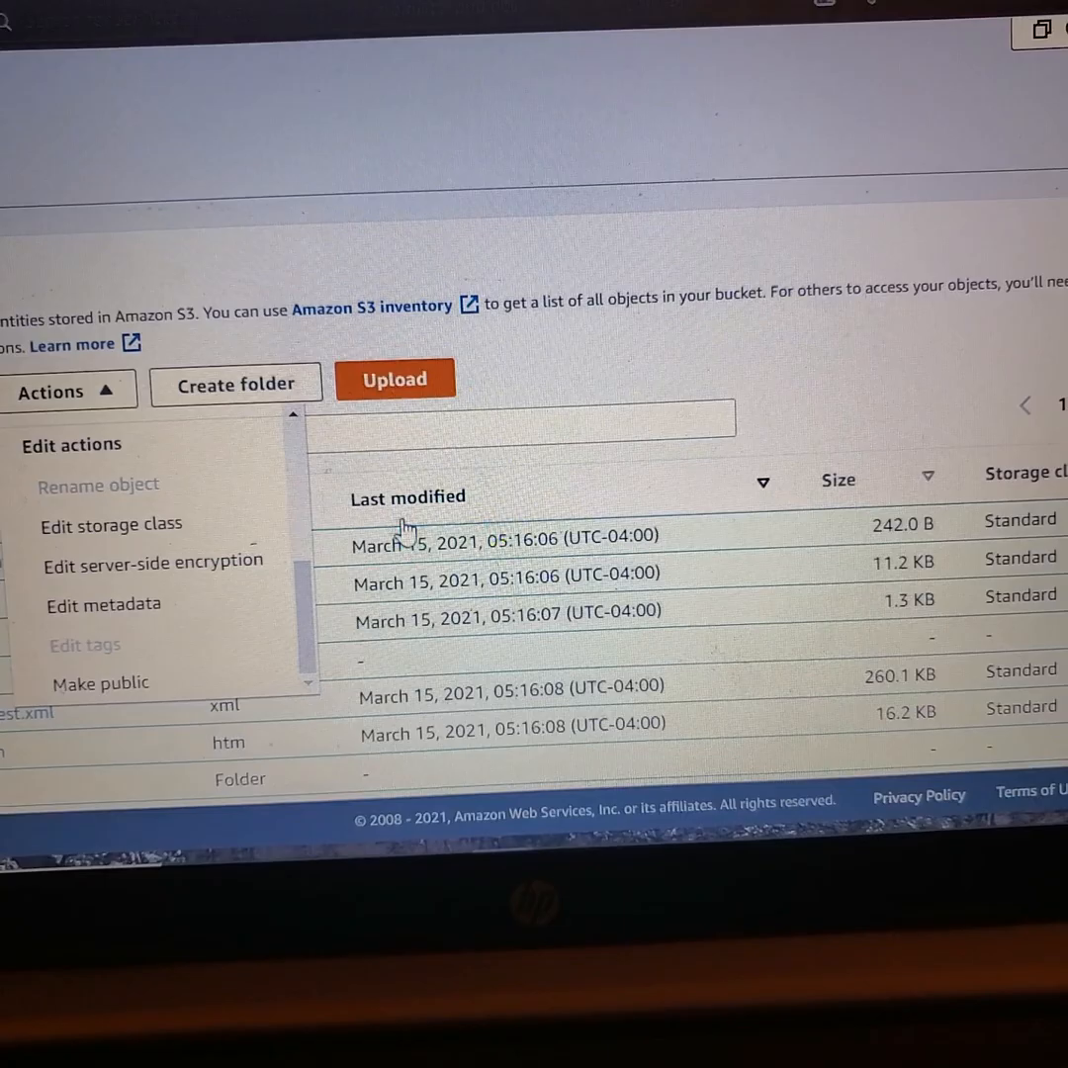
pyautogui.click(52, 391)
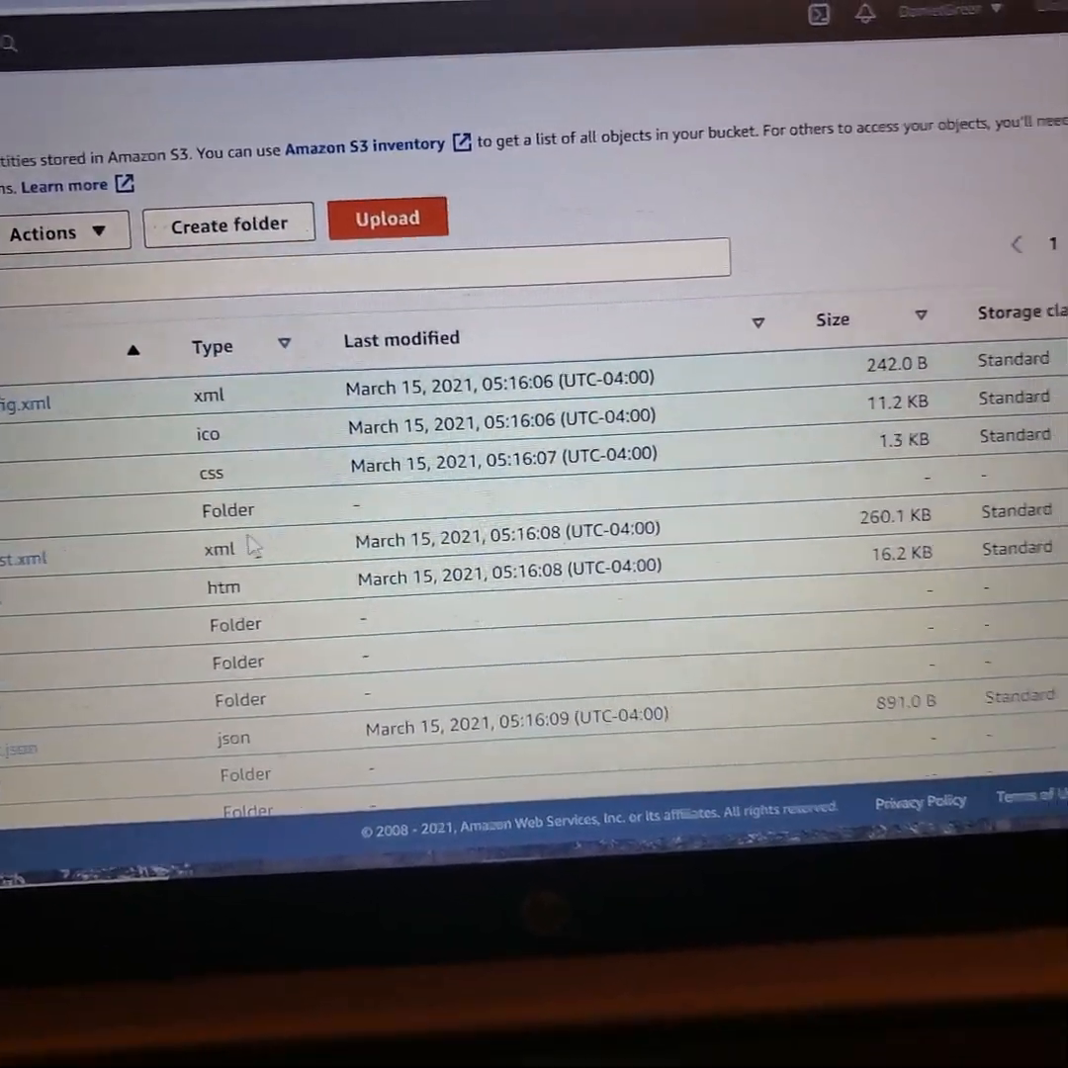
pyautogui.click(155, 350)
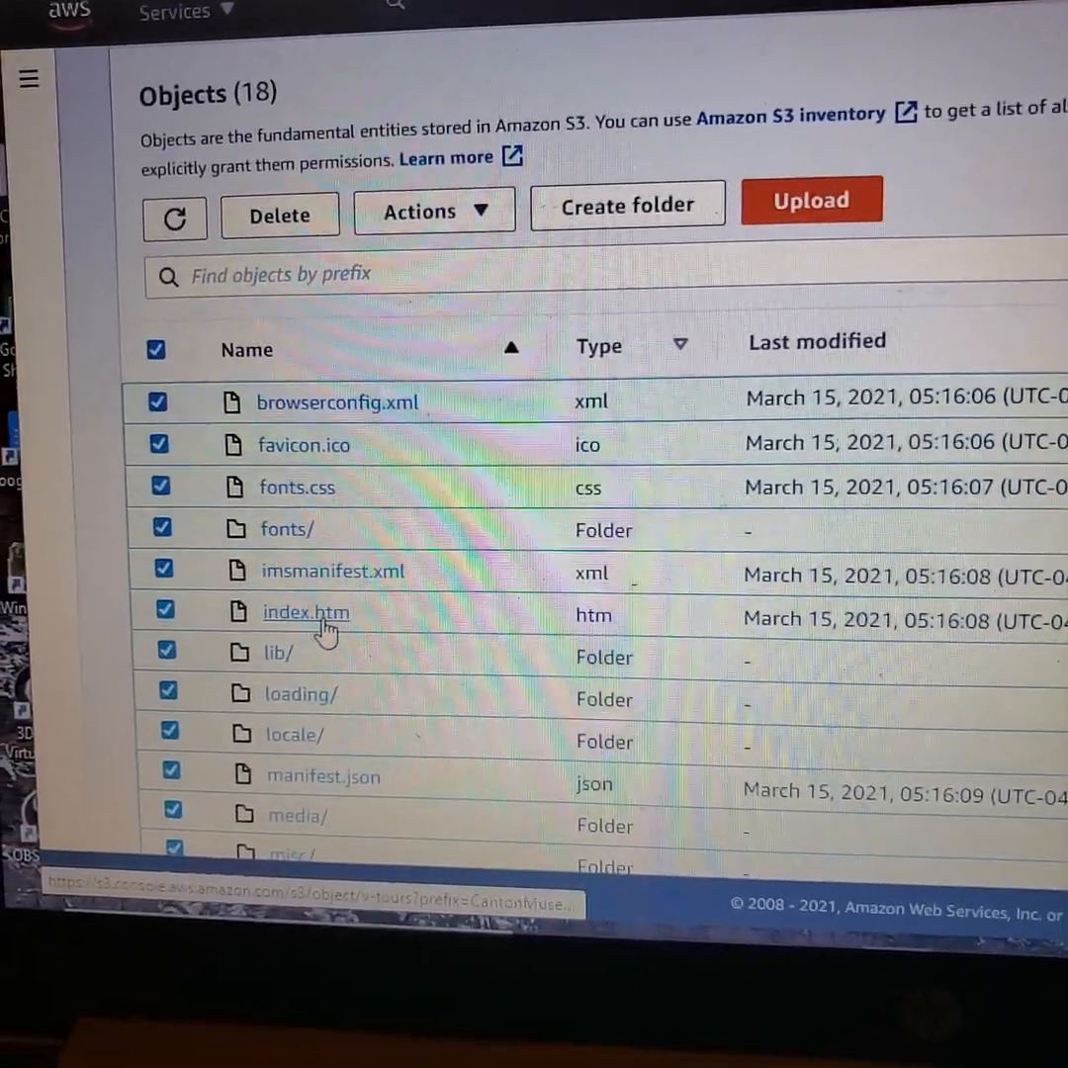
pyautogui.click(304, 612)
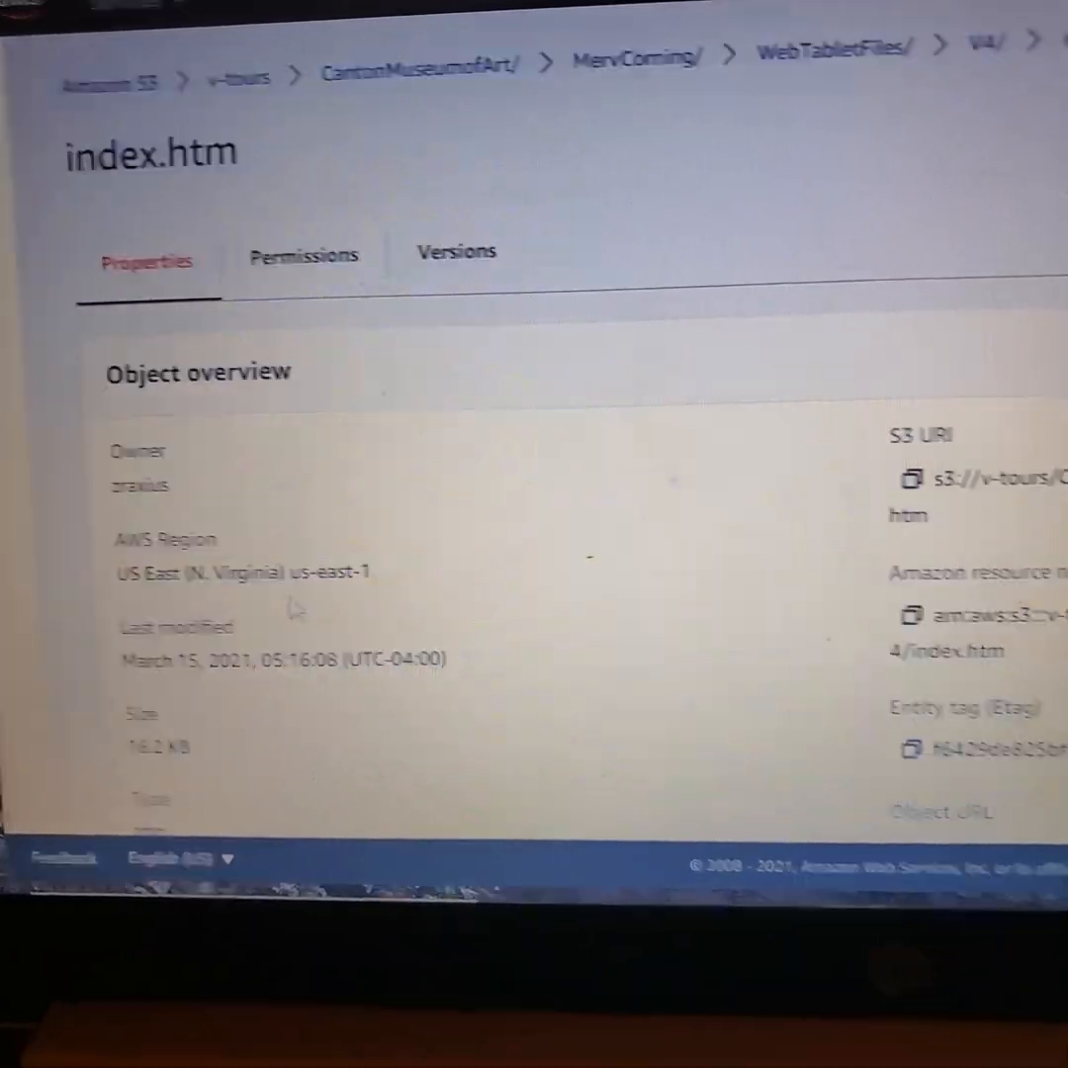
pyautogui.scroll(-3)
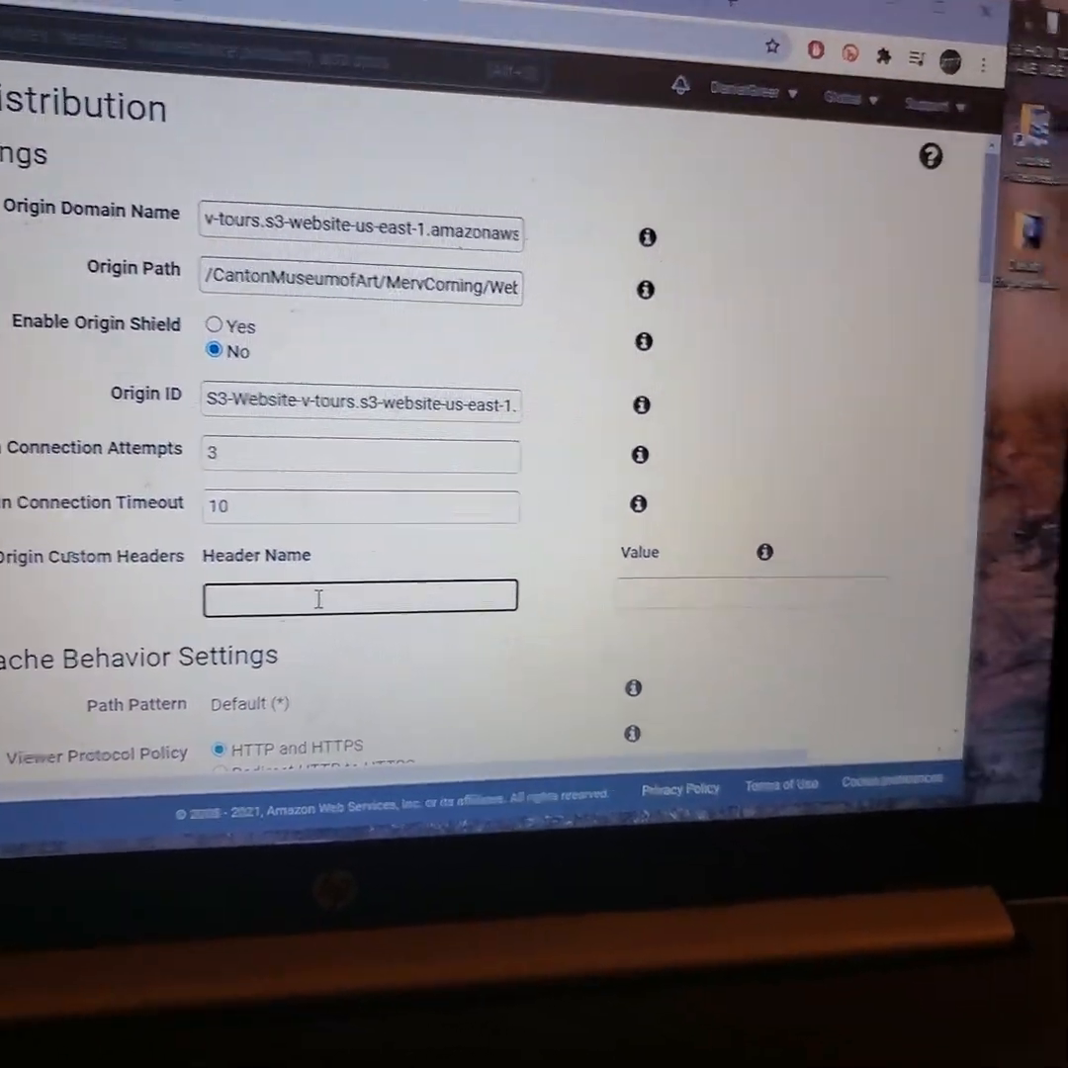
# Enter header name CMAMERVCORNING and value CMA MERV CORNING under Origin Custom Headers.
pyautogui.scroll(-3)
pyautogui.write('CMA MERV CORNING')
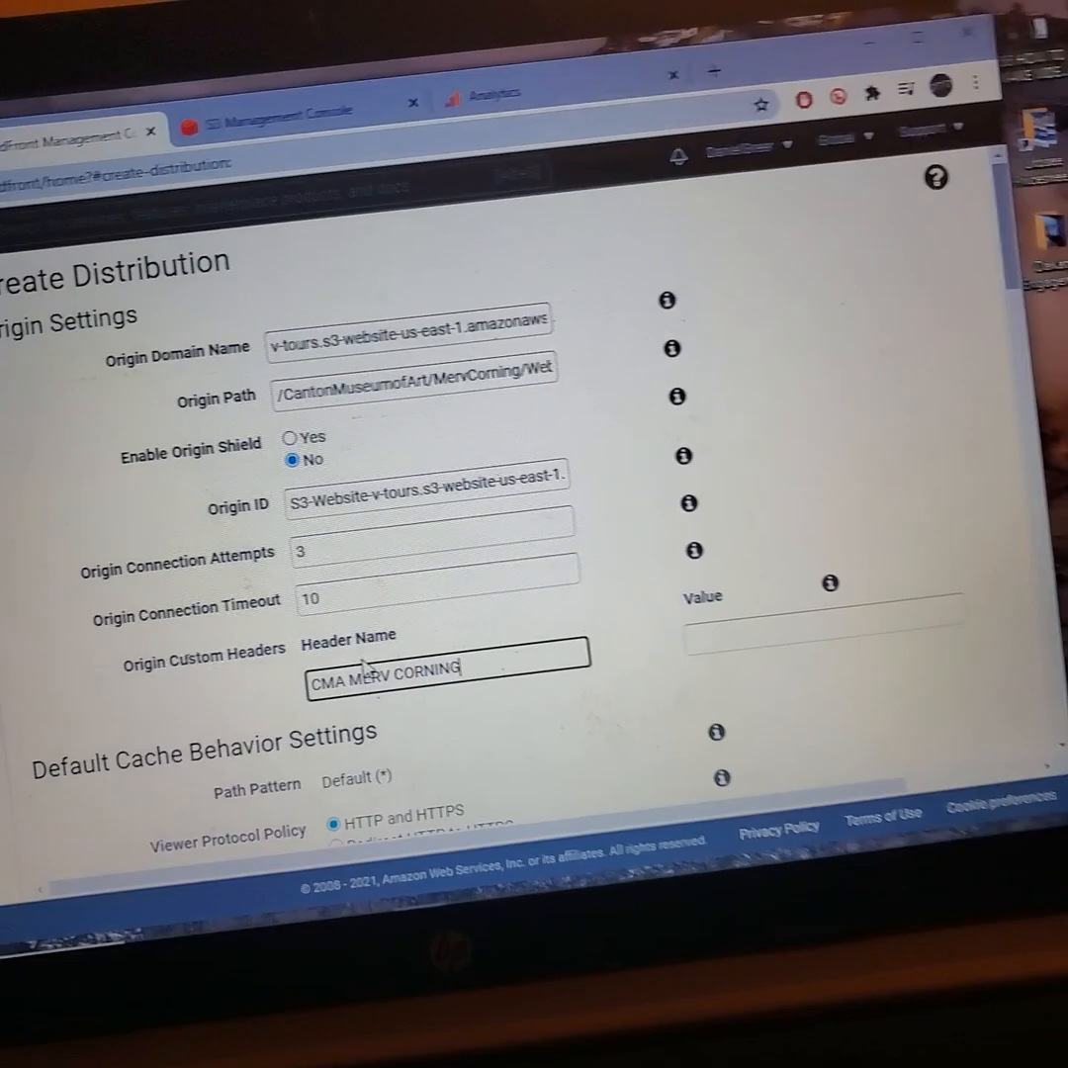
pyautogui.scroll(-3)
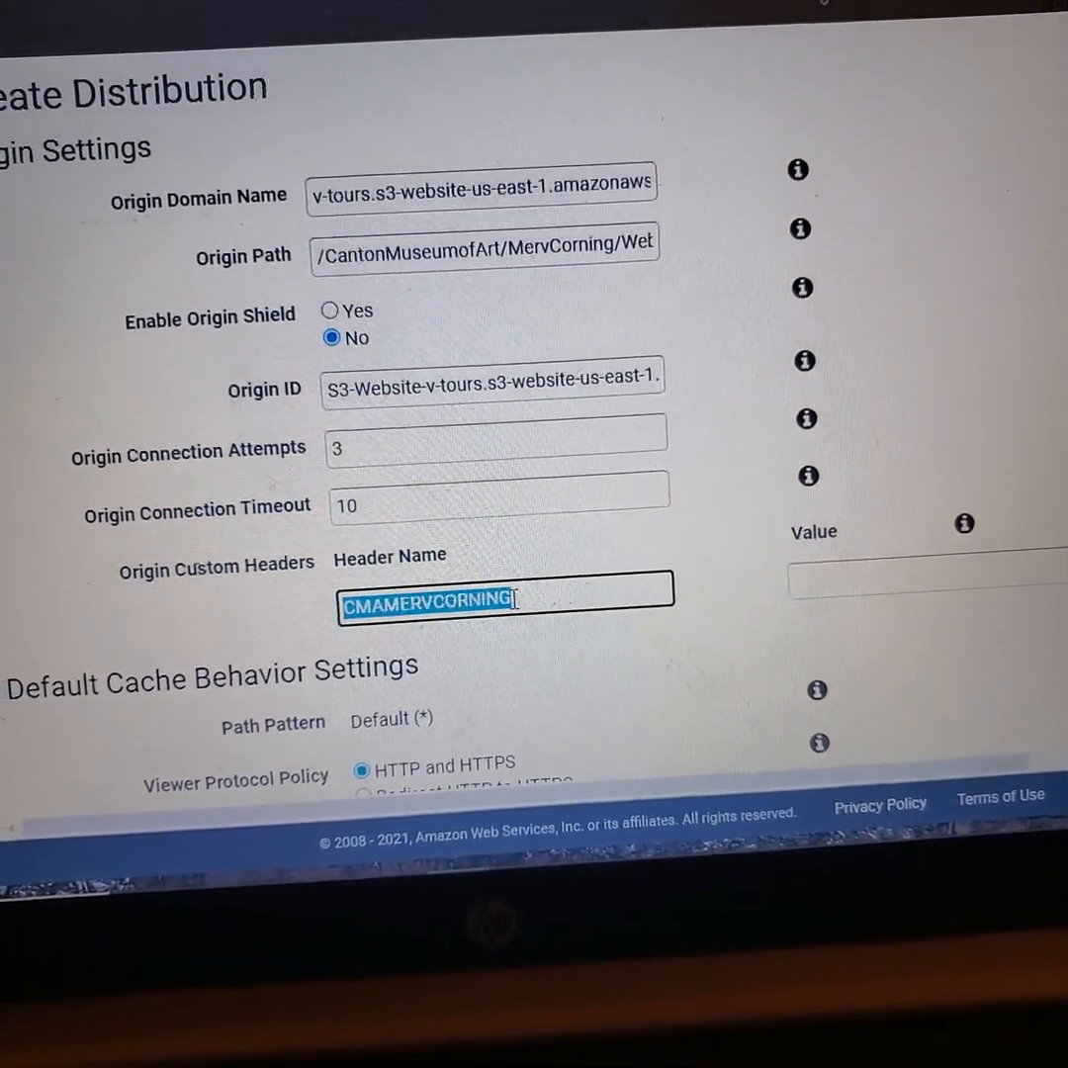
pyautogui.rightClick(425, 600)
pyautogui.write('CMA MERV CORNING')
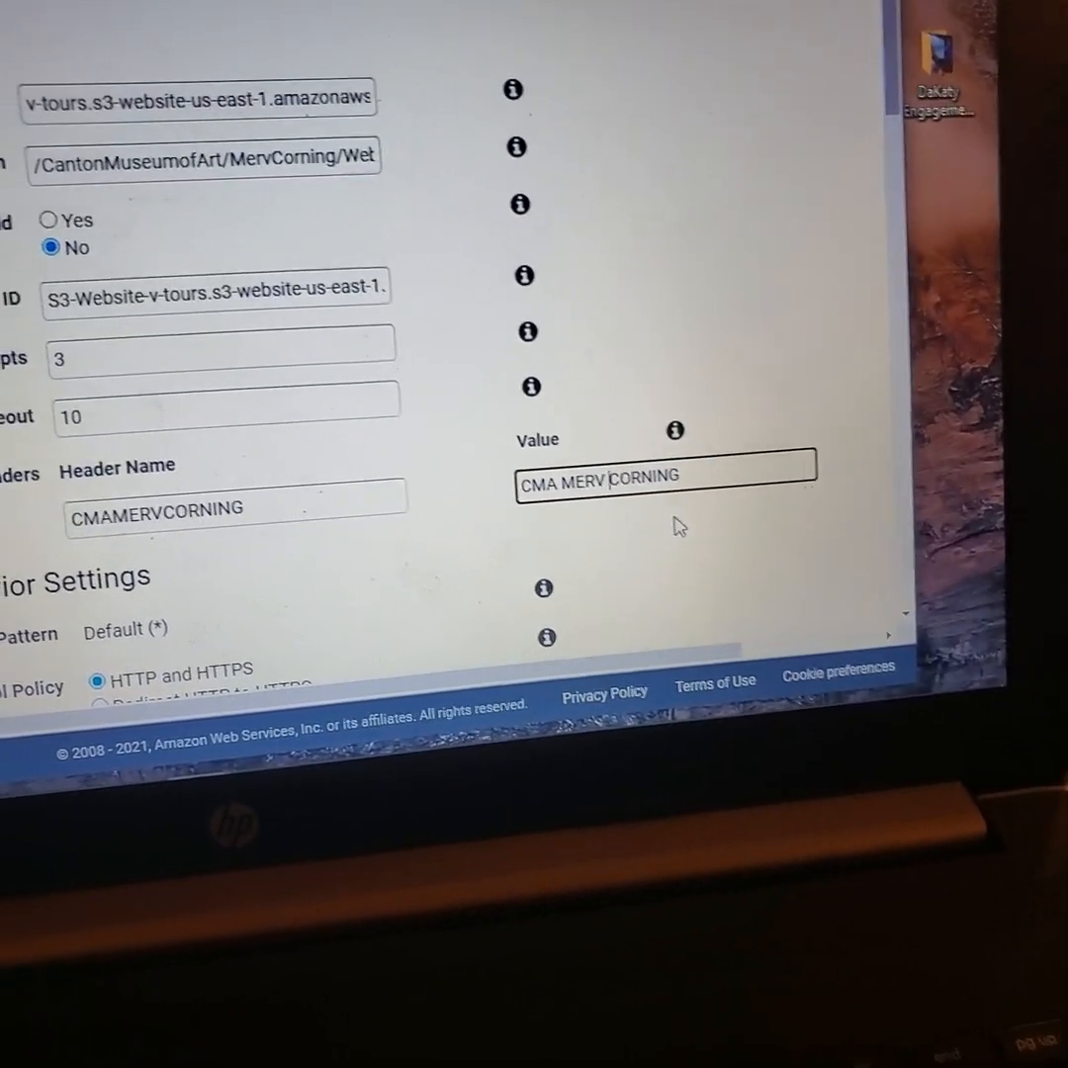
pyautogui.scroll(-3)
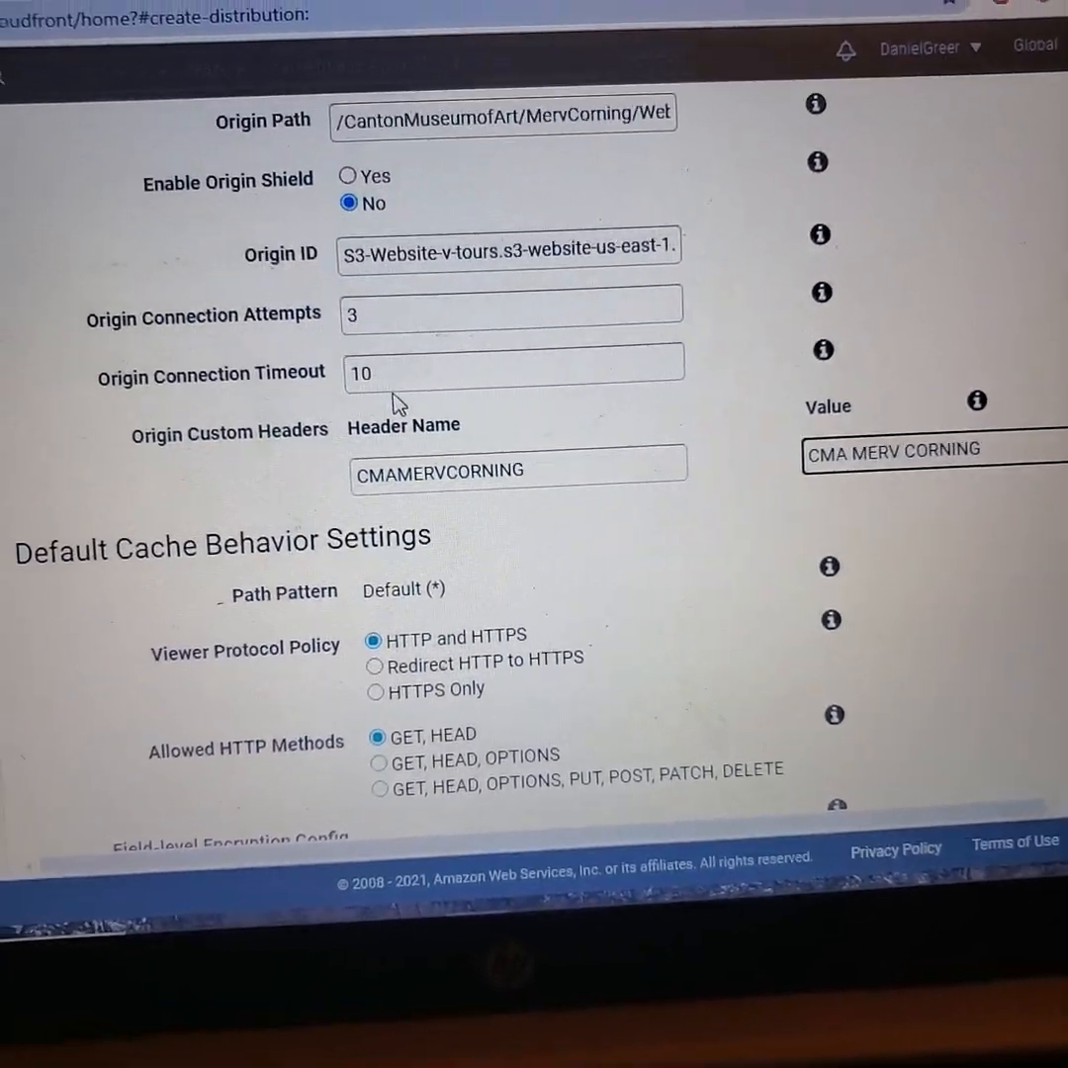
pyautogui.scroll(-3)
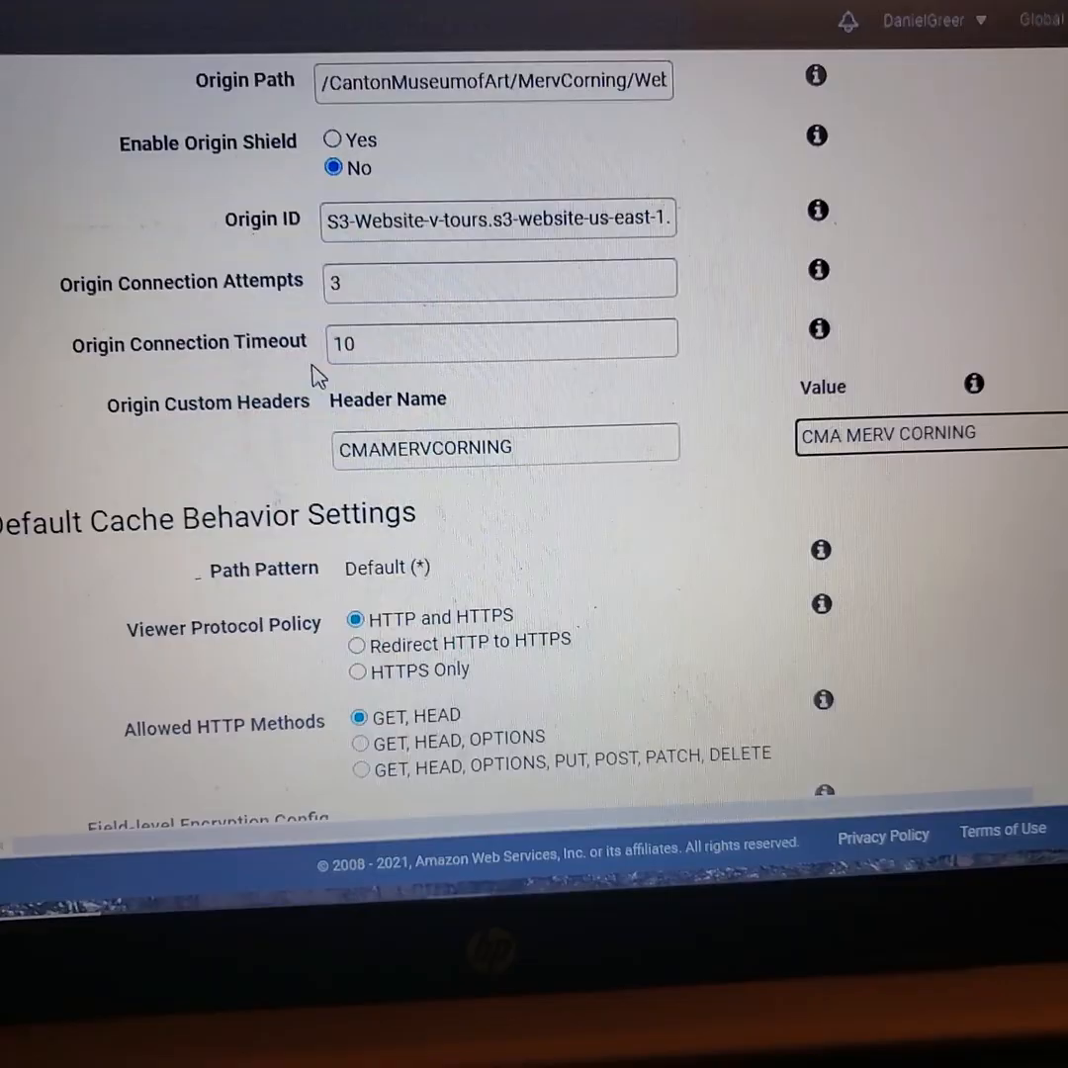
# Choose the 'Redirect HTTP to HTTPS' viewer protocol policy and scroll to Distribution Settings.
pyautogui.scroll(-3)
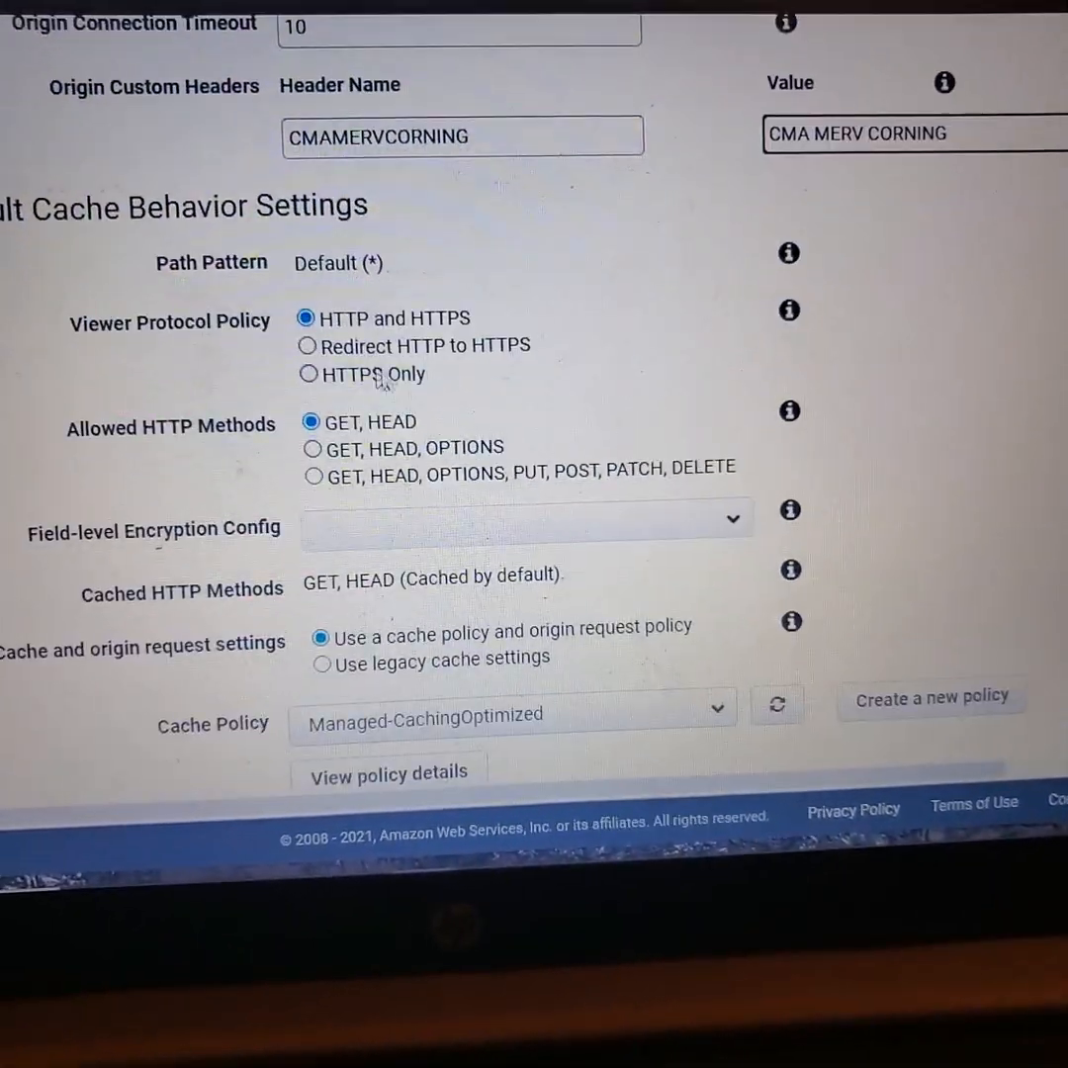
pyautogui.click(322, 363)
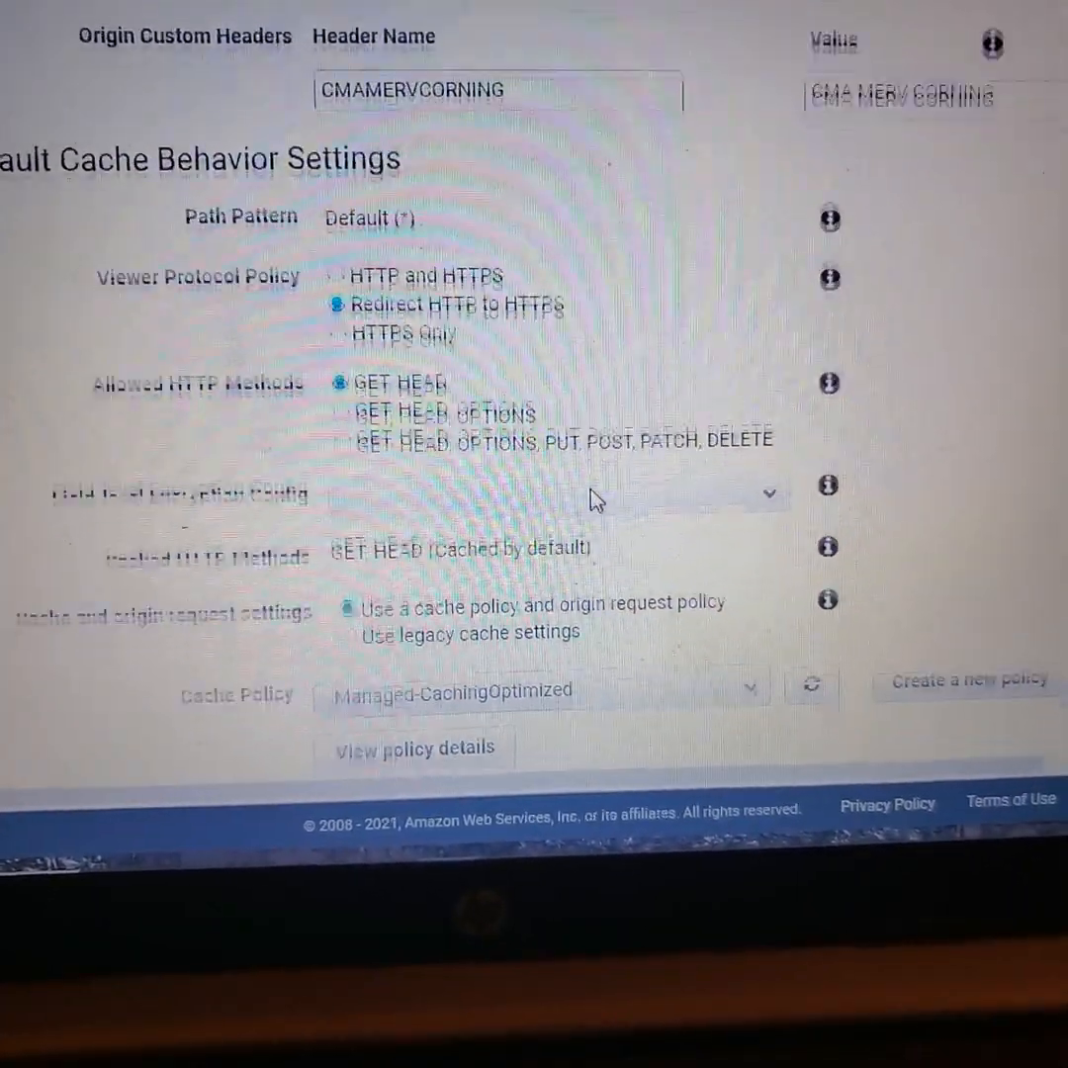
pyautogui.scroll(-3)
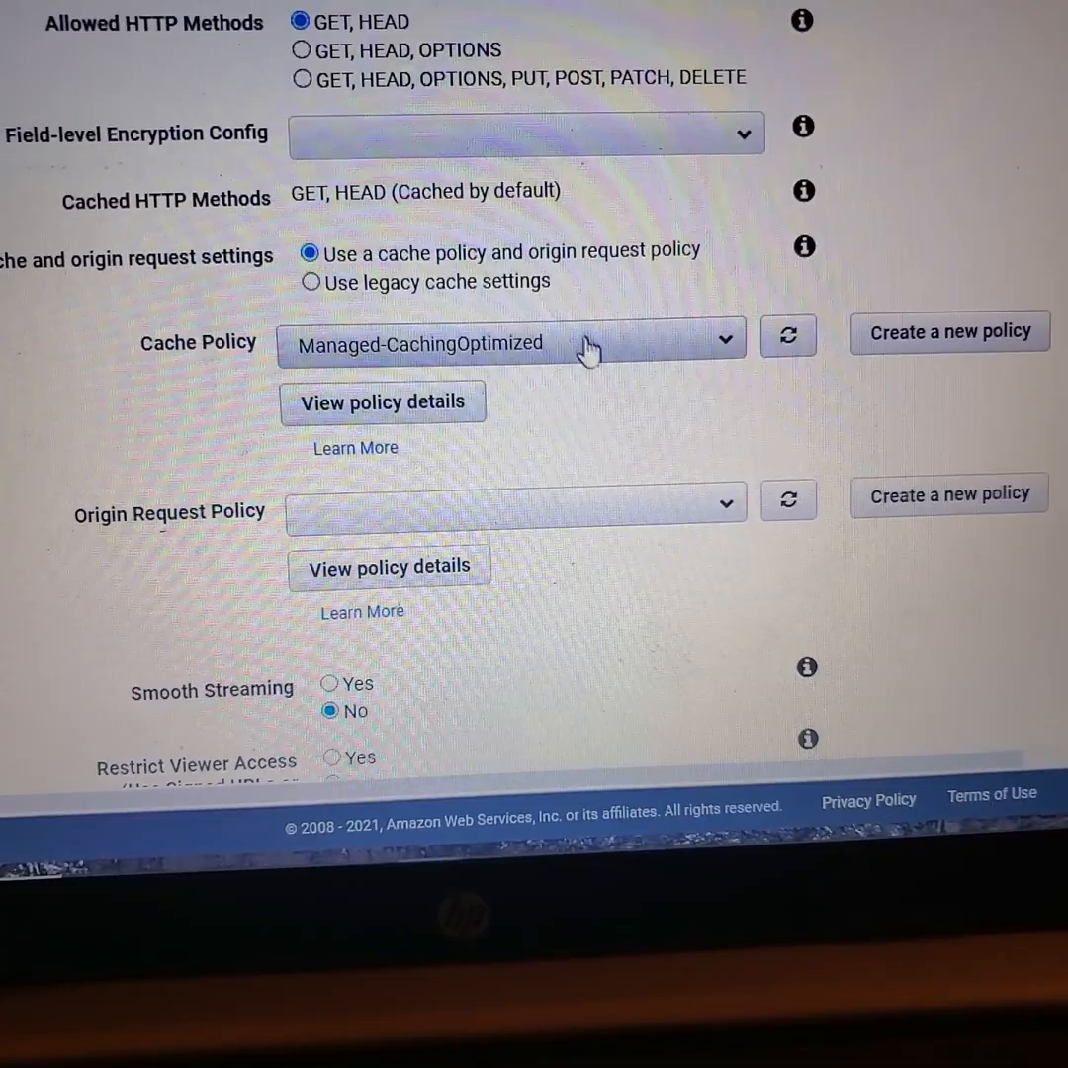
pyautogui.scroll(-3)
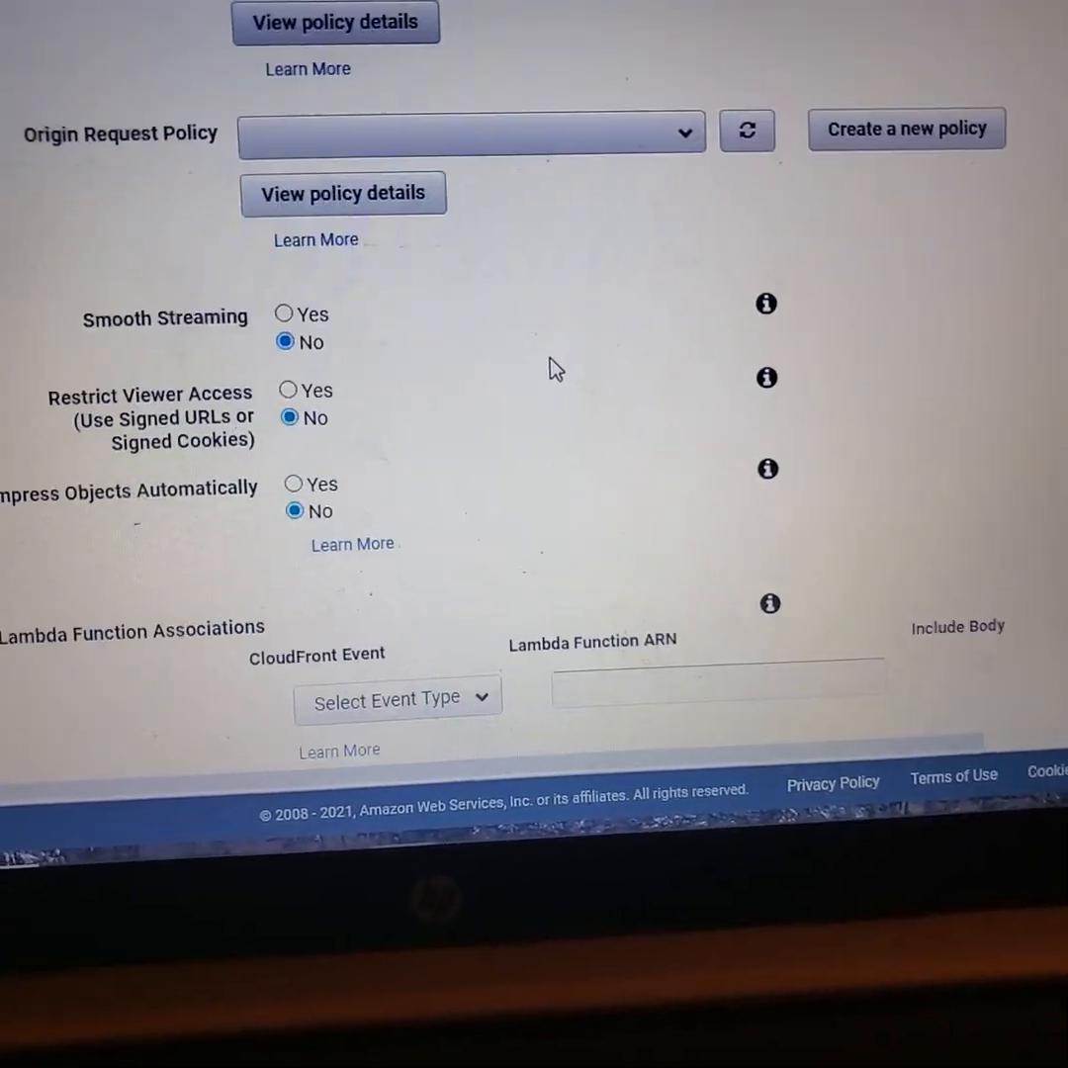
pyautogui.scroll(-3)
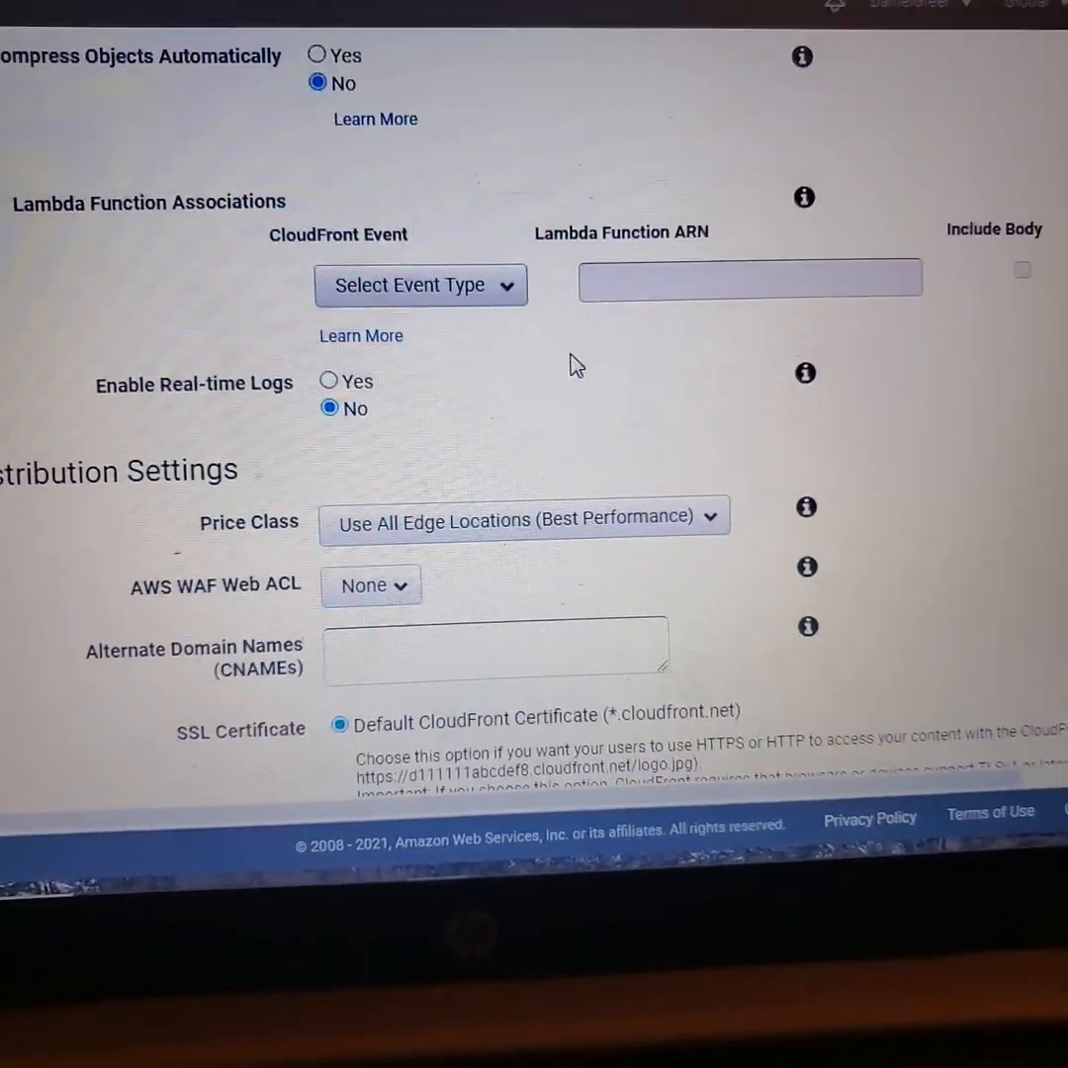
pyautogui.scroll(-3)
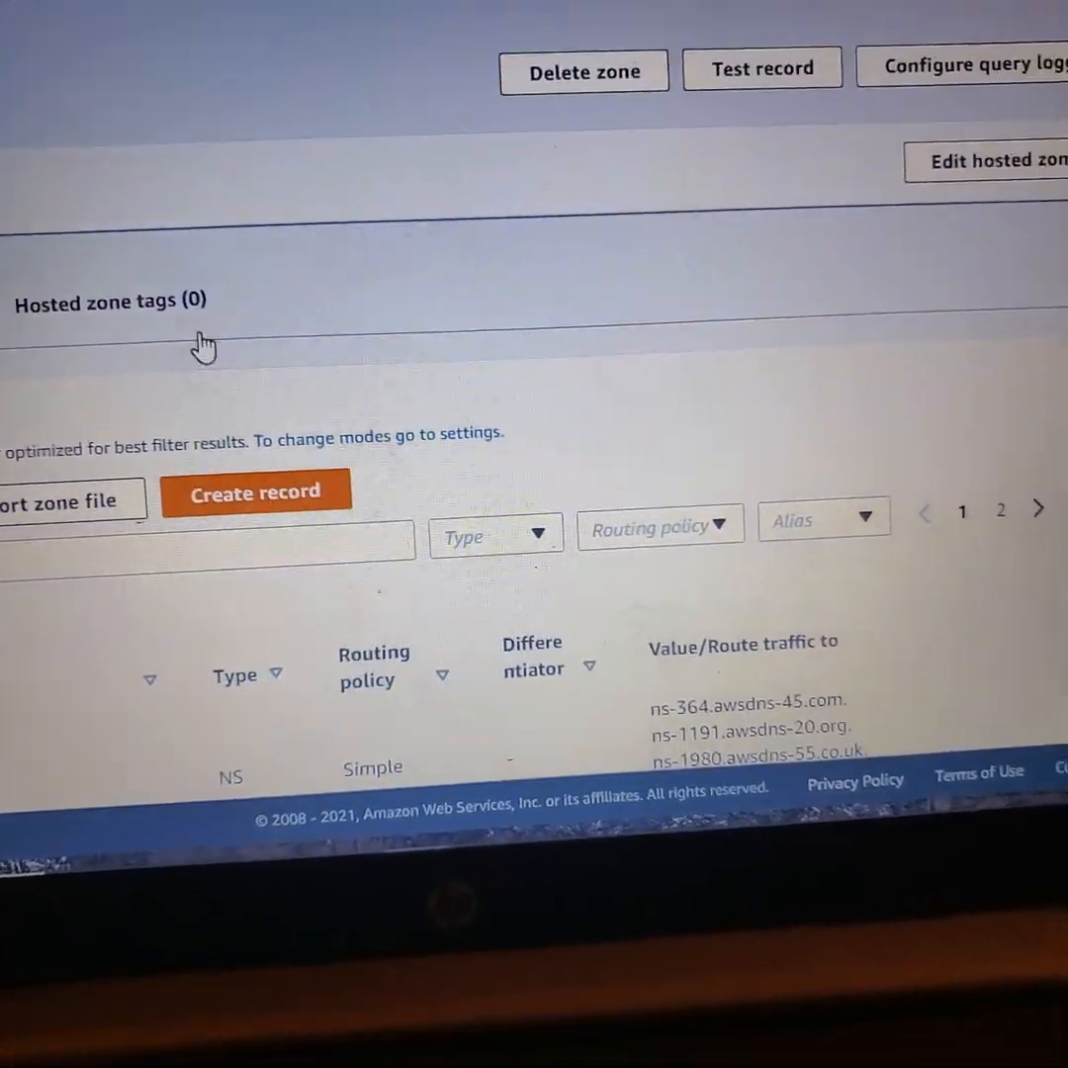
# Scroll the urbsee.work records and copy the vtours-mervcorning.urbsee.work record name.
pyautogui.scroll(-3)
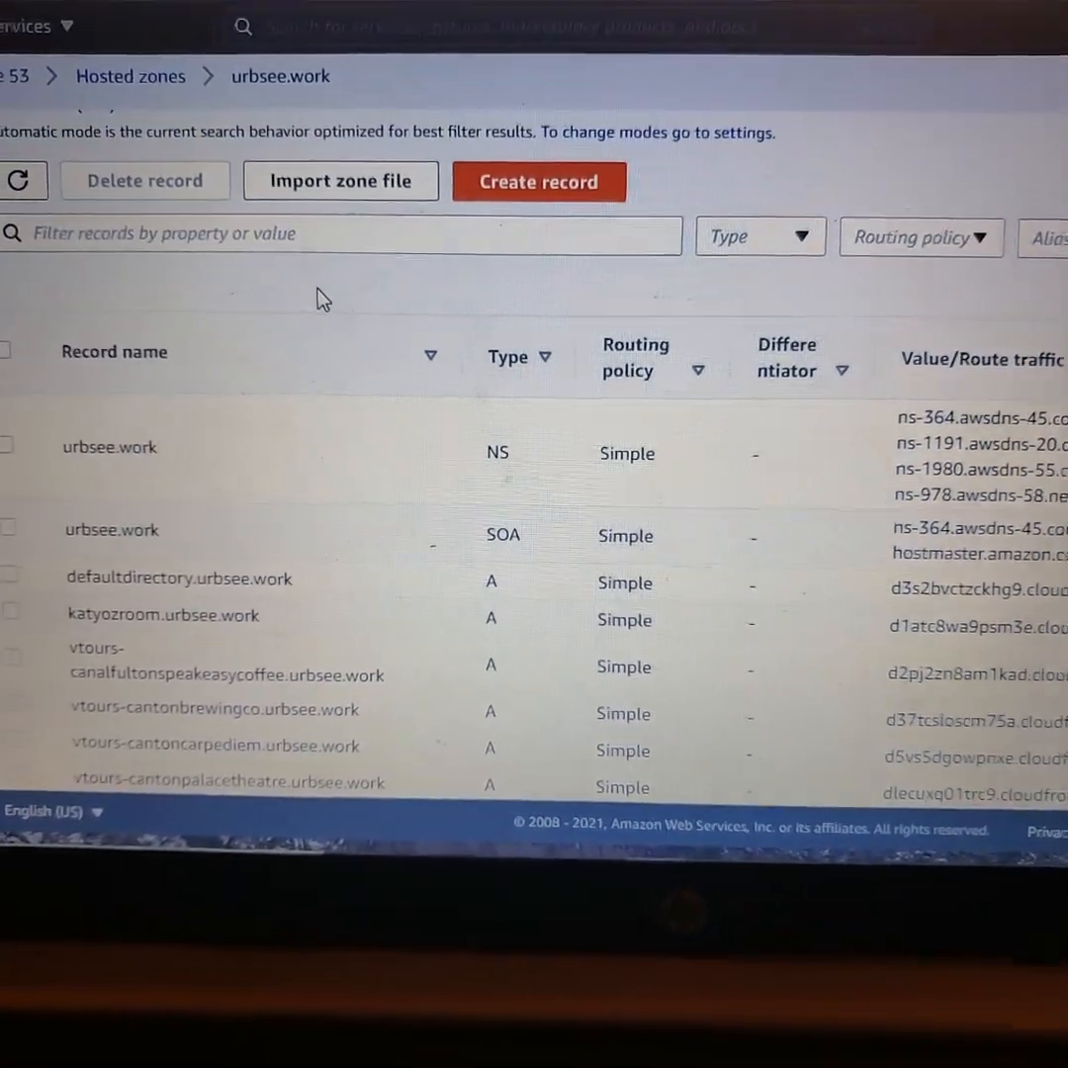
pyautogui.scroll(-3)
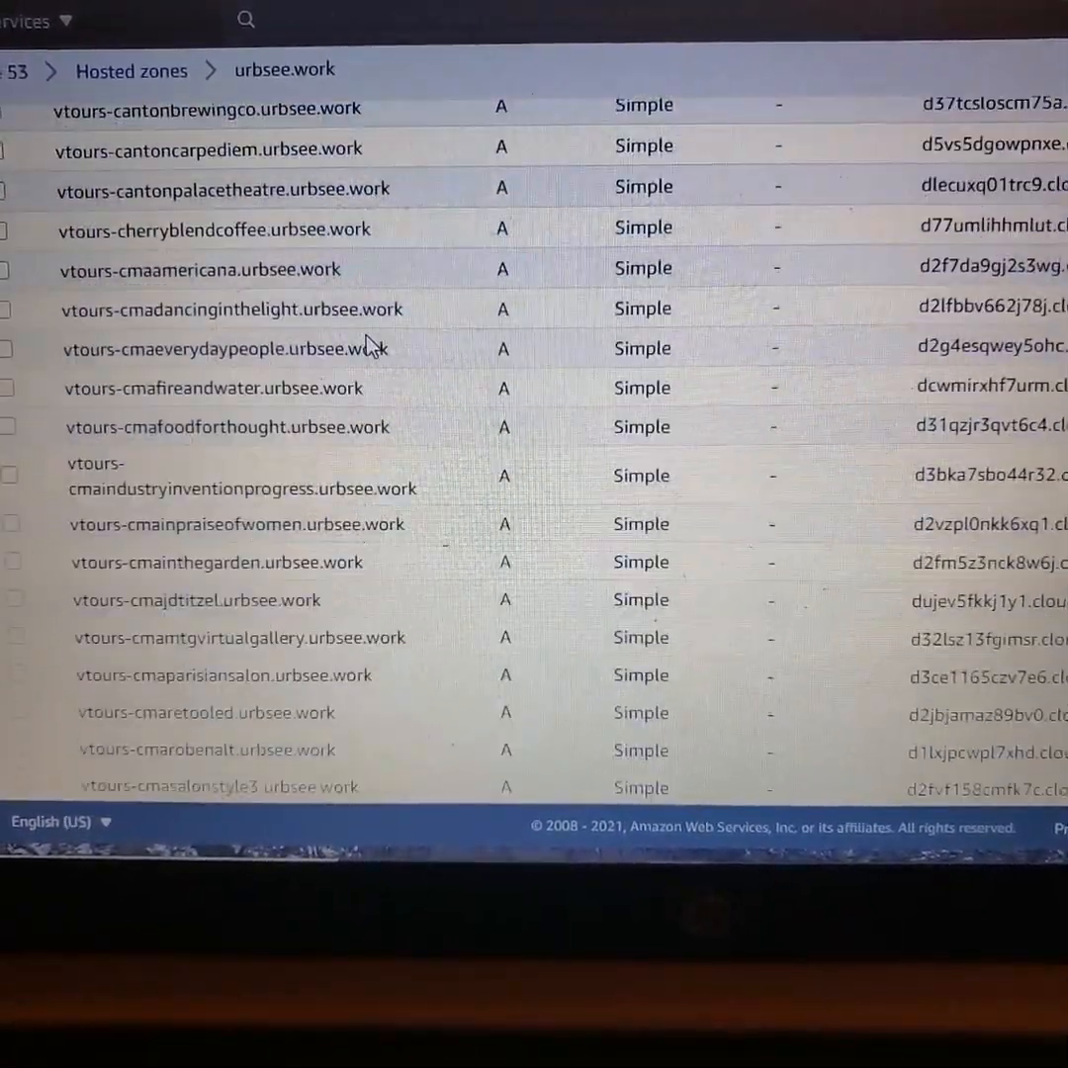
pyautogui.scroll(-3)
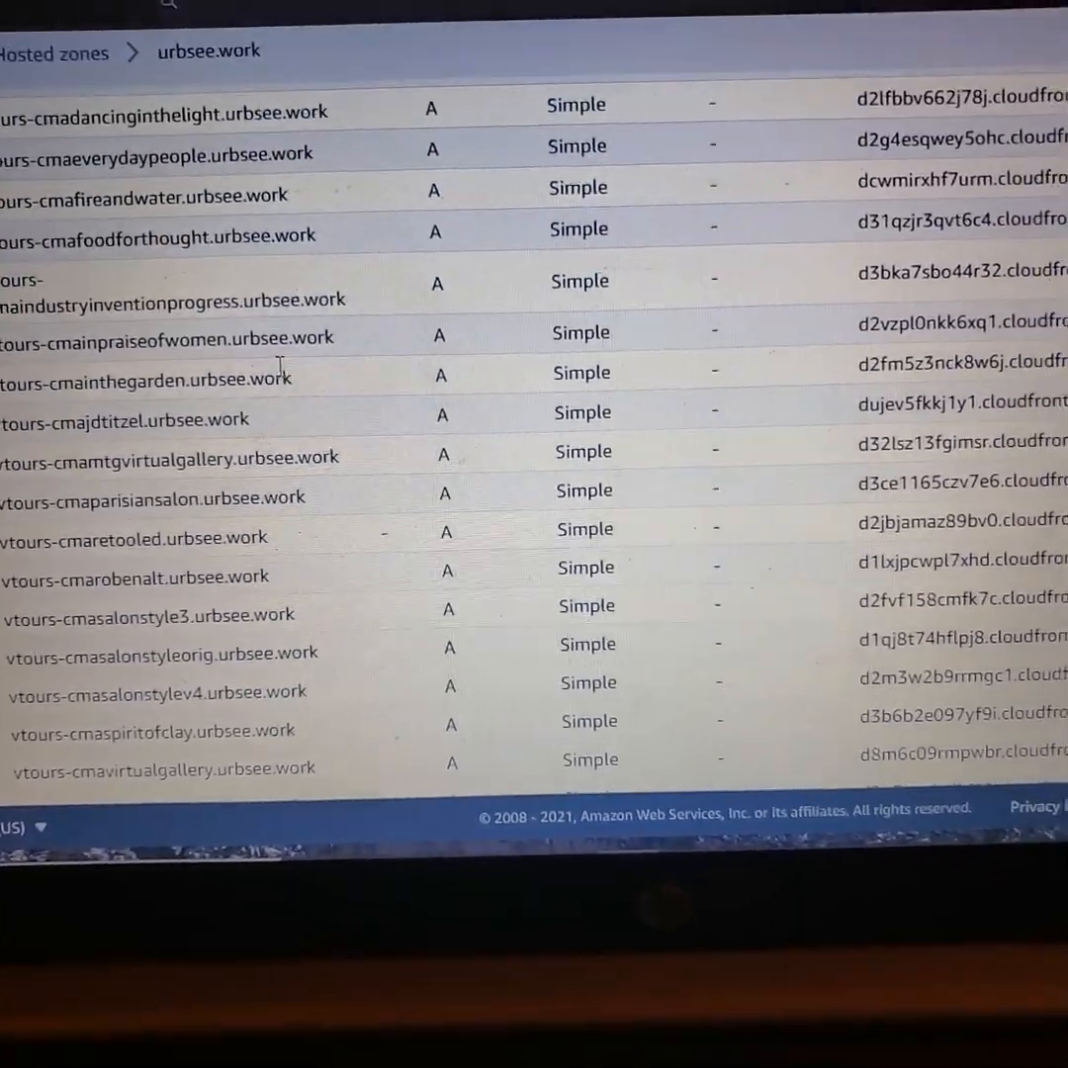
pyautogui.scroll(-3)
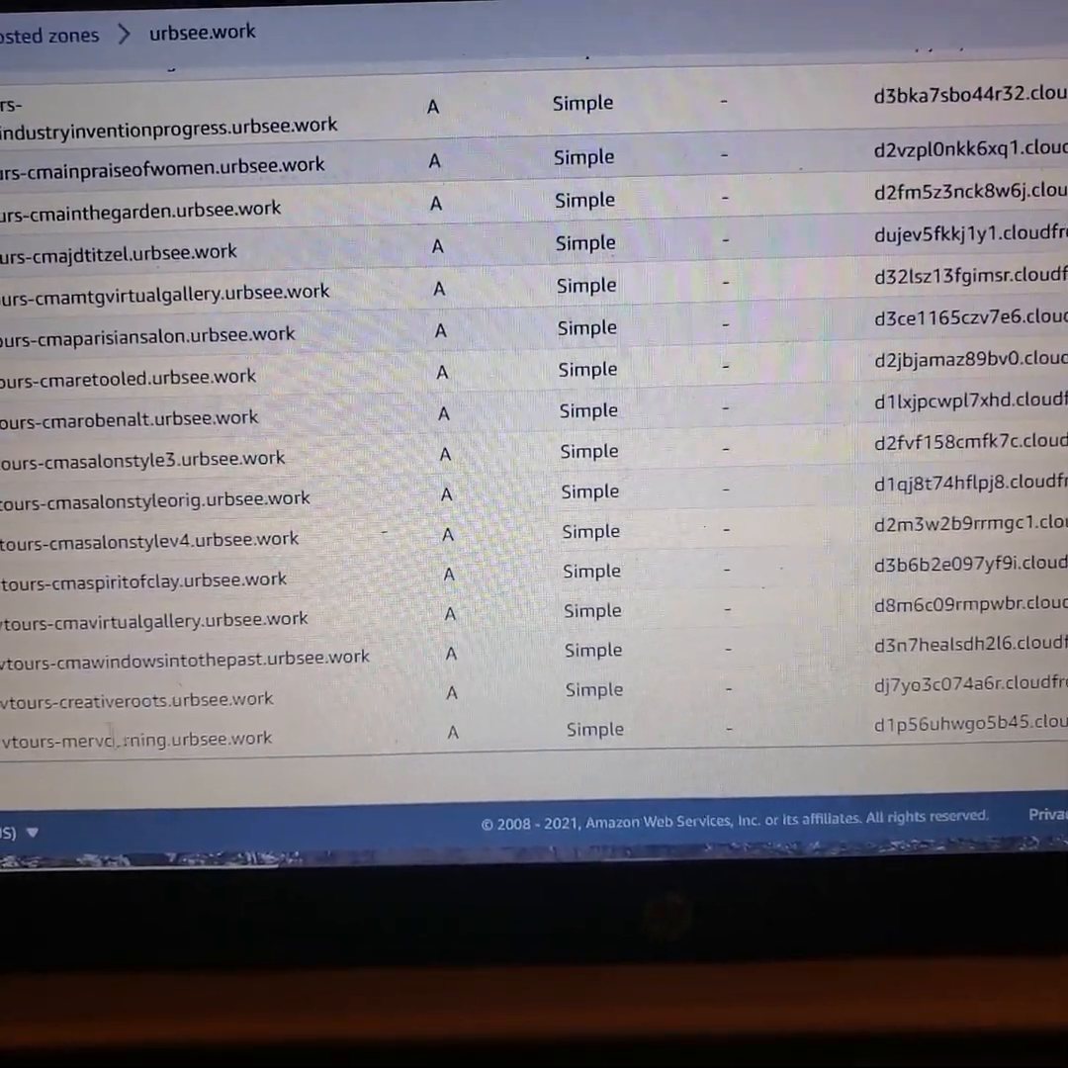
pyautogui.scroll(-3)
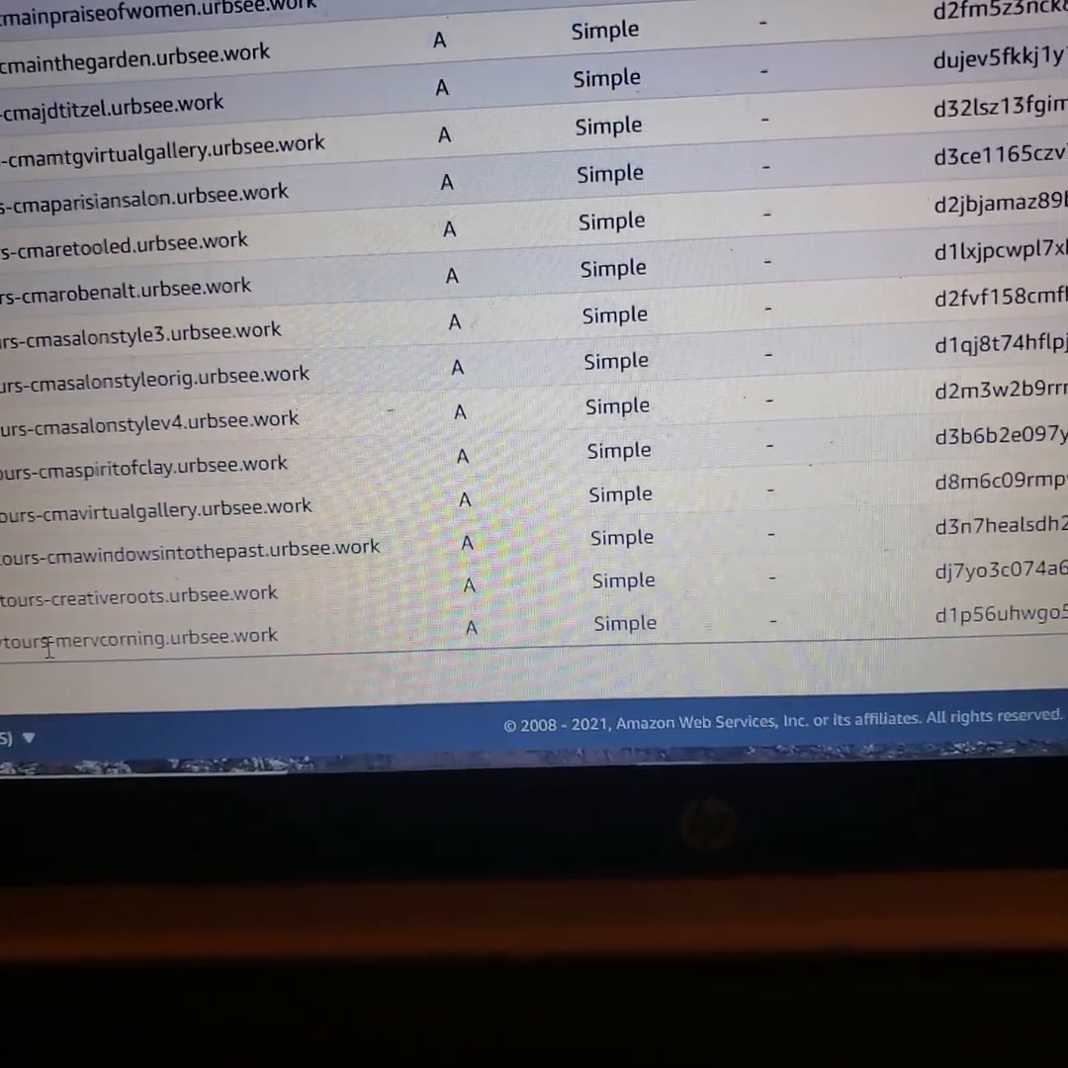
pyautogui.scroll(-3)
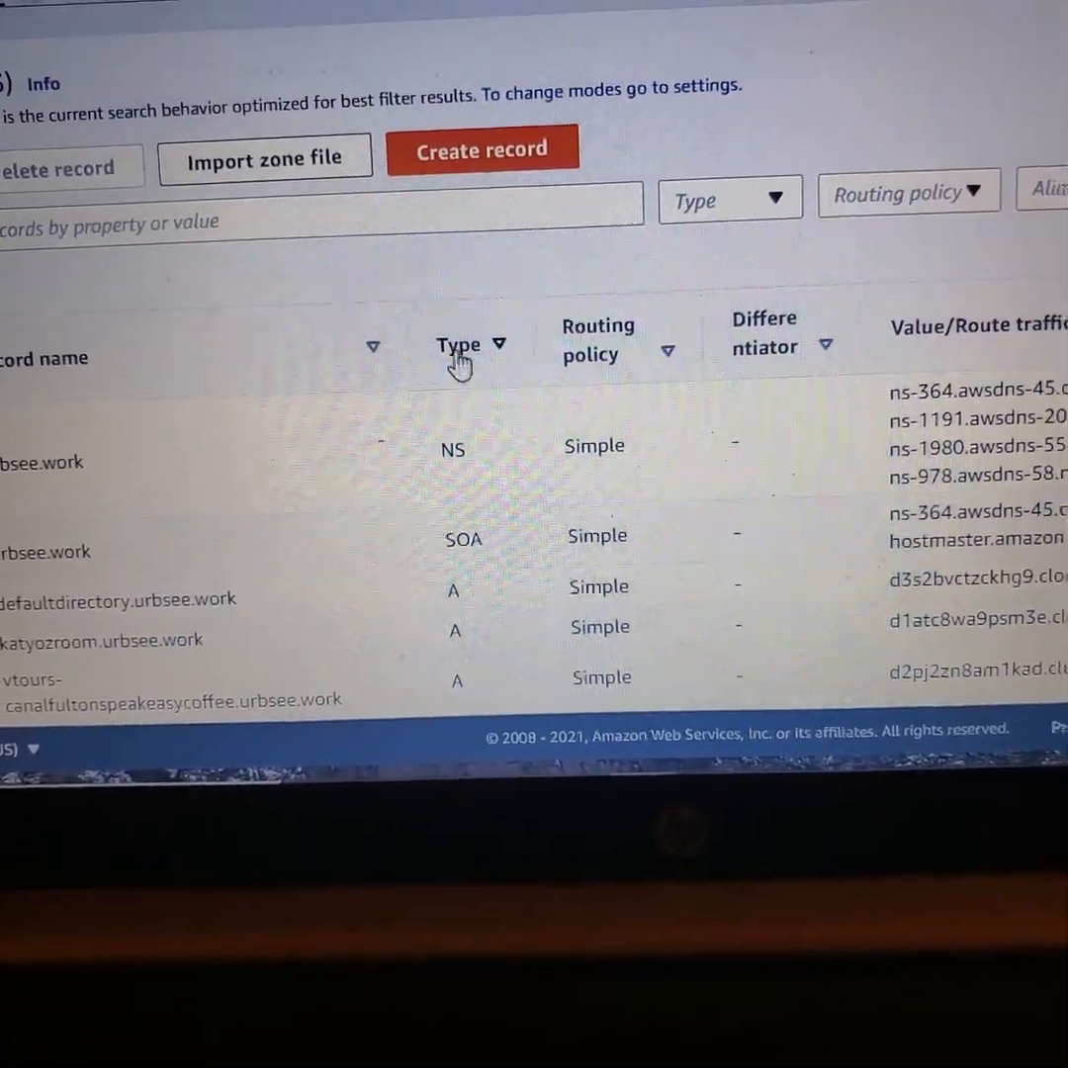
pyautogui.scroll(-3)
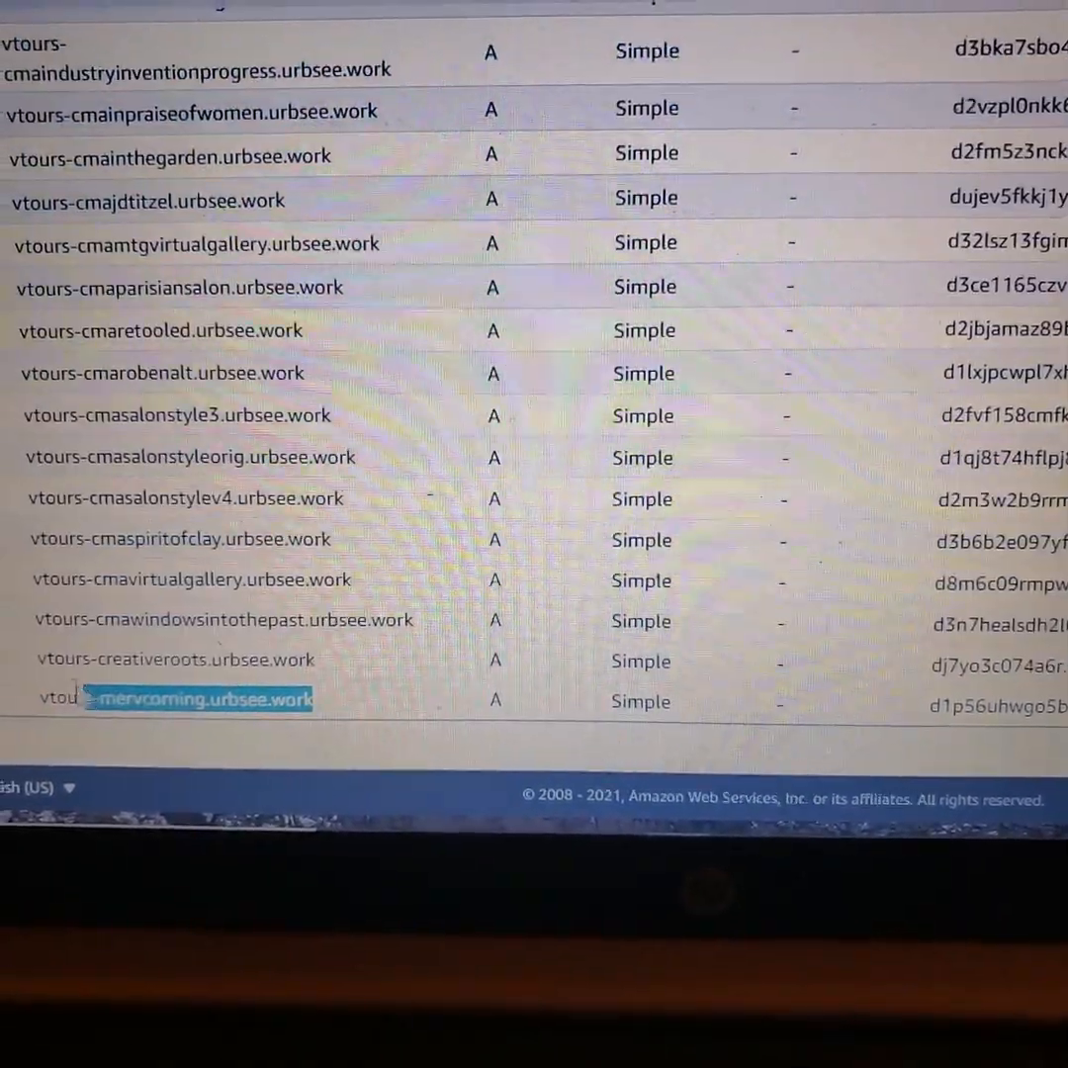
pyautogui.rightClick(198, 700)
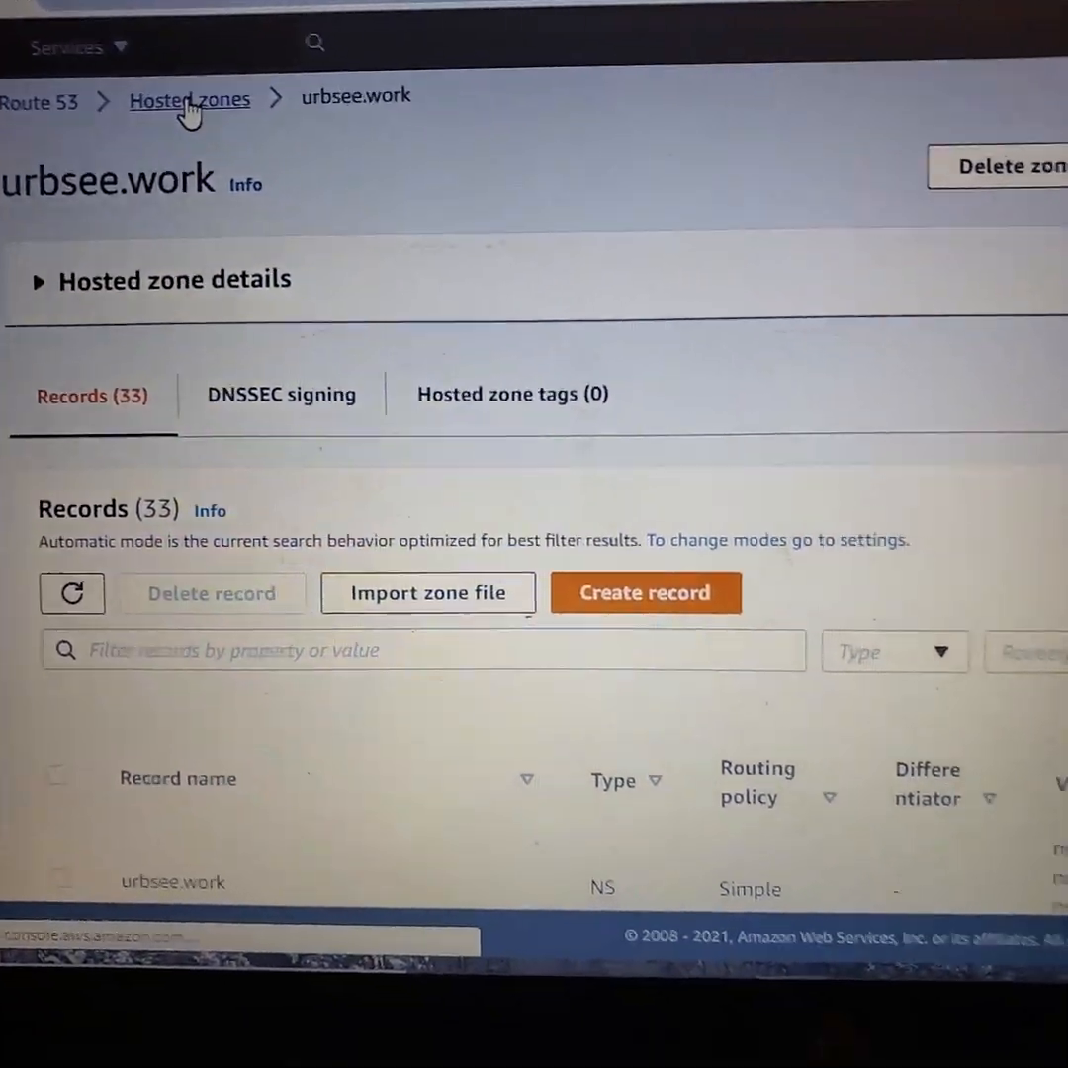
pyautogui.click(187, 99)
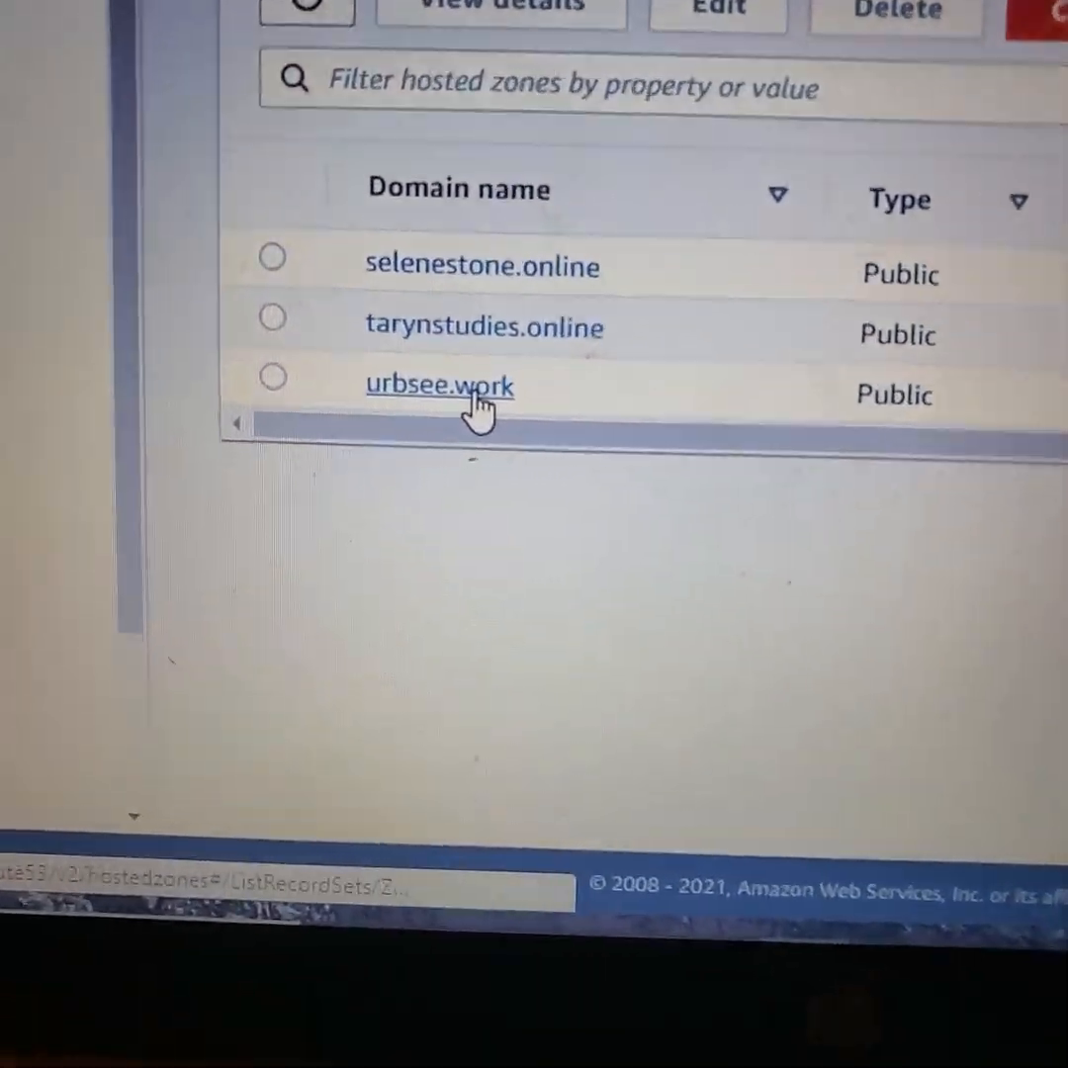
pyautogui.click(440, 385)
pyautogui.write('vtours-mervcorning.urbsee.work')
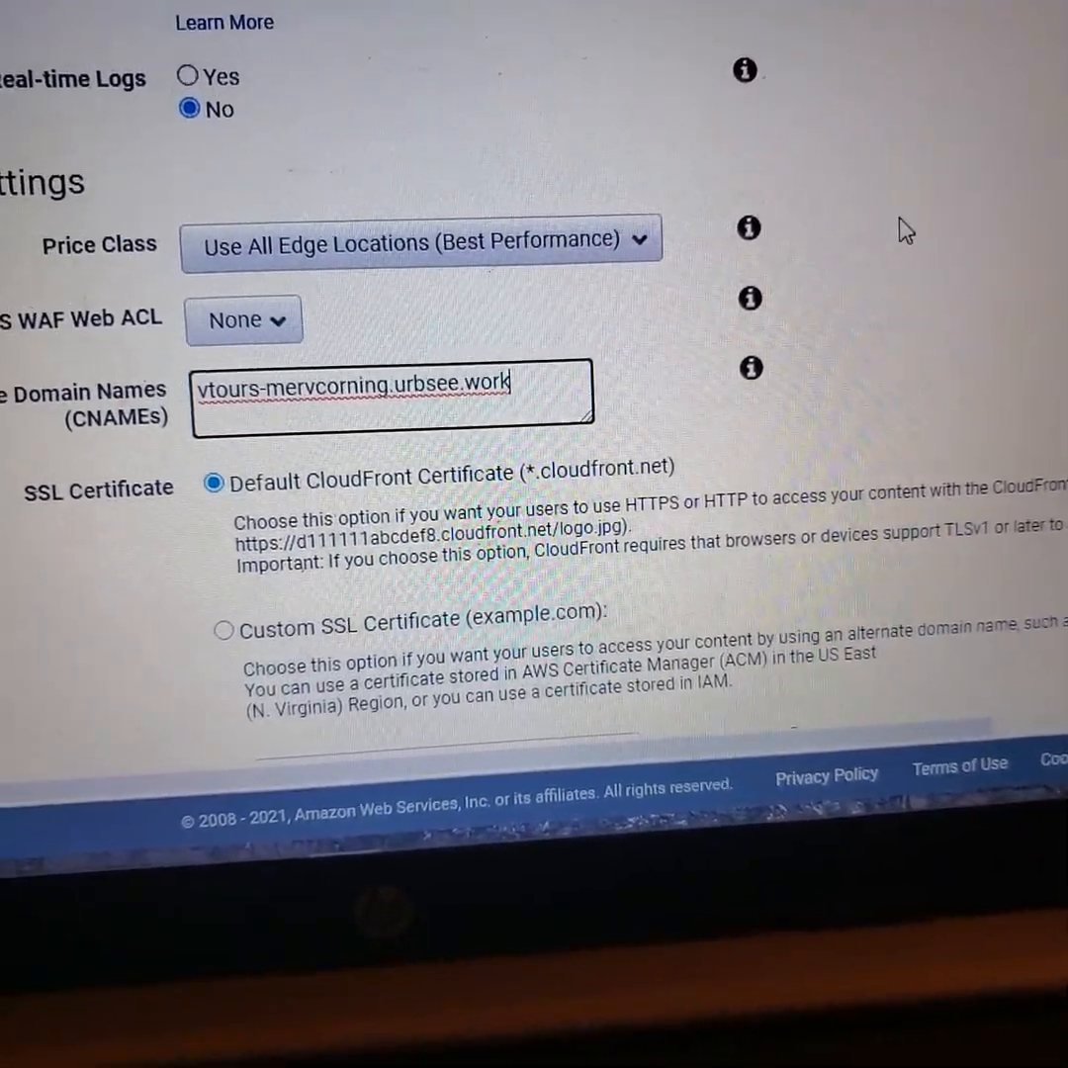
# Choose the custom *.urbsee.work SSL certificate and right-click the ACM certificate request link.
pyautogui.scroll(-3)
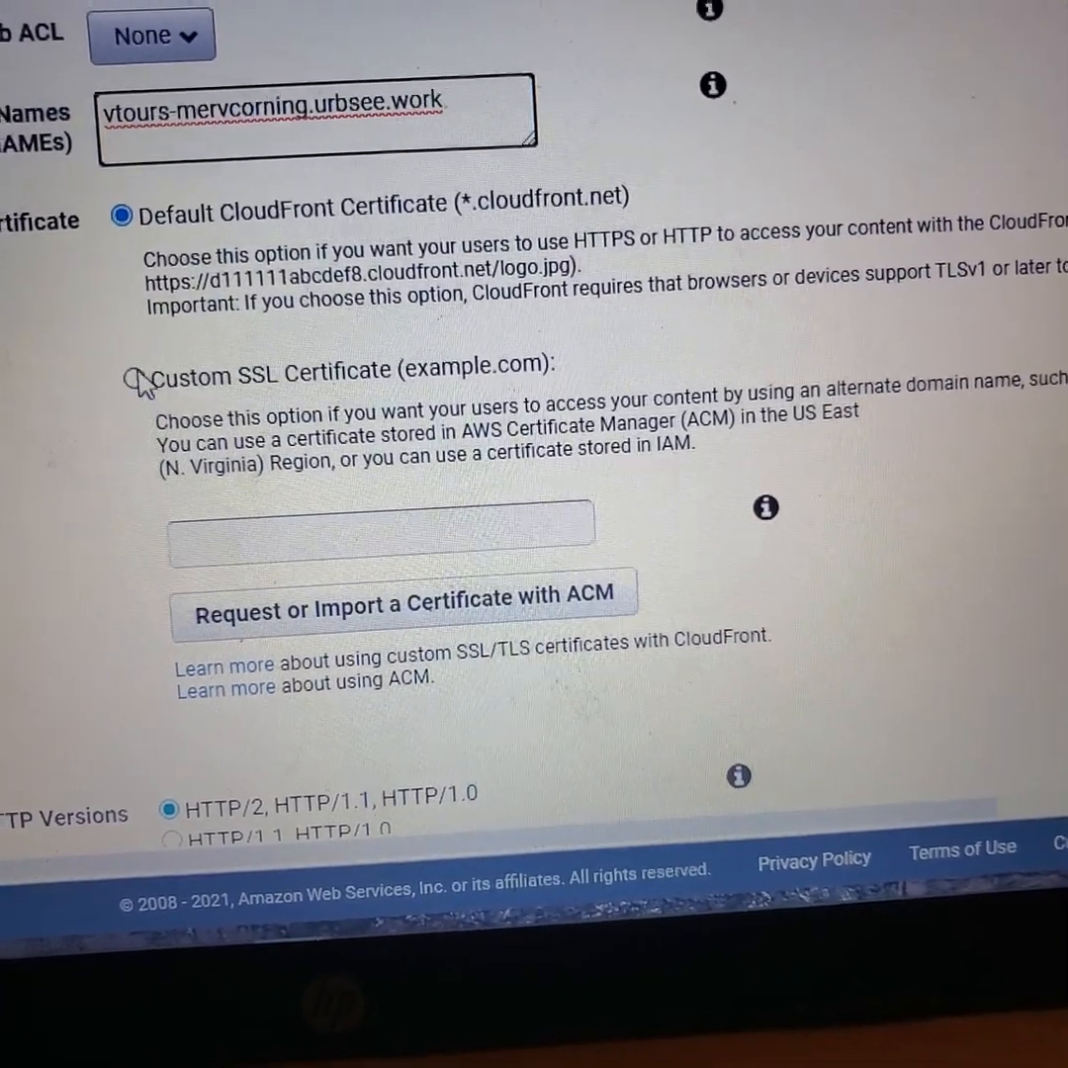
pyautogui.click(133, 371)
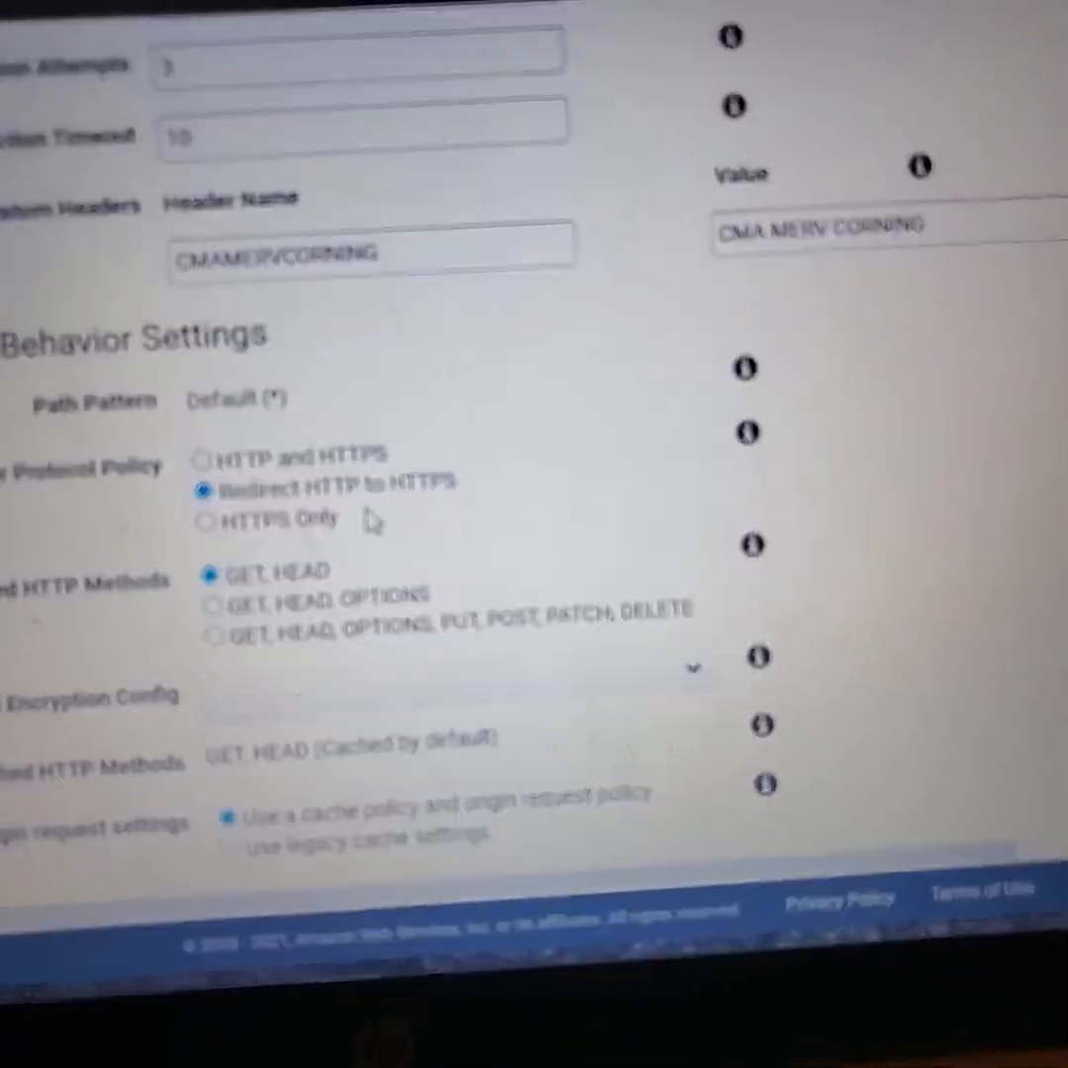
pyautogui.scroll(-3)
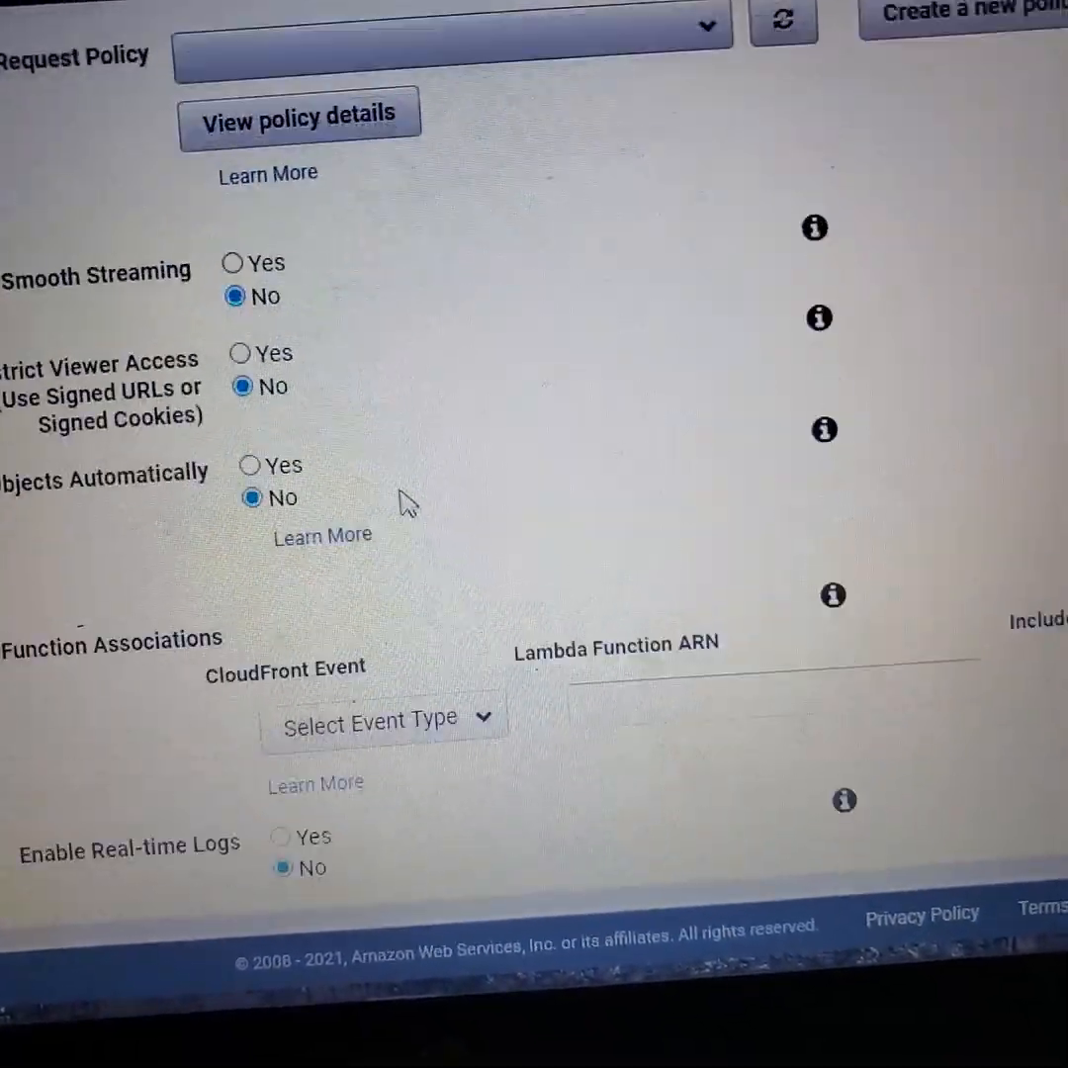
pyautogui.scroll(-3)
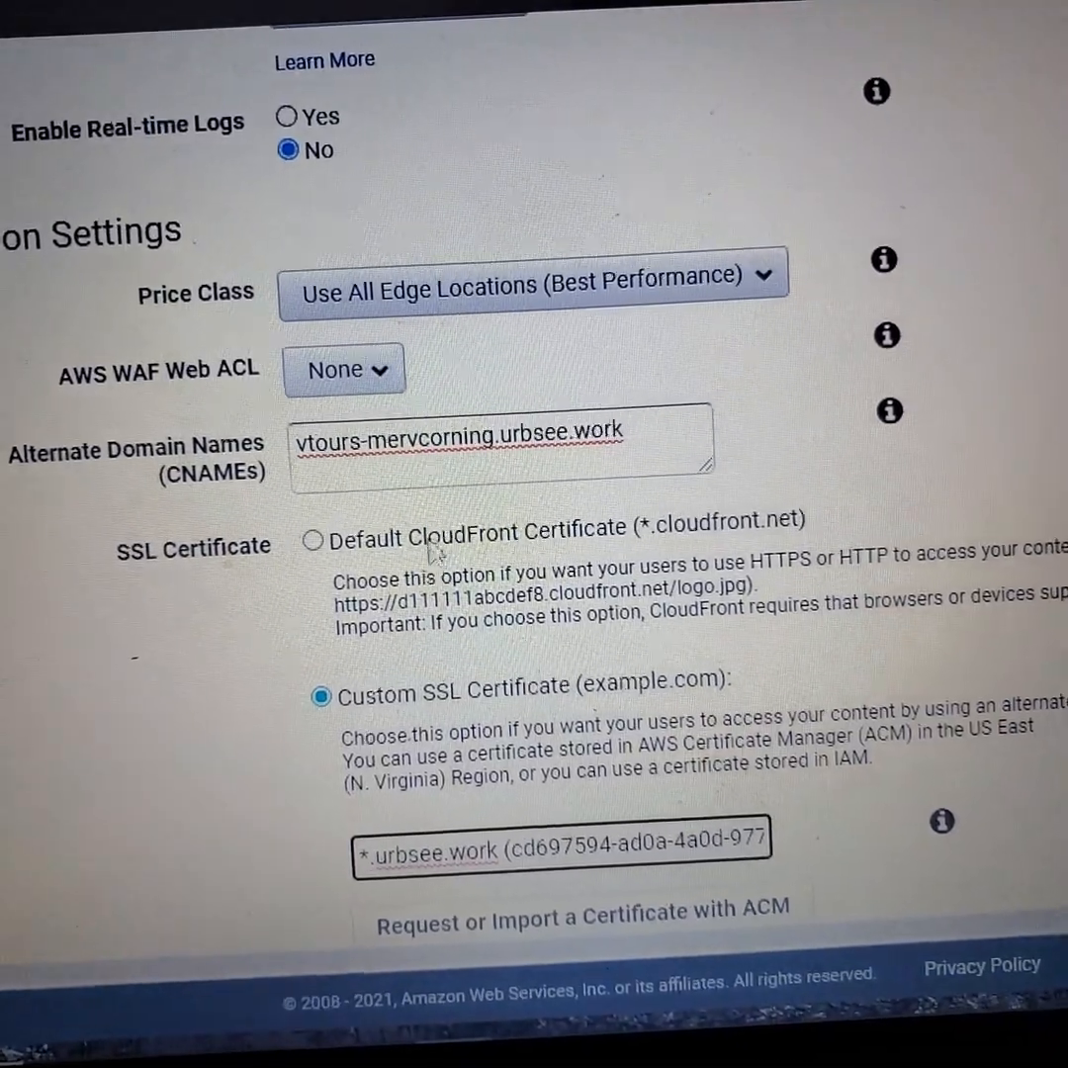
pyautogui.scroll(-3)
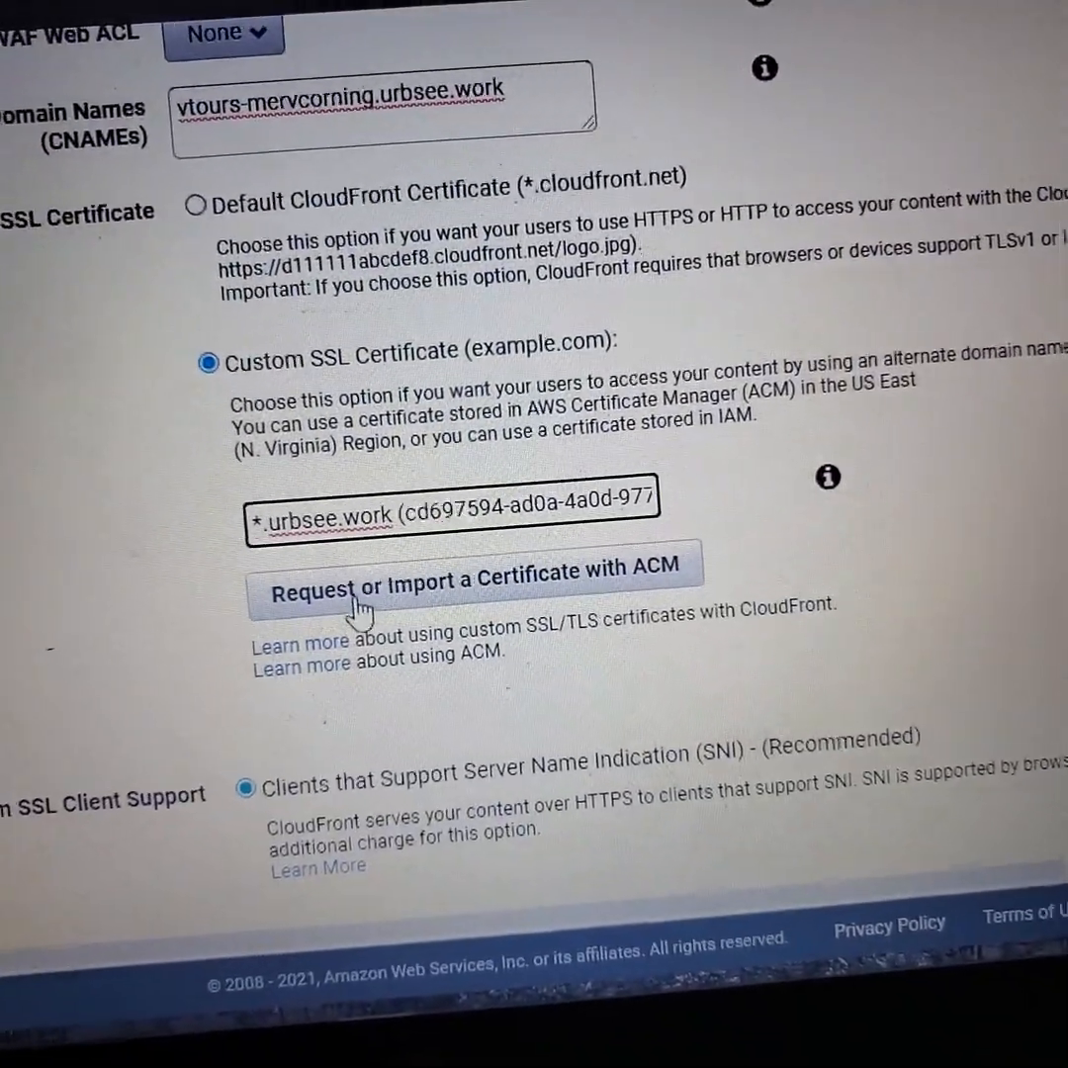
pyautogui.rightClick(371, 608)
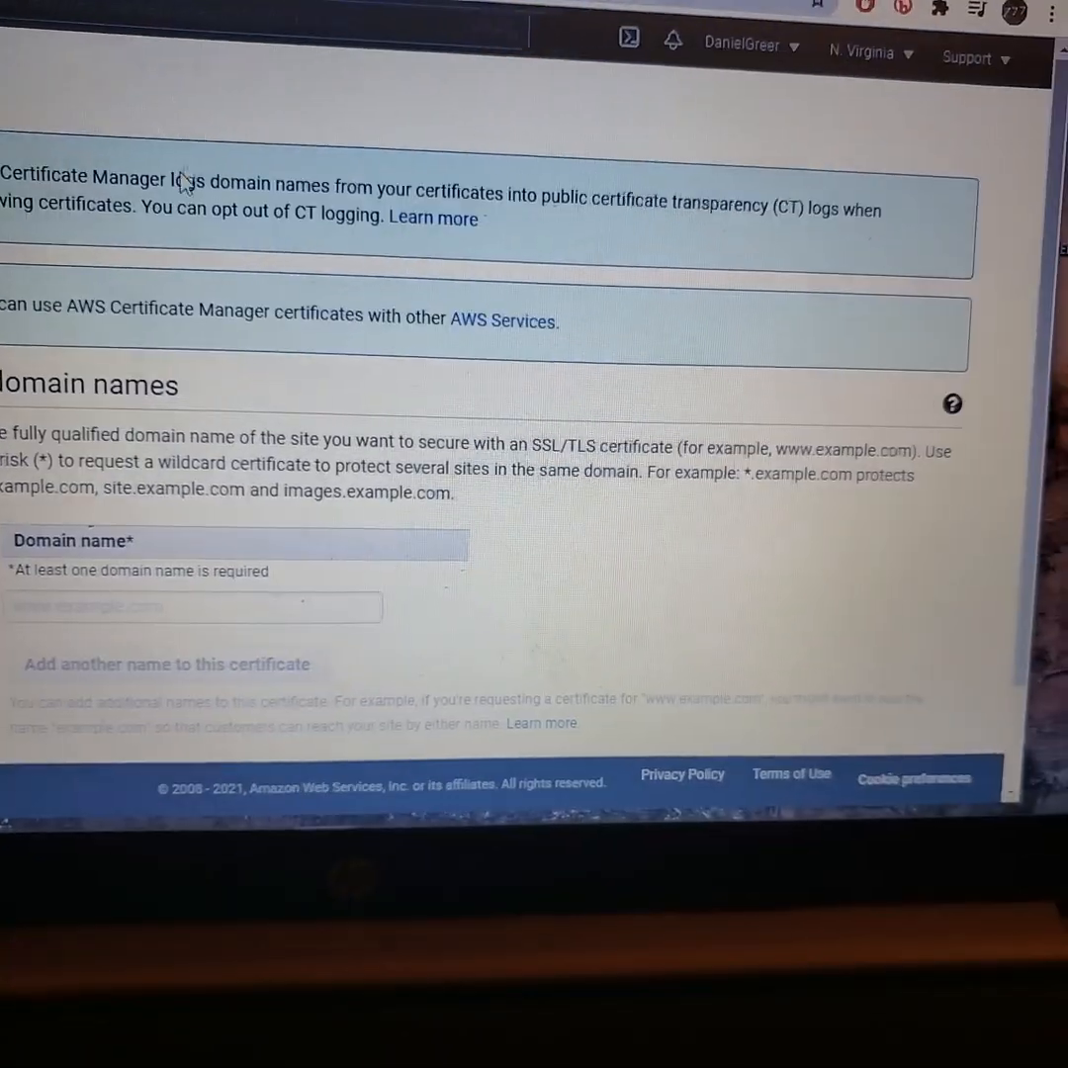
# View the ACM Request a certificate wizard without entering a domain name.
pyautogui.scroll(-3)
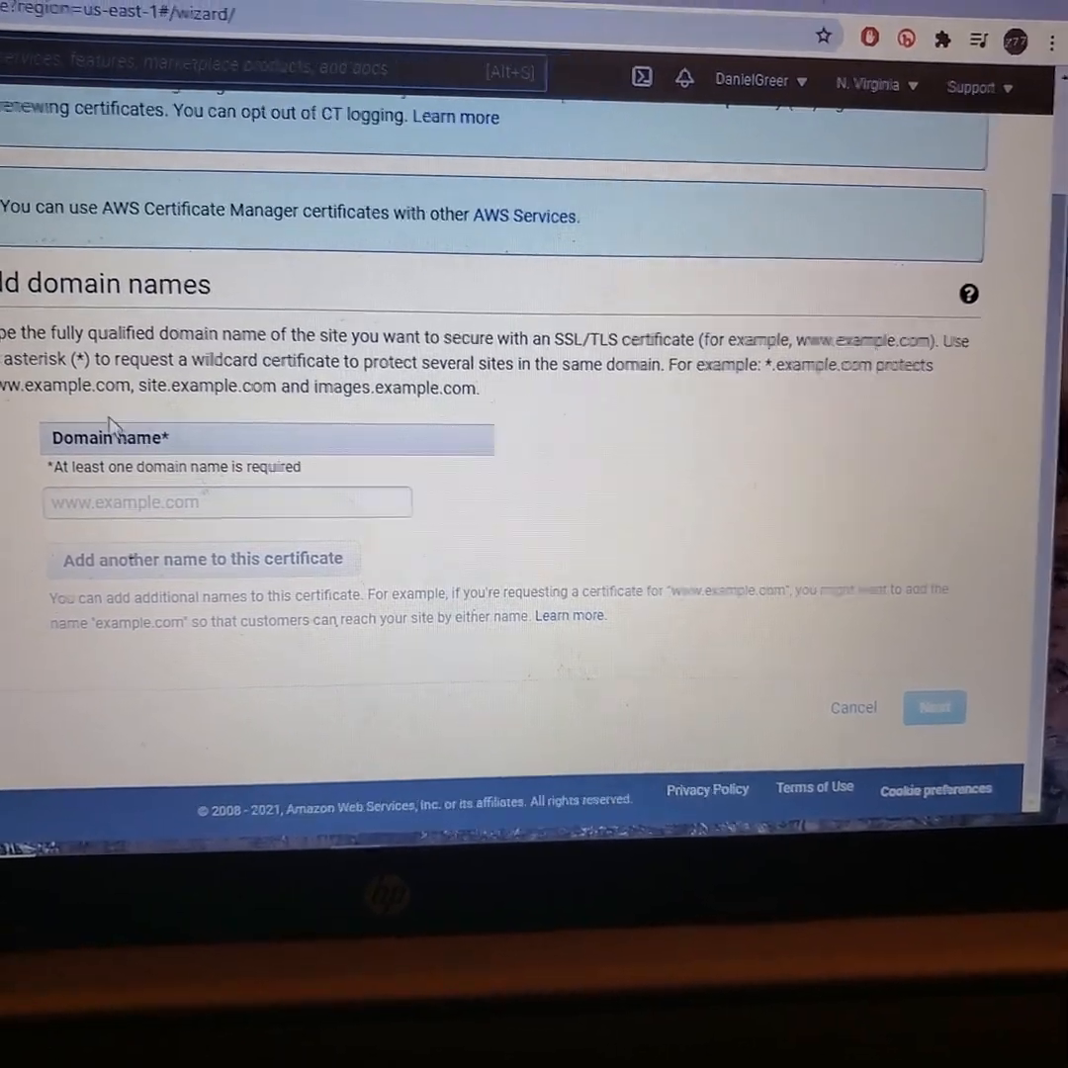
pyautogui.scroll(3)
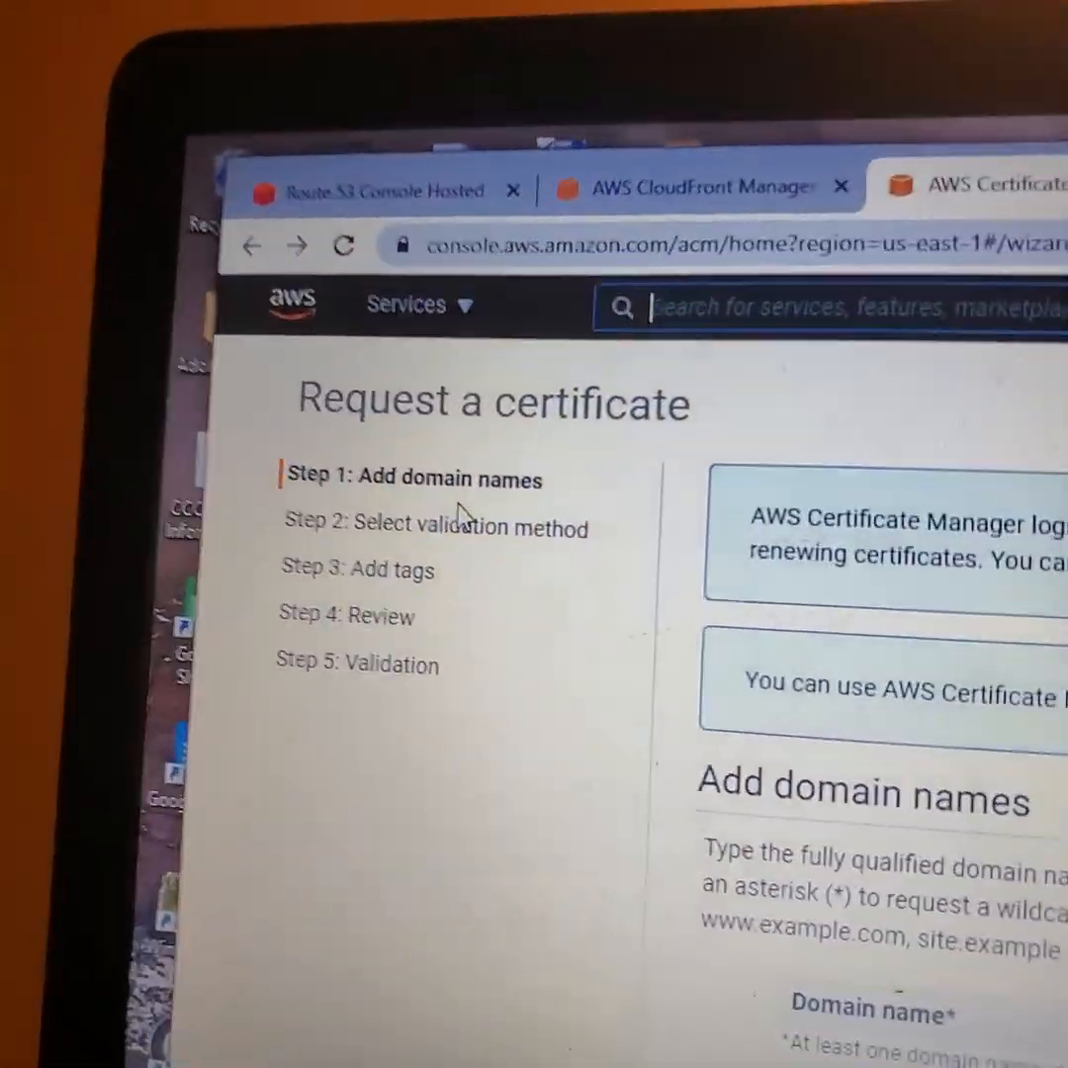
pyautogui.scroll(-3)
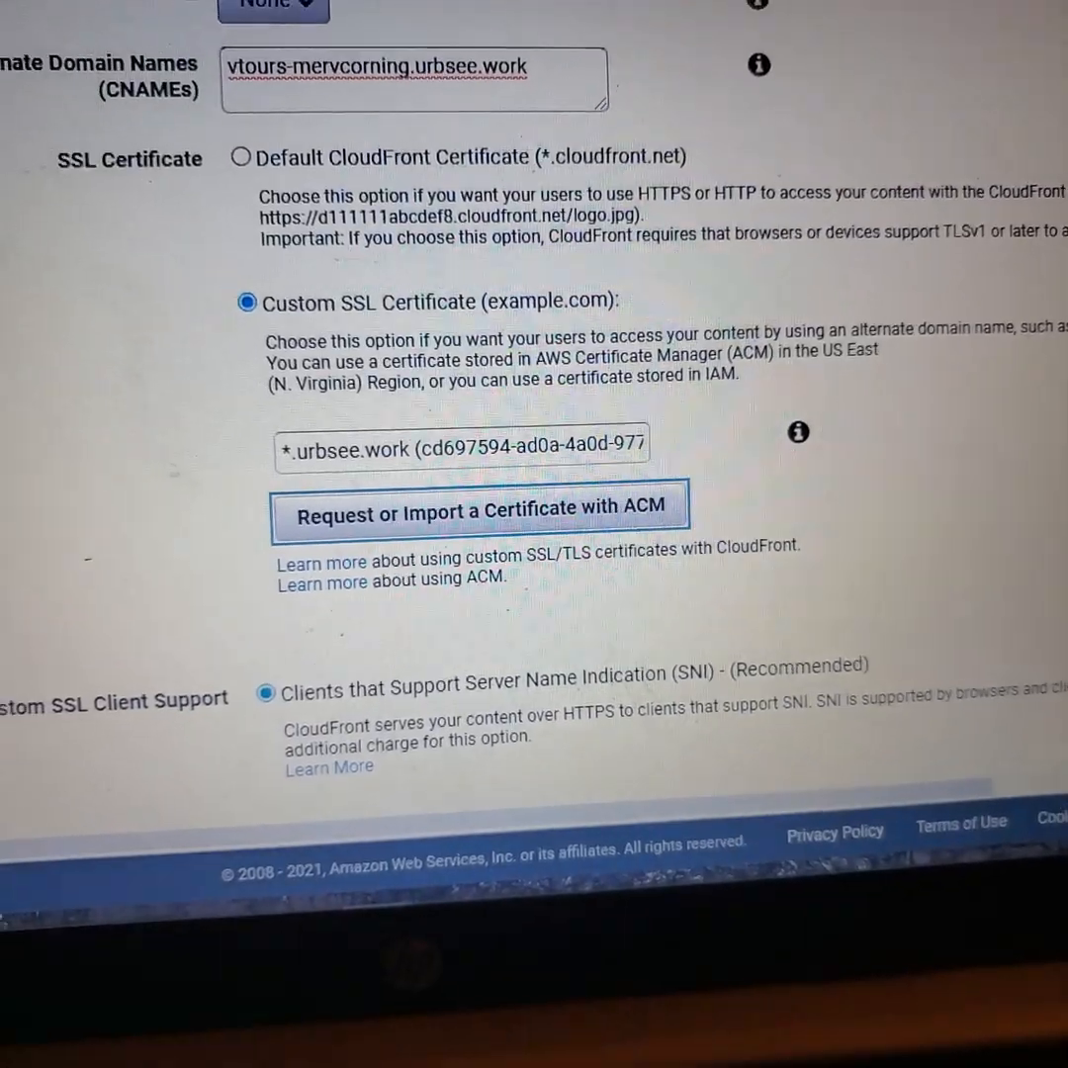
pyautogui.click(482, 510)
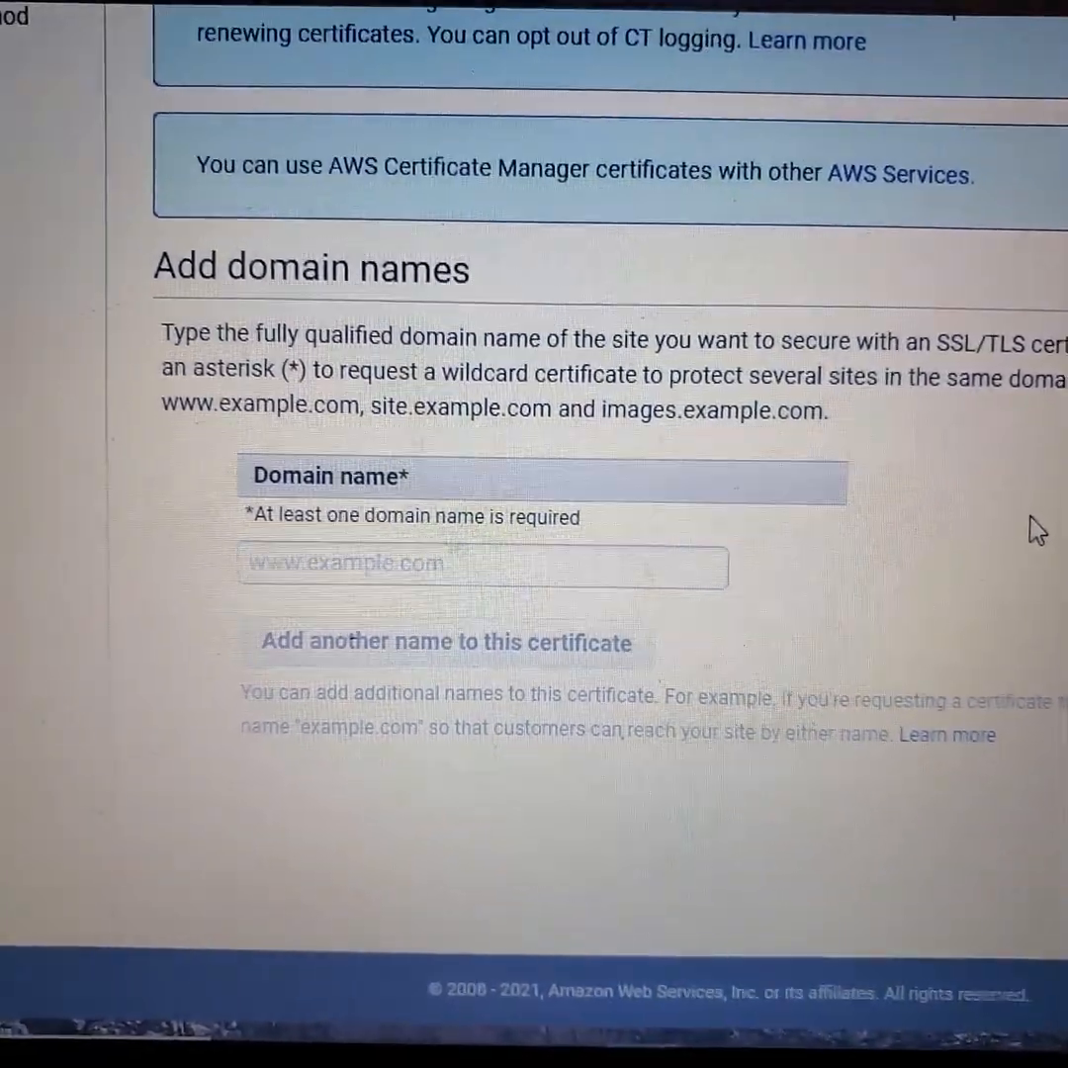
pyautogui.scroll(-3)
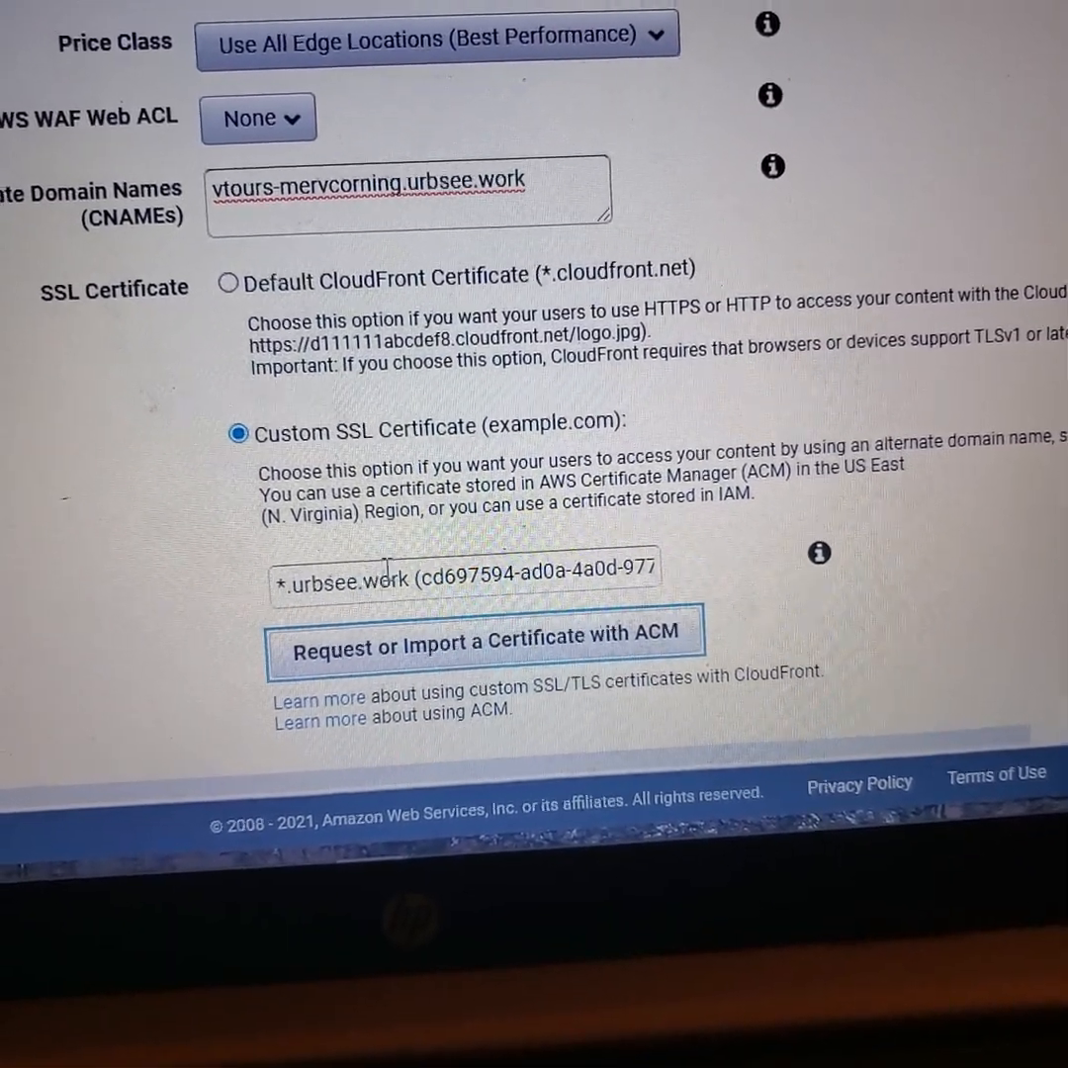
# Keep the *.urbsee.work certificate with SNI, TLSv1.2_2019 security policy and HTTP/2 selected.
pyautogui.click(481, 637)
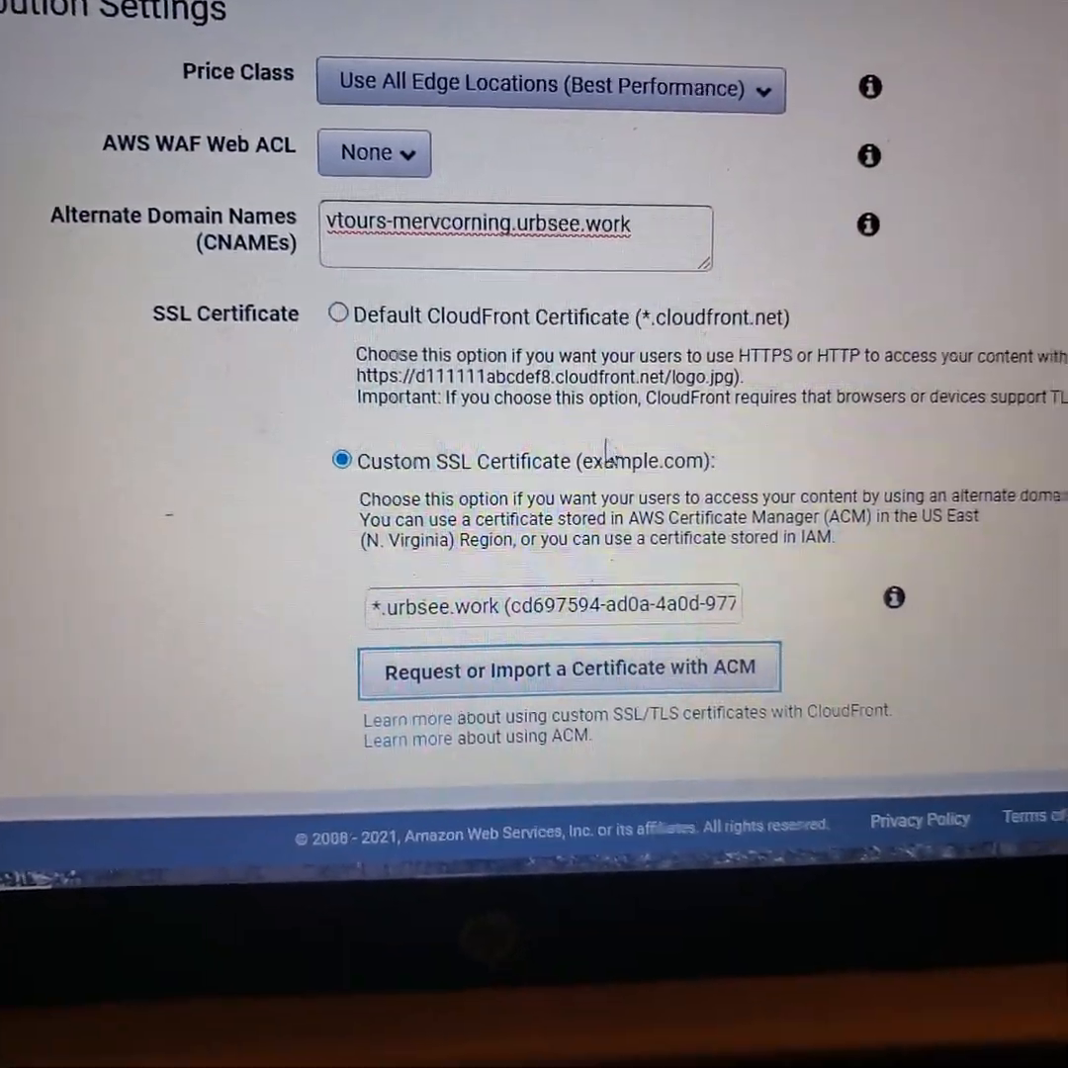
pyautogui.scroll(-3)
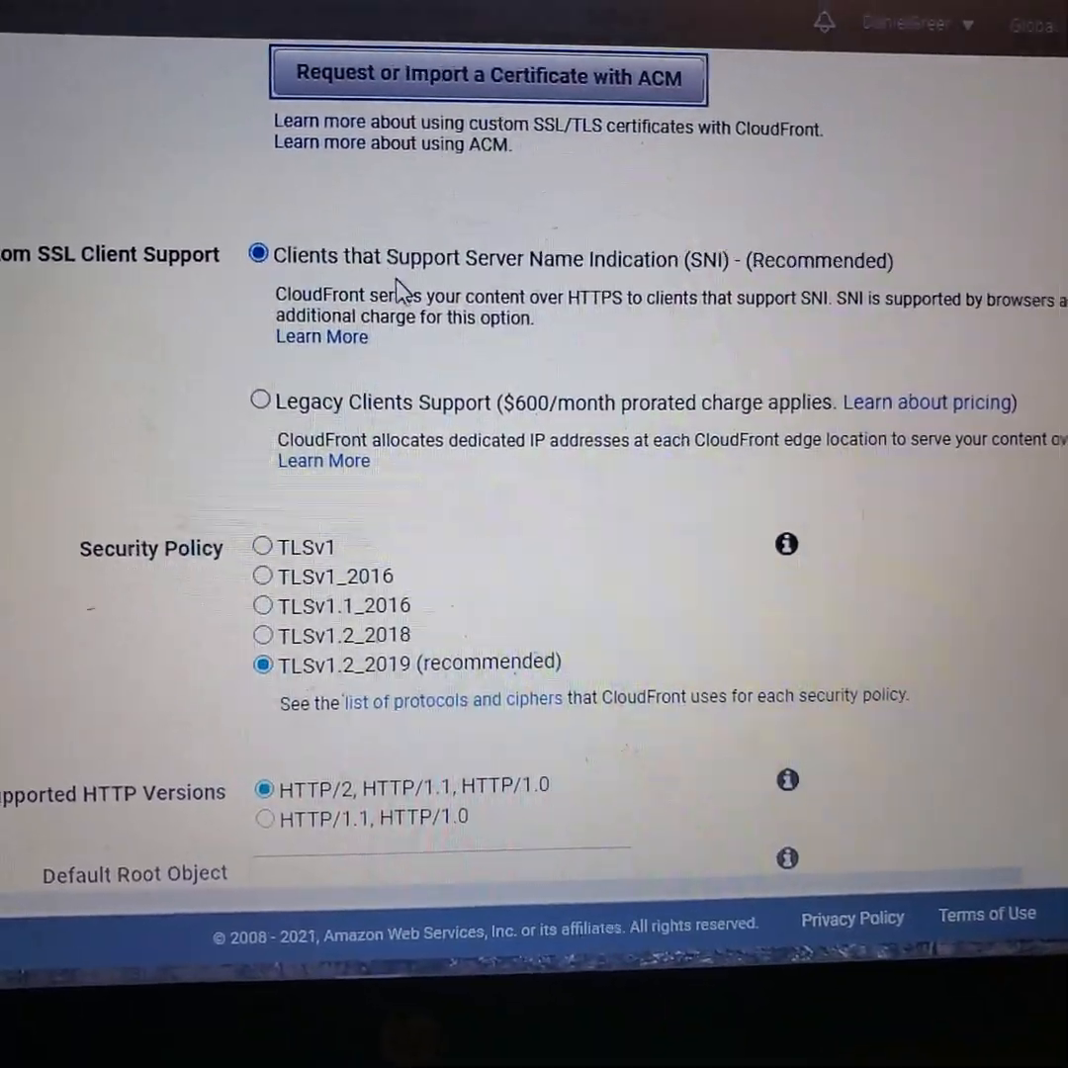
# Enter index.htm as the Default Root Object, then switch to Google Analytics.
pyautogui.scroll(-3)
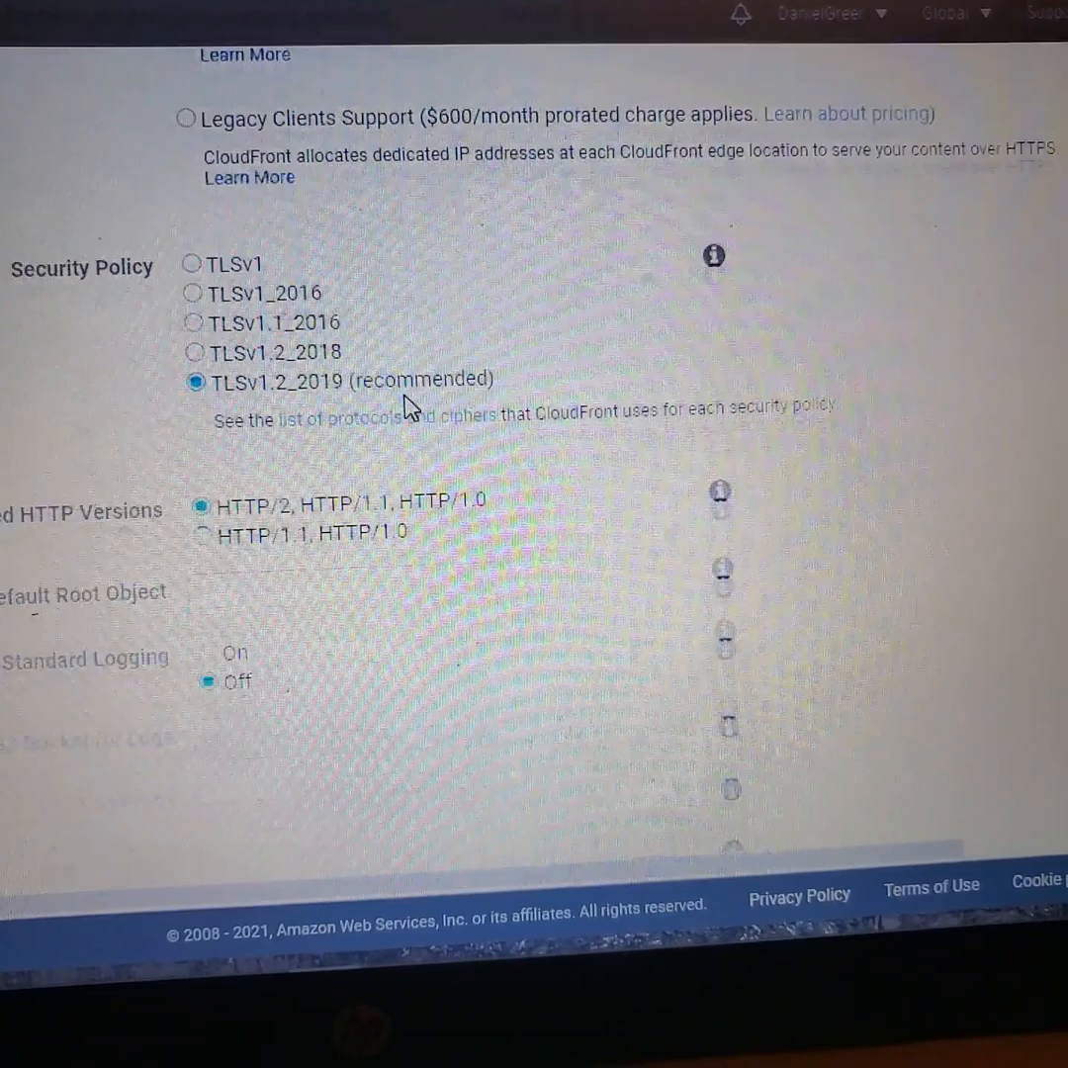
pyautogui.scroll(-3)
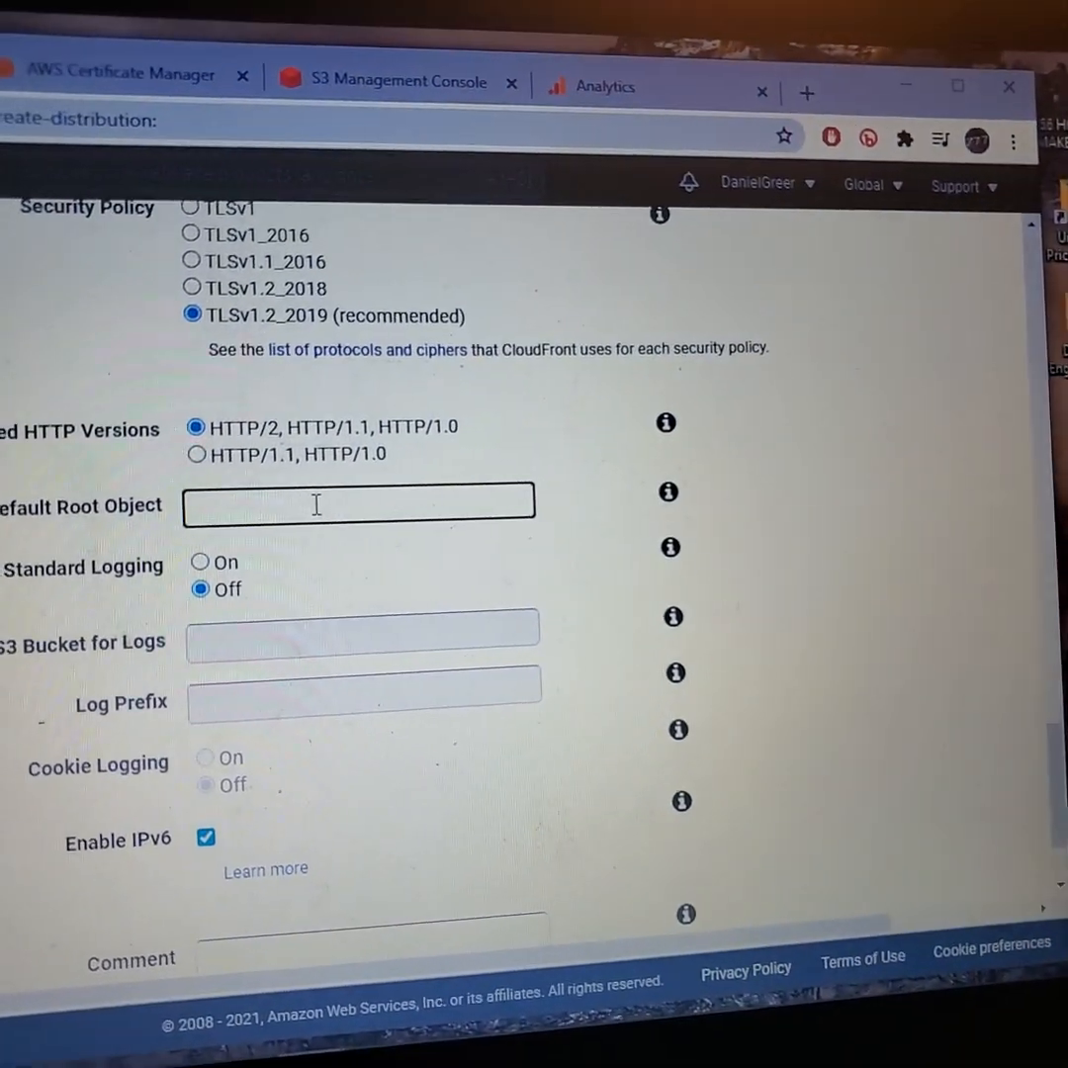
pyautogui.write('i')
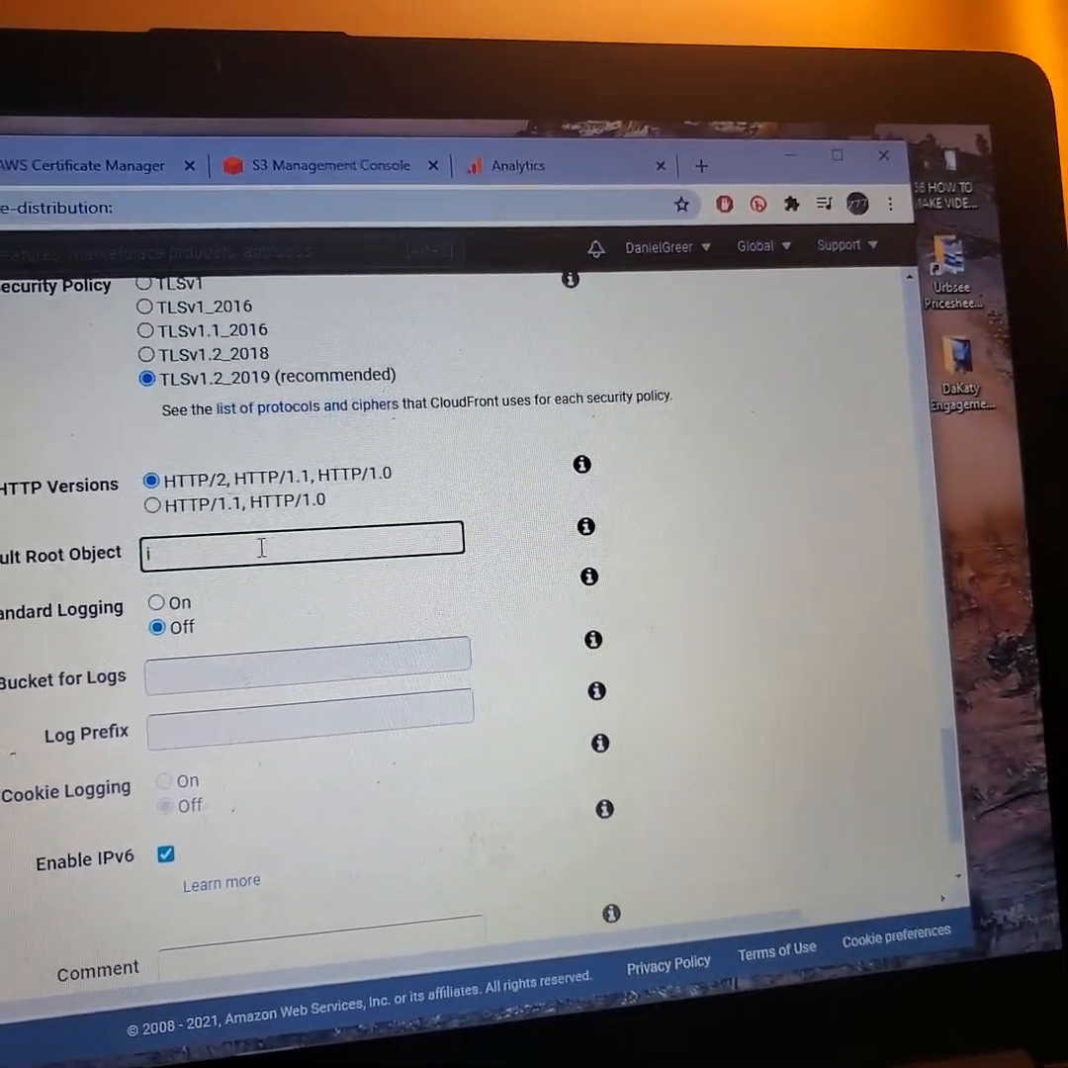
pyautogui.write('ndex.')
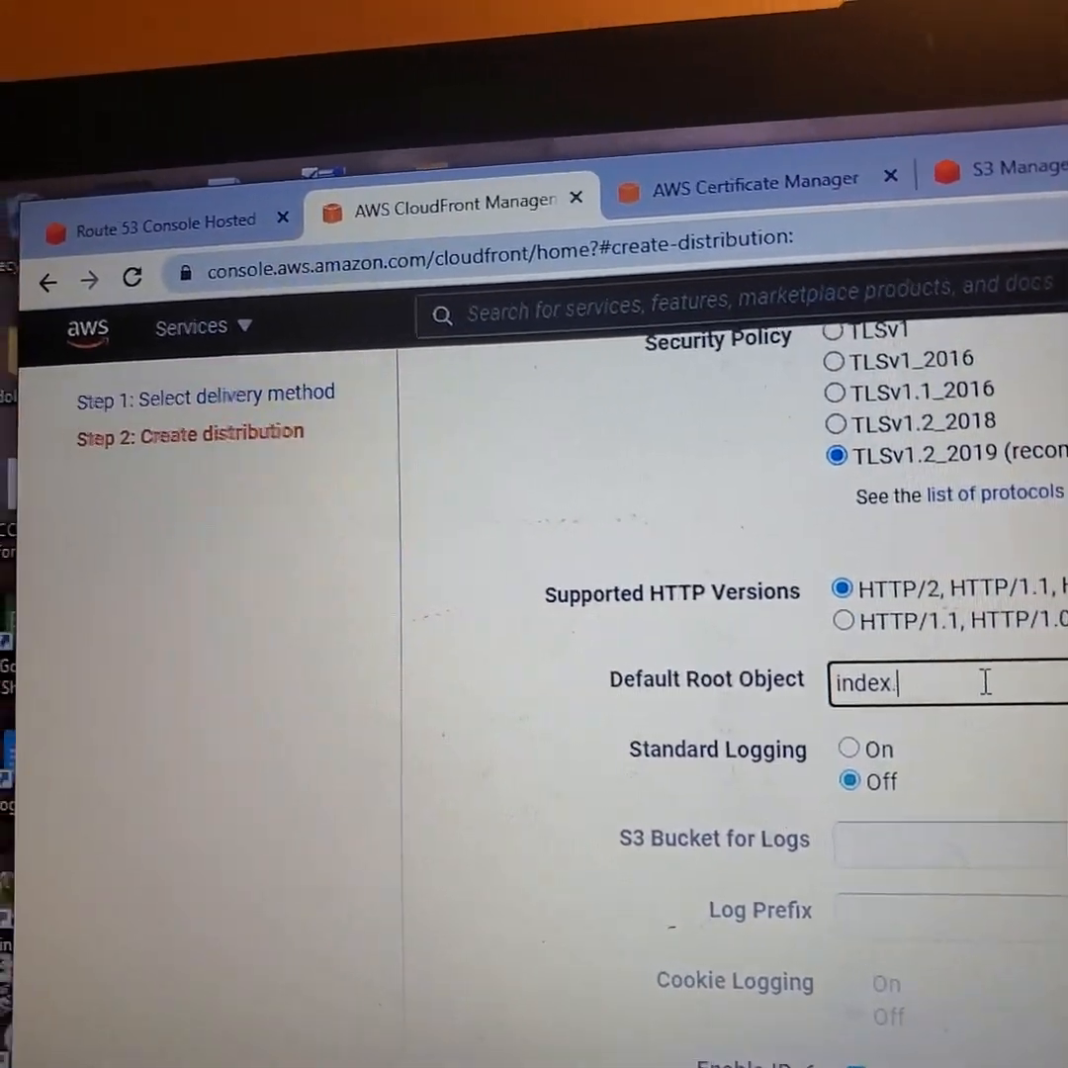
pyautogui.write('htm')
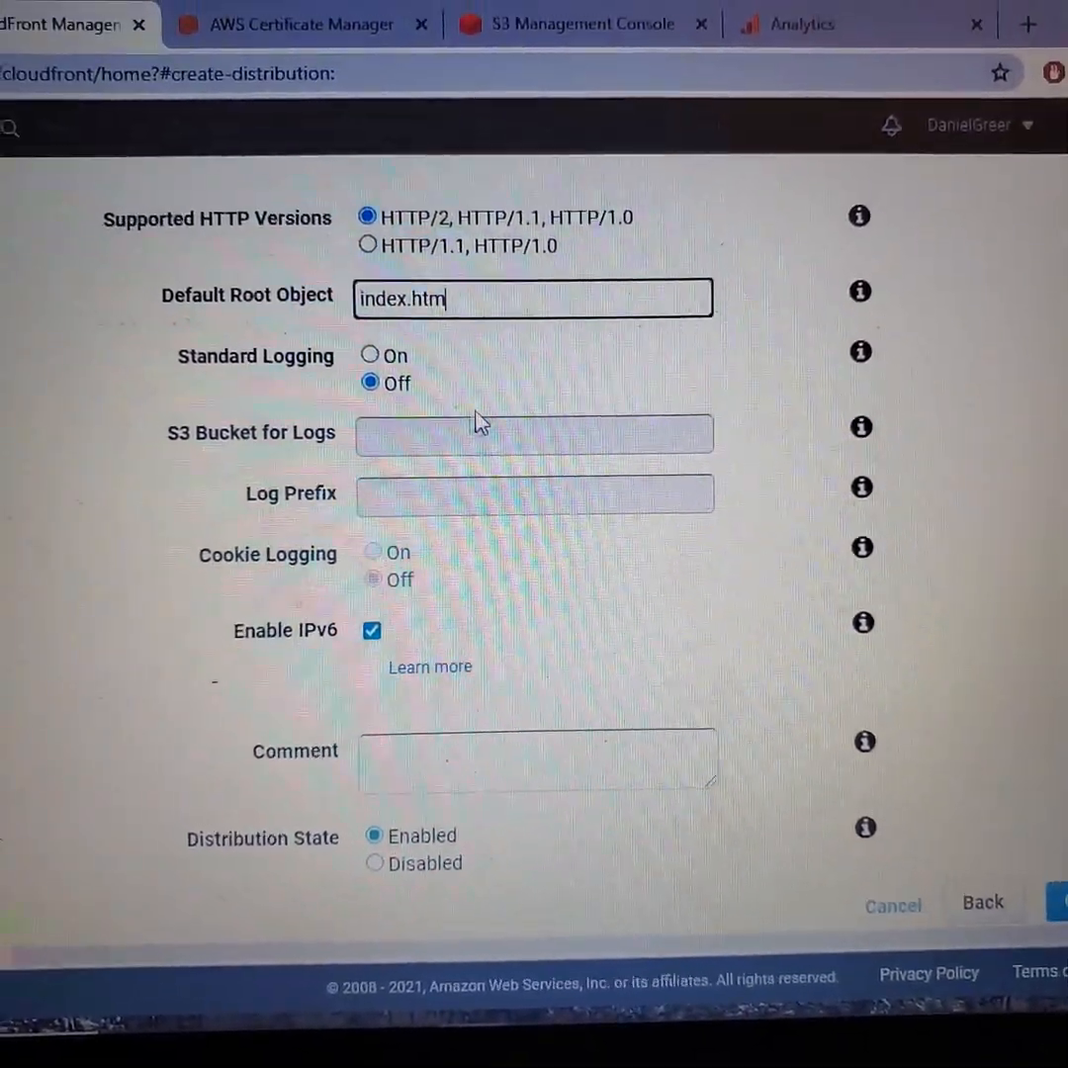
pyautogui.click(815, 24)
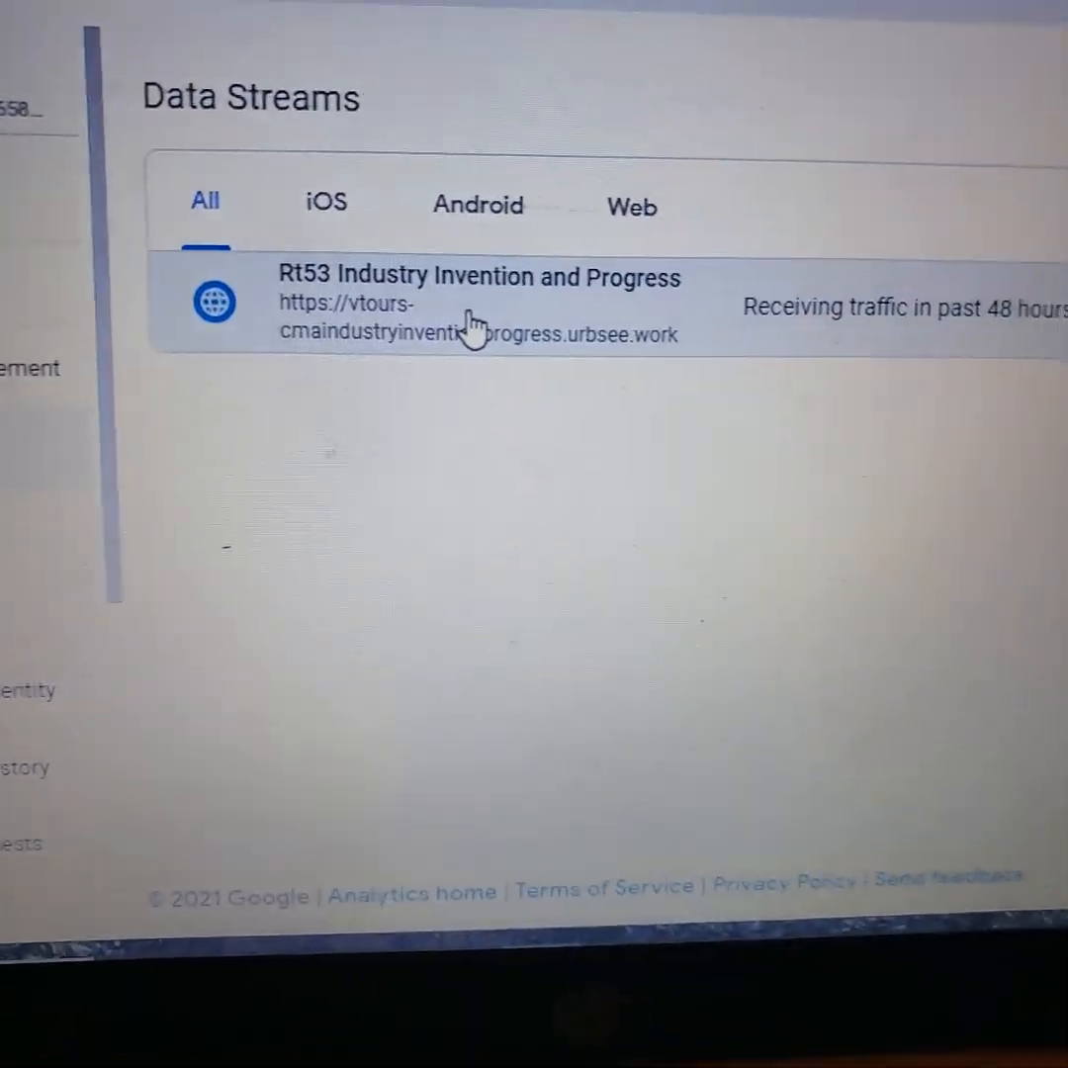
# Open the Rt53 Industry Invention and Progress stream details and scroll through them.
pyautogui.click(479, 304)
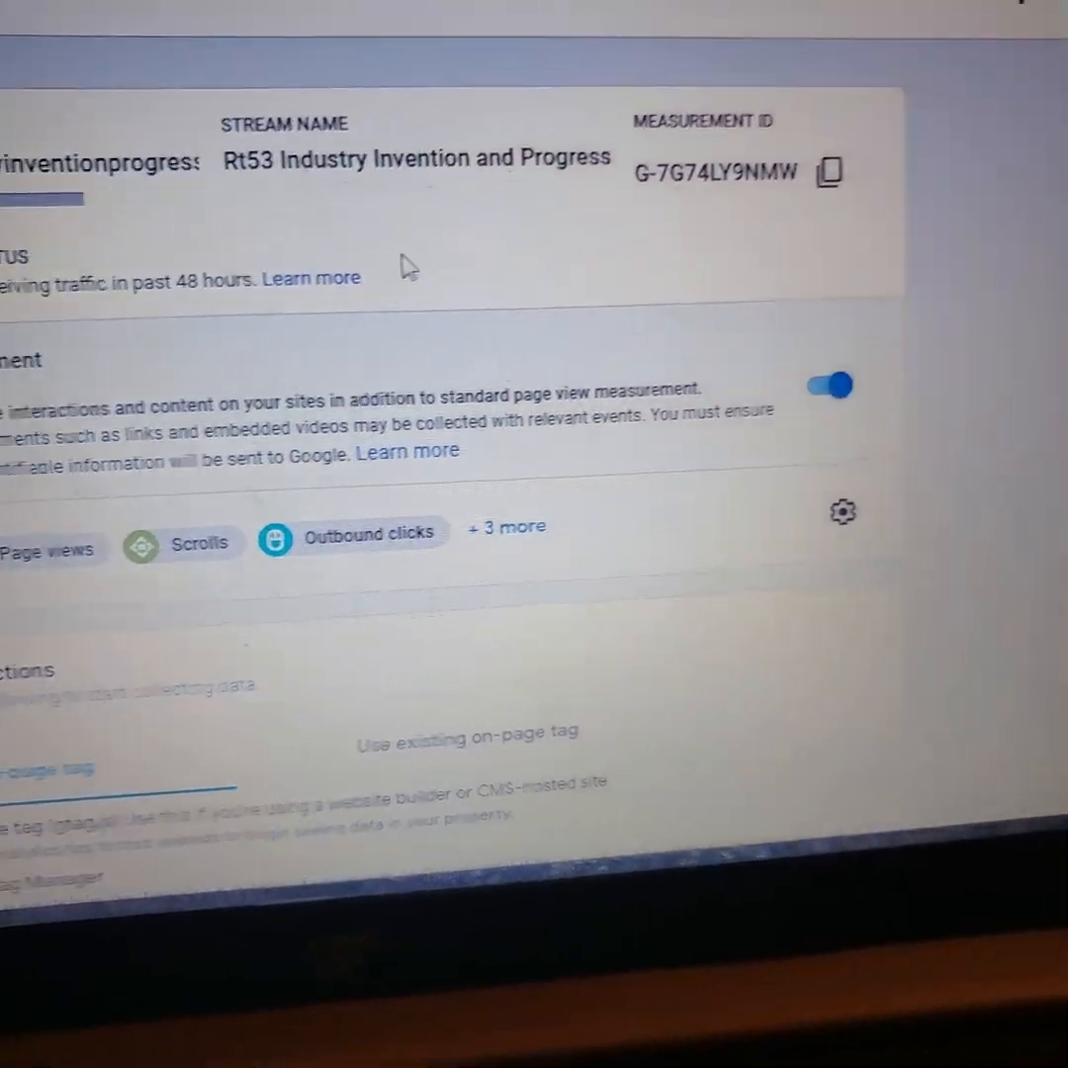
pyautogui.scroll(-3)
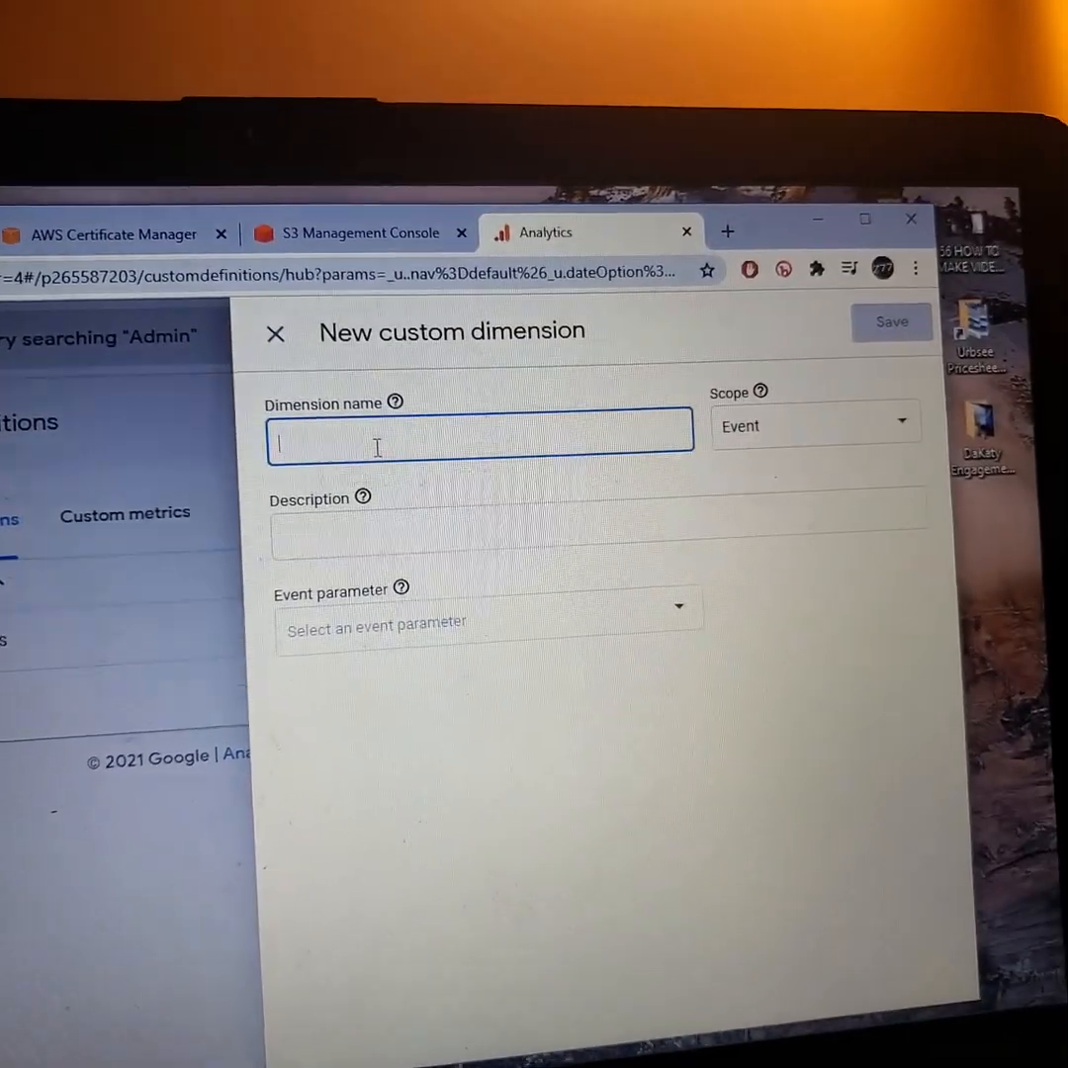
# Type a draft dimension name and 'lab' event parameter, then close it unsaved.
pyautogui.write('suc')
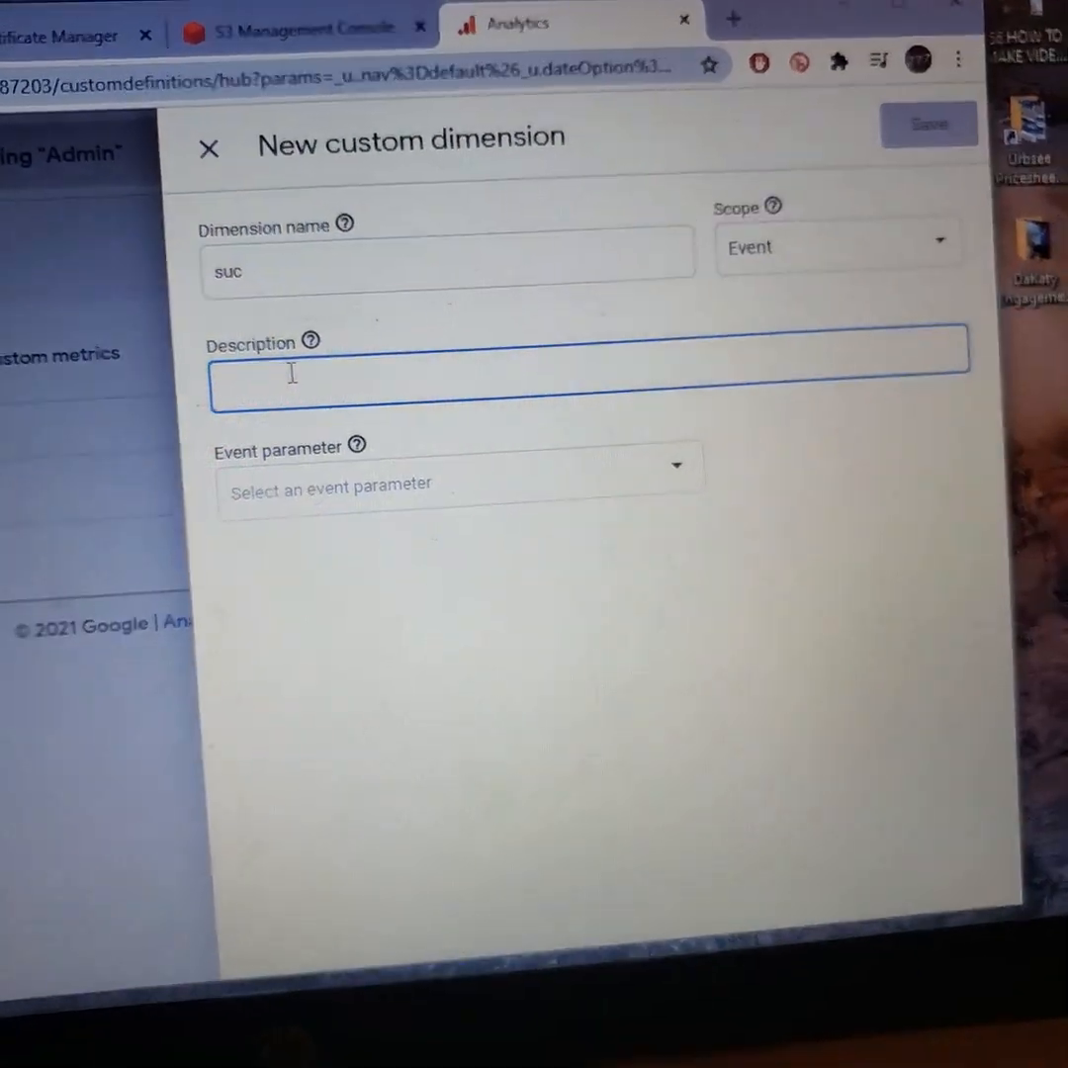
pyautogui.write('su')
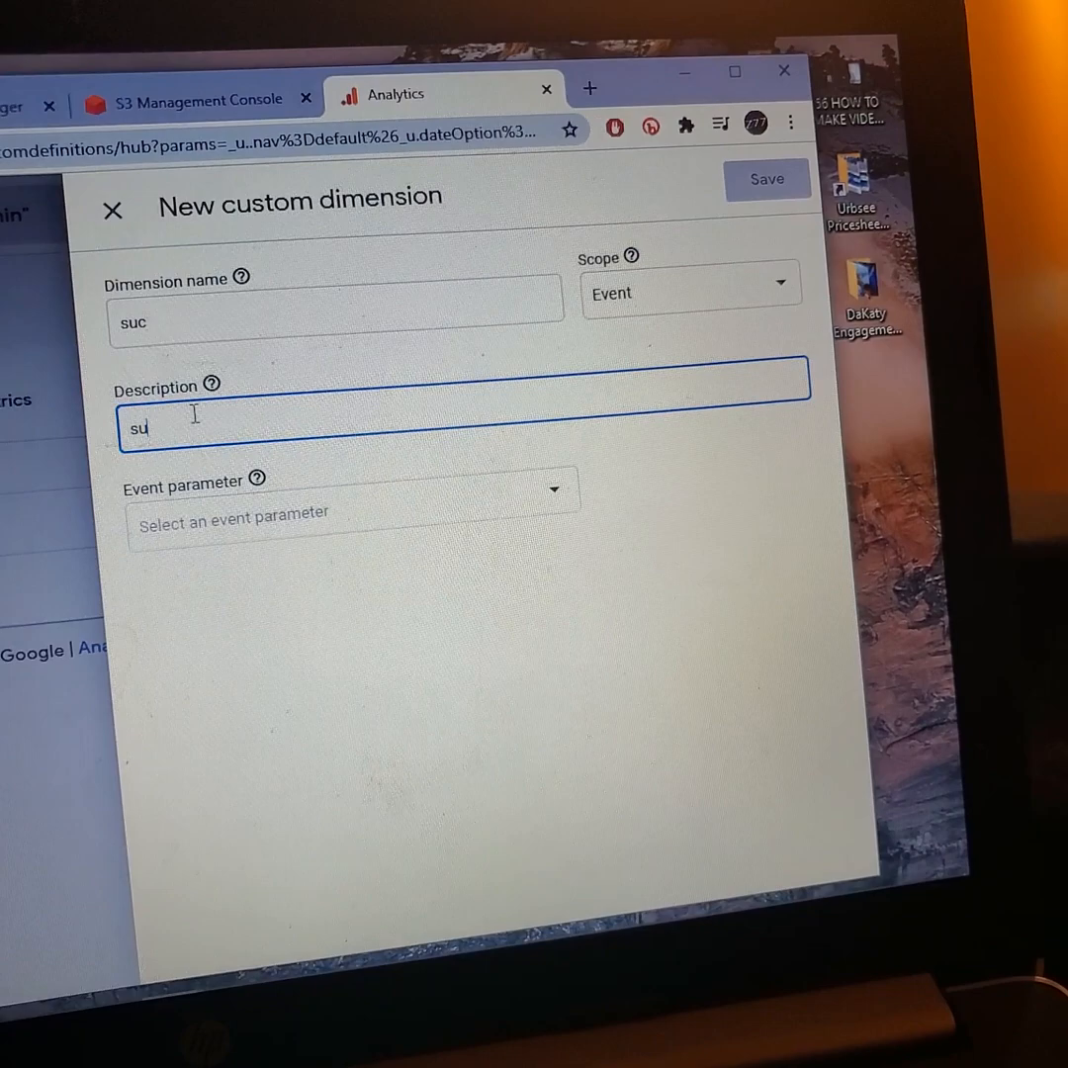
pyautogui.write('c')
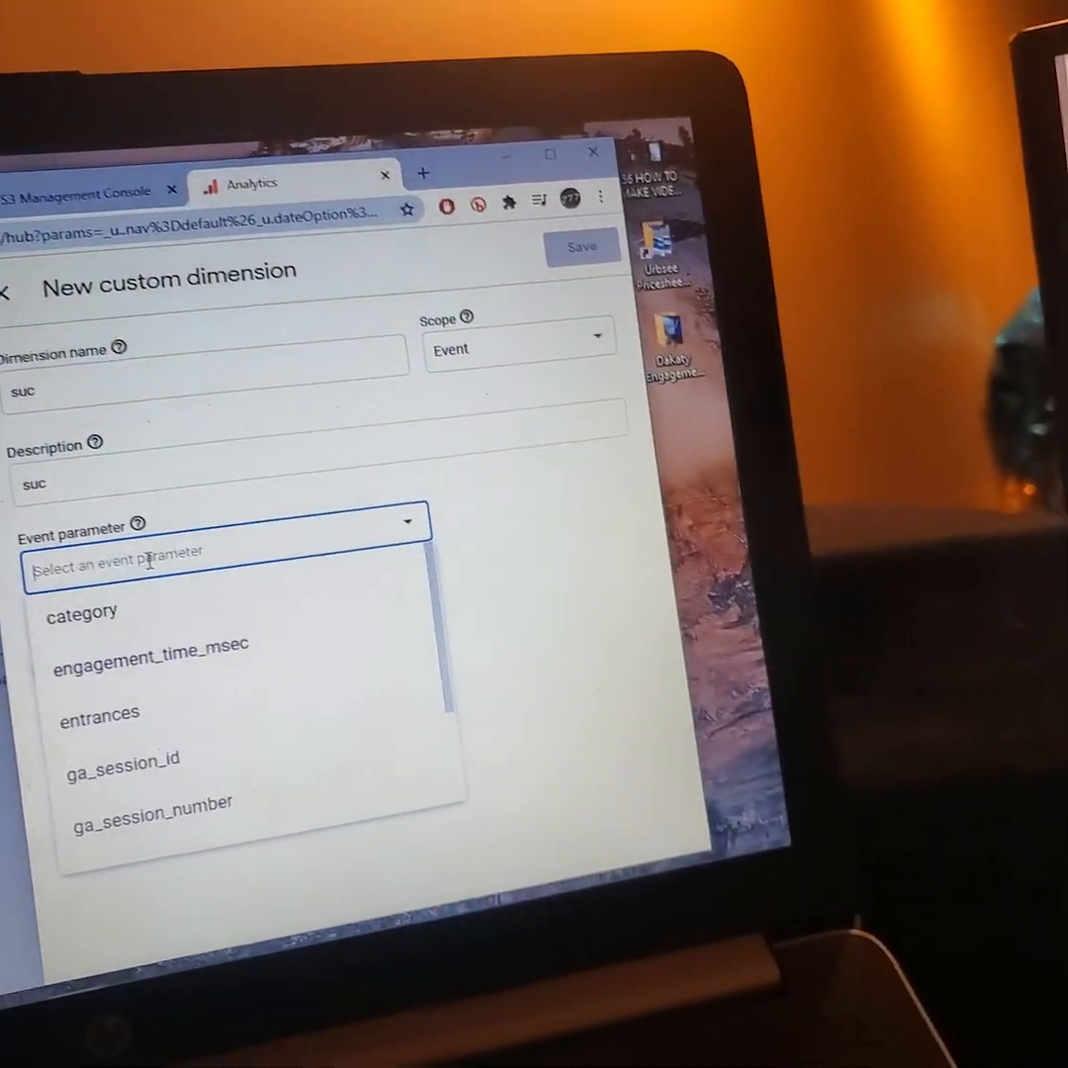
pyautogui.write('lab')
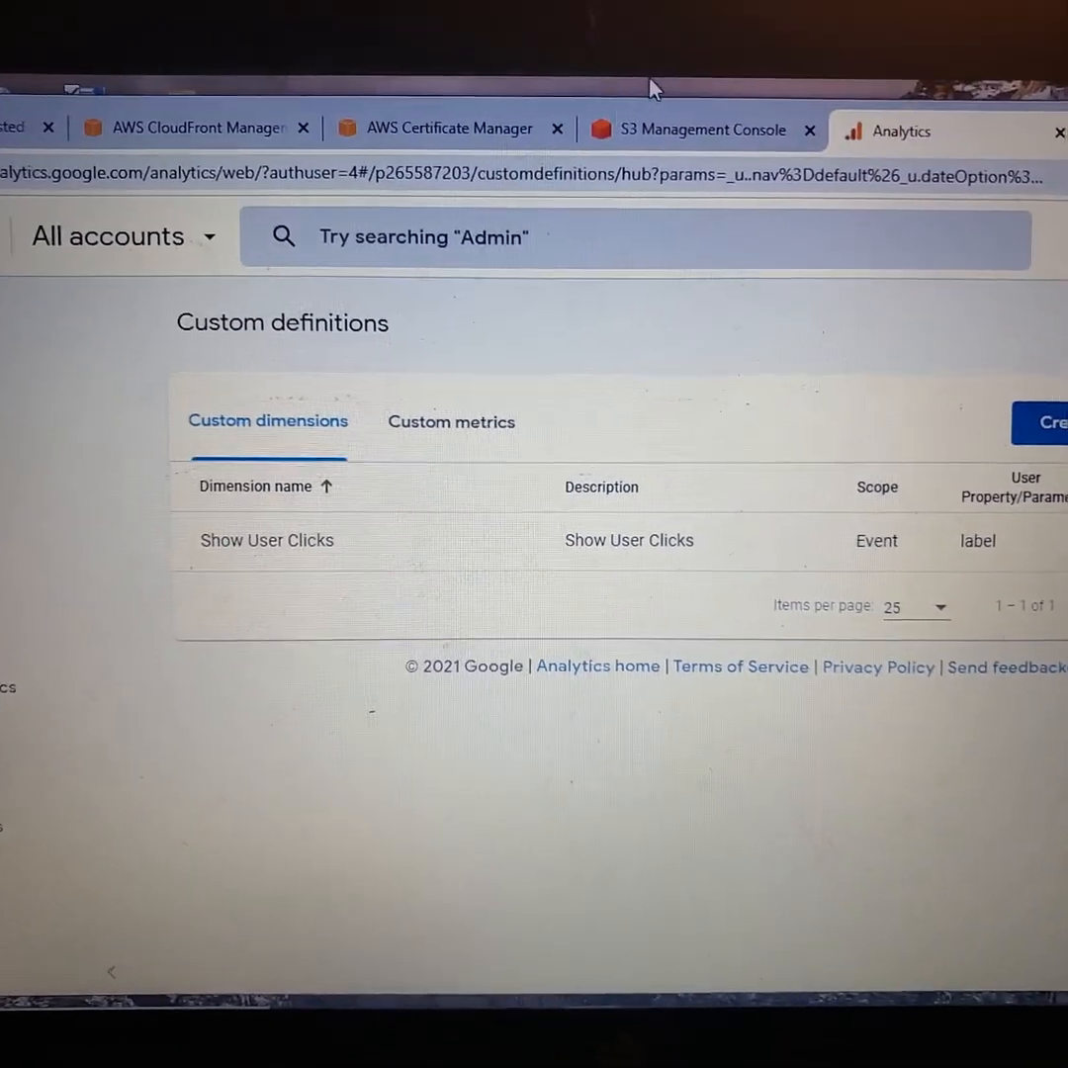
# Return to the ACM certificate request page and scroll toward Add domain names.
pyautogui.click(449, 129)
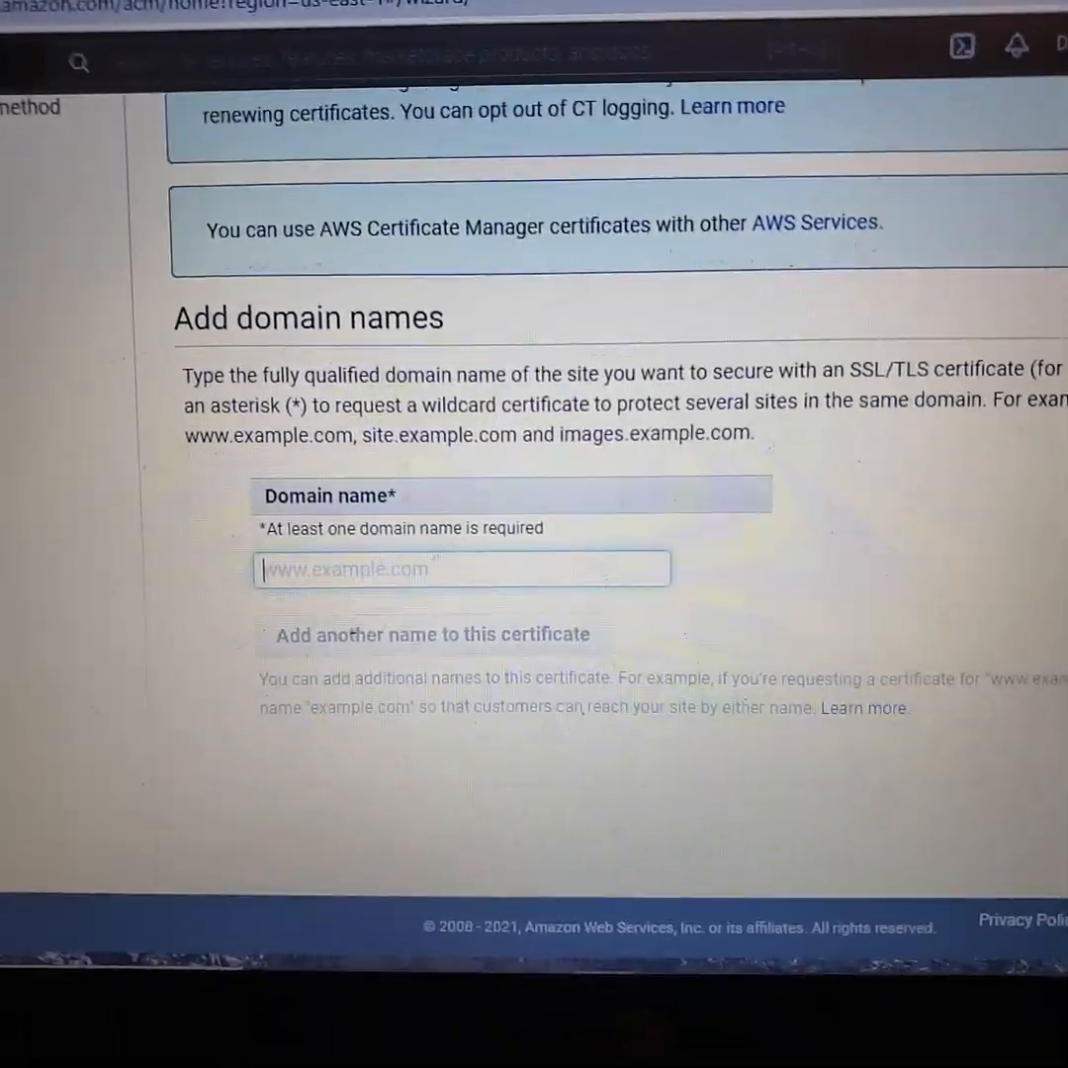
pyautogui.scroll(-3)
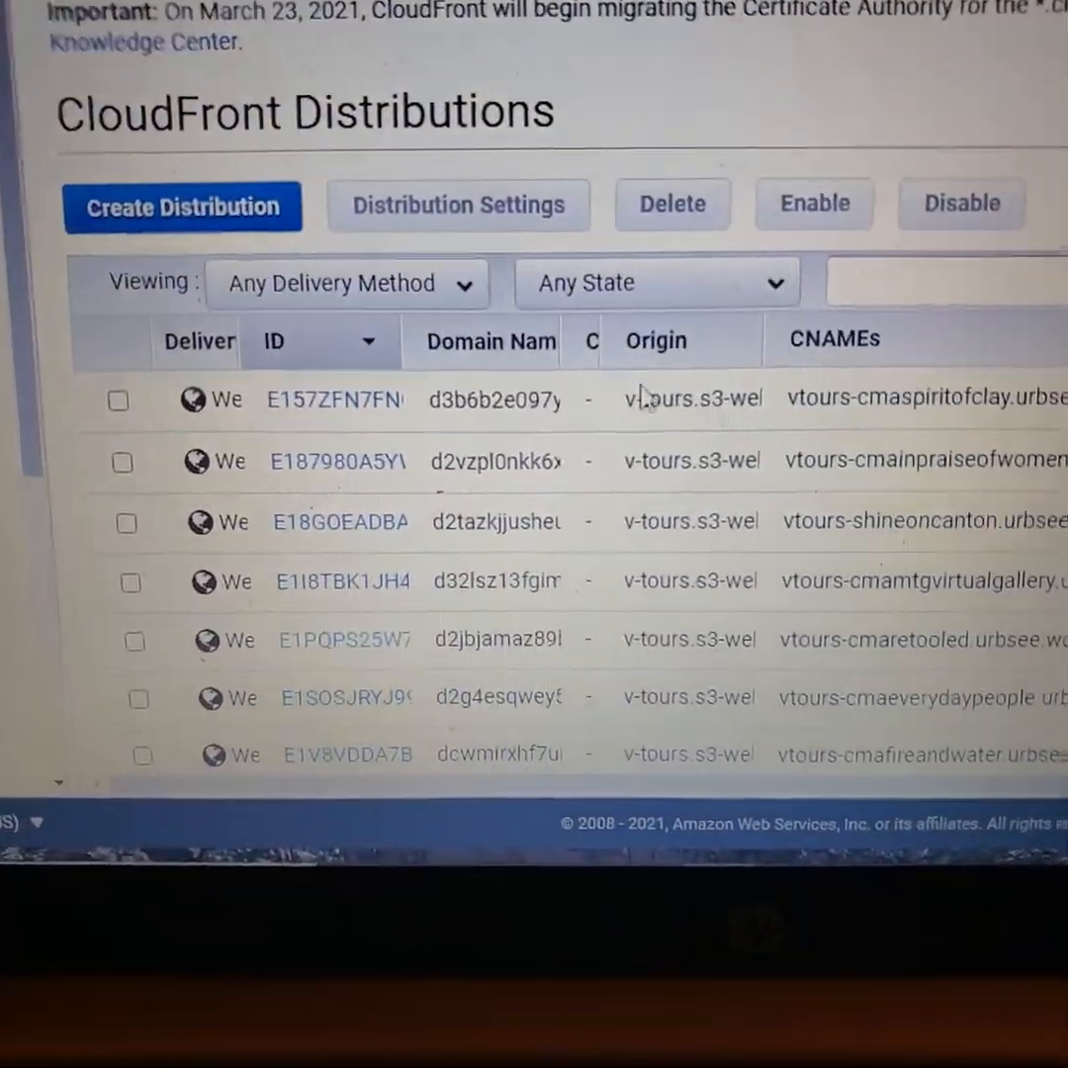
# Select the d1p56uhwgo5b45.cloudfront.net domain, check Route 53, then return to CloudFront distributions.
pyautogui.scroll(-3)
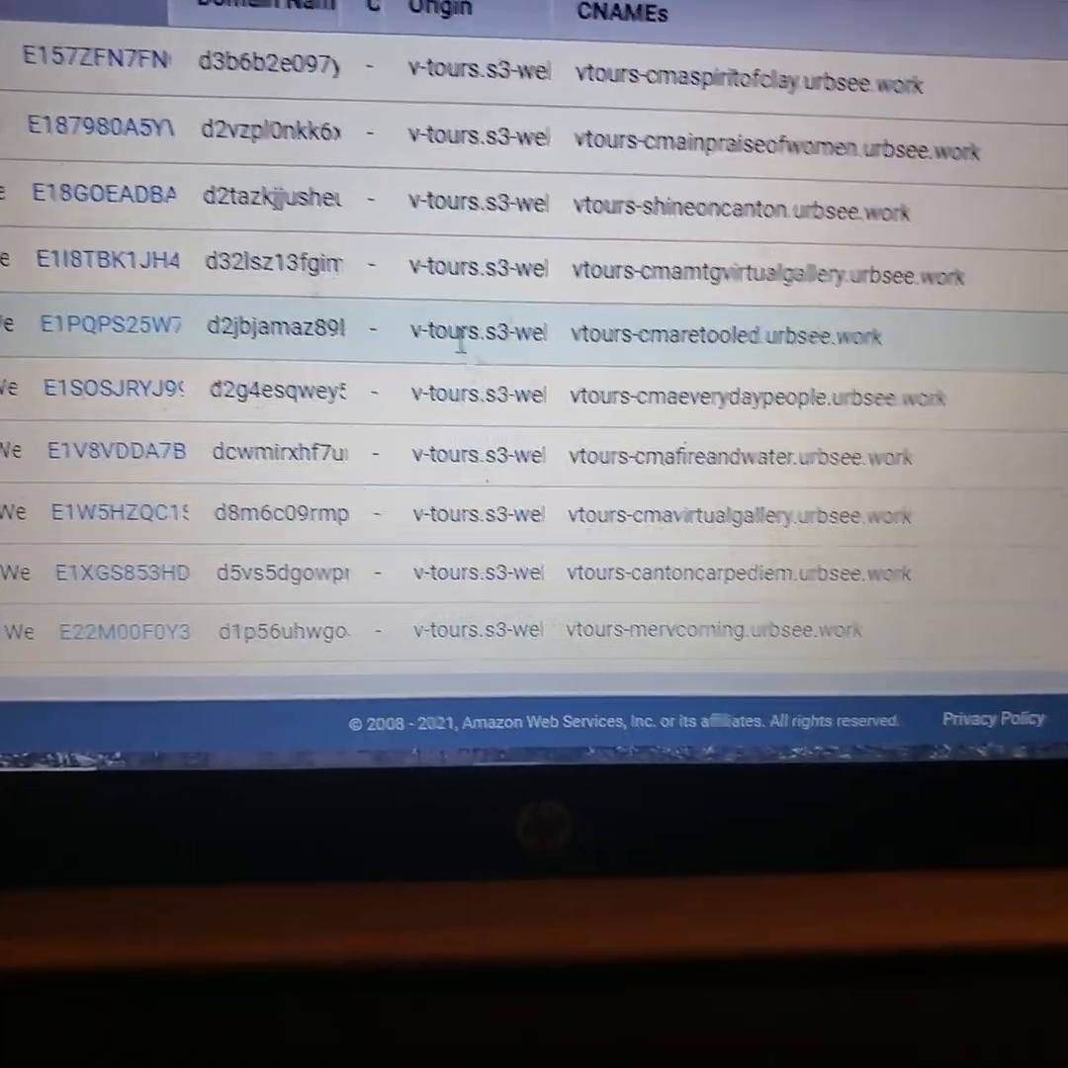
pyautogui.scroll(3)
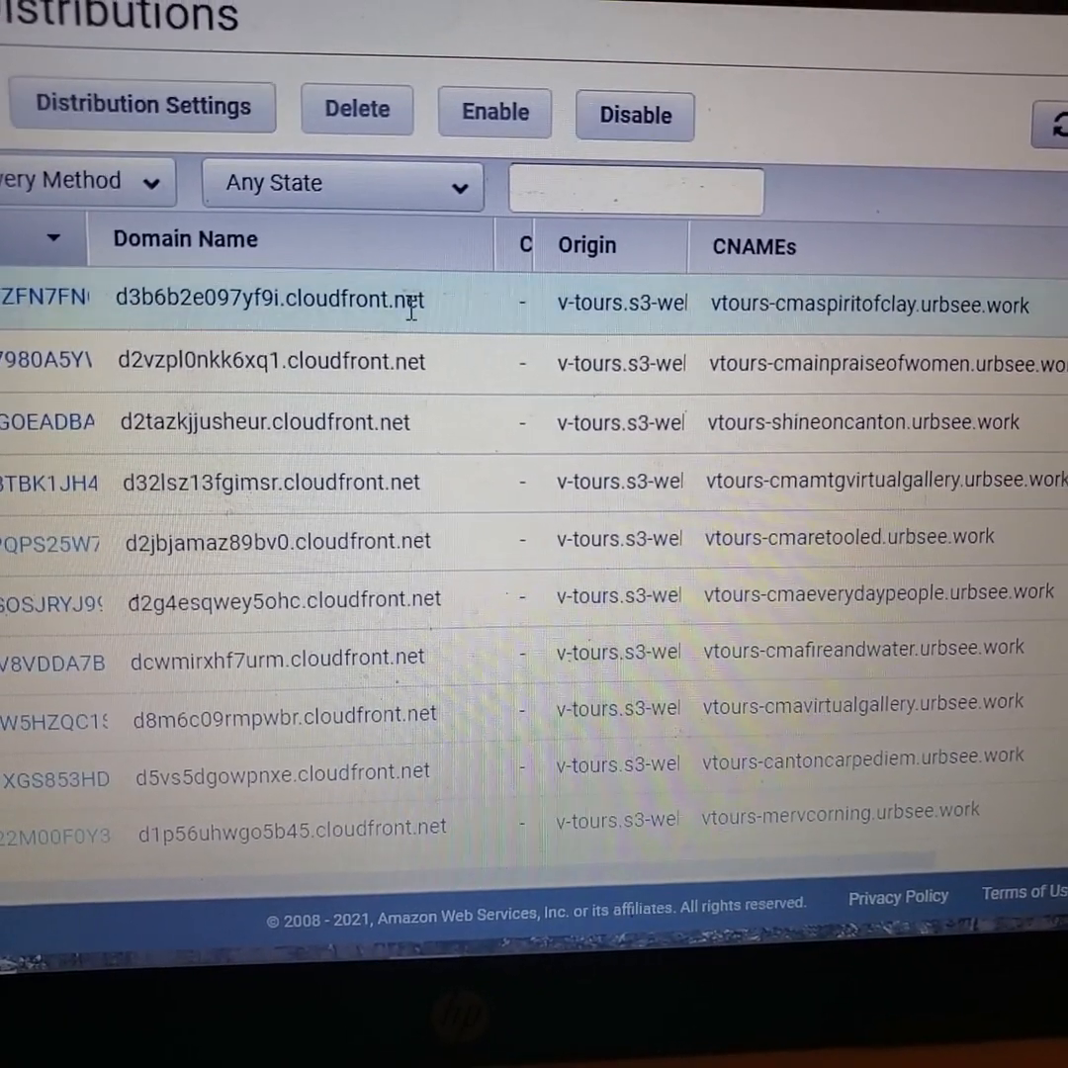
pyautogui.doubleClick(265, 300)
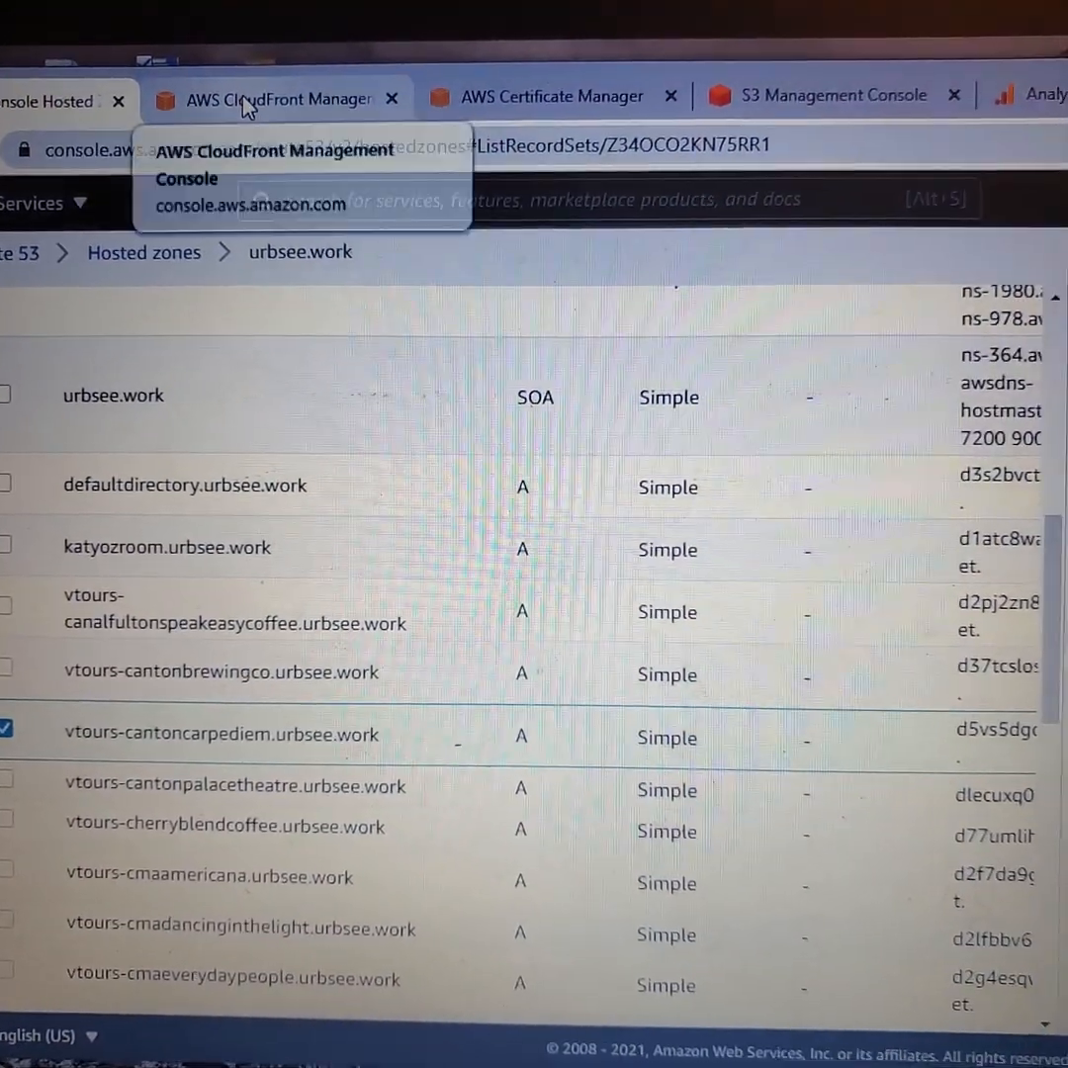
pyautogui.click(276, 96)
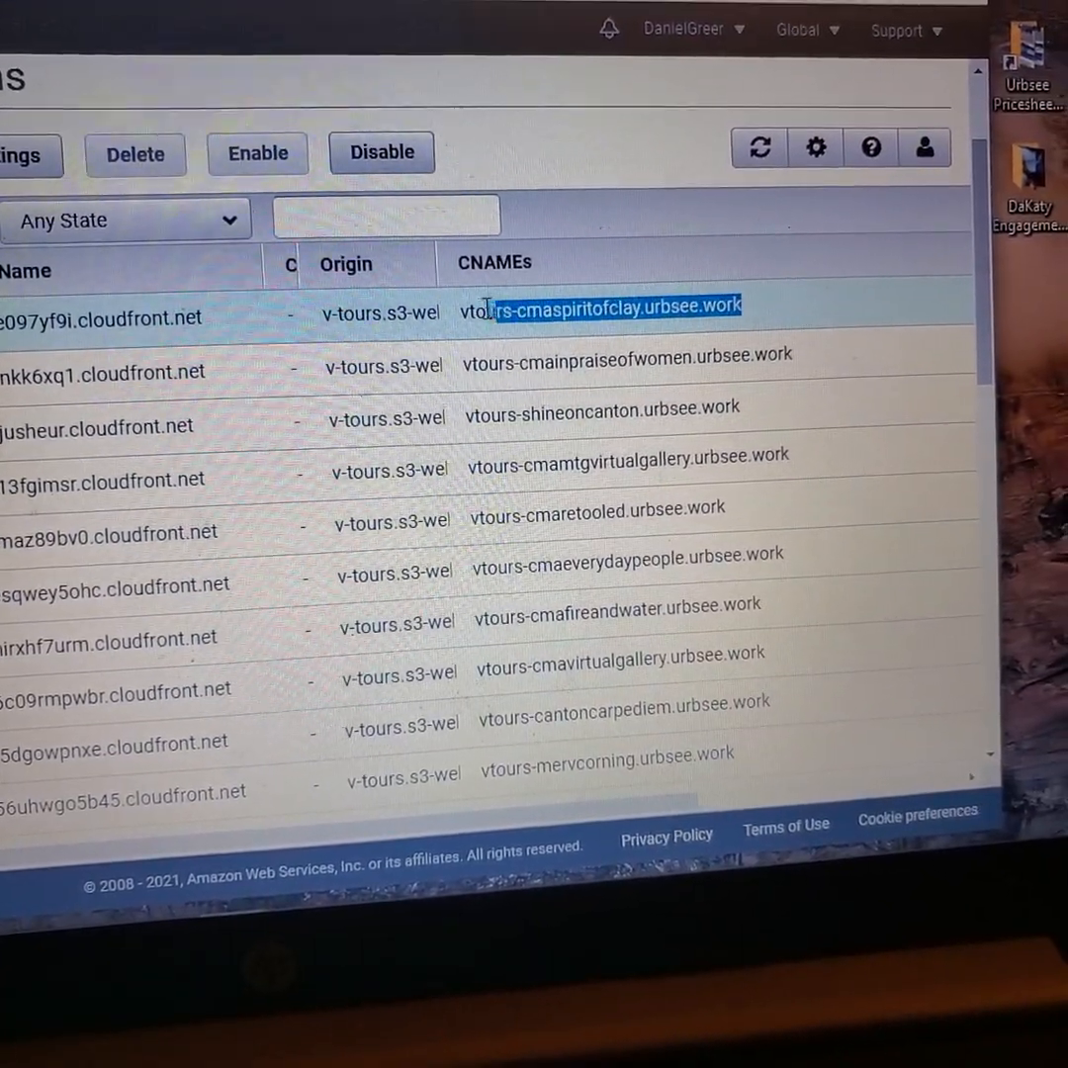
# Copy the vtours-cmaspiritofclay.urbsee.work CNAME from the distributions list.
pyautogui.rightClick(598, 307)
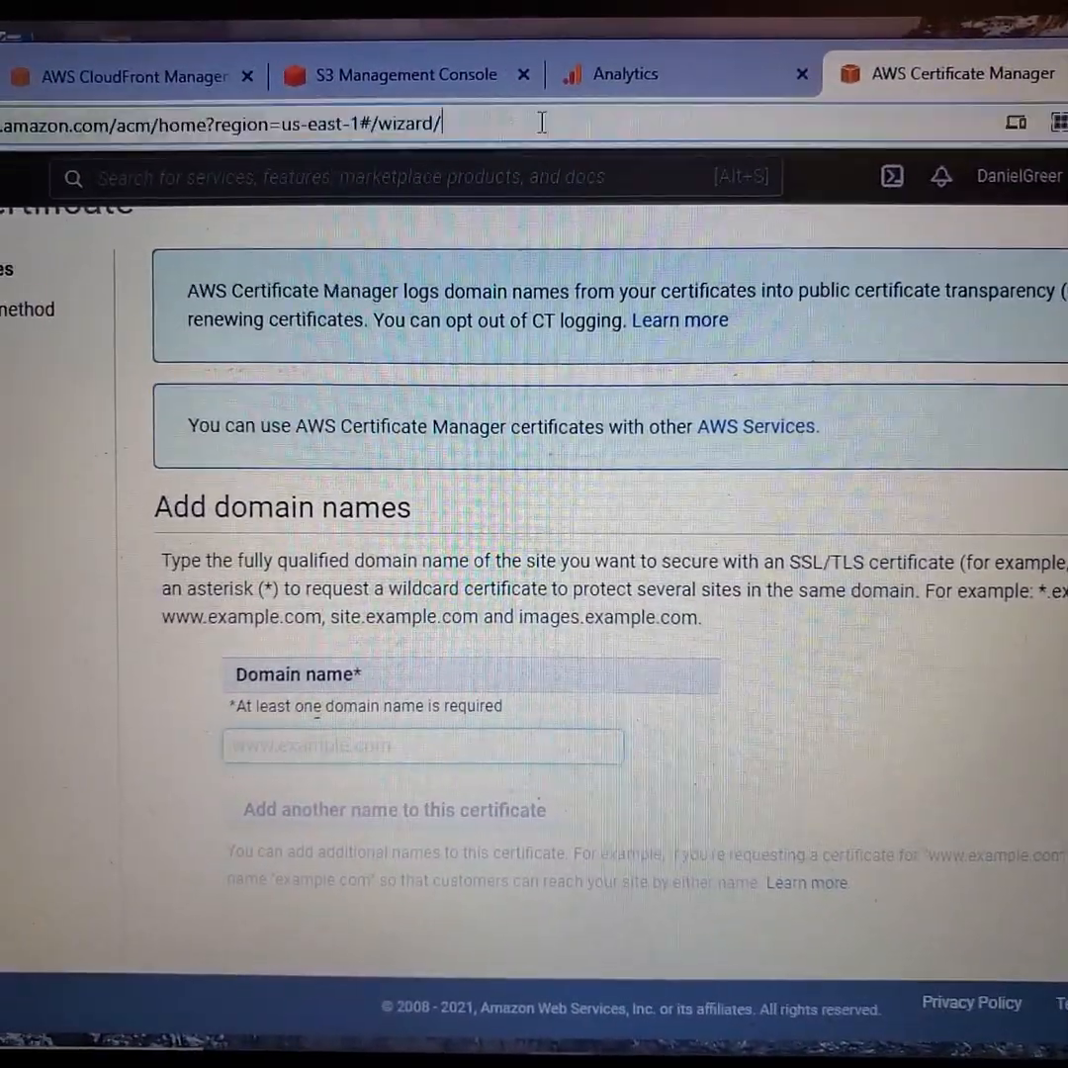
# Paste vtours-cmaspiritofclay.urbsee.work into the address bar, view the tour, then return to CloudFront.
pyautogui.rightClick(227, 122)
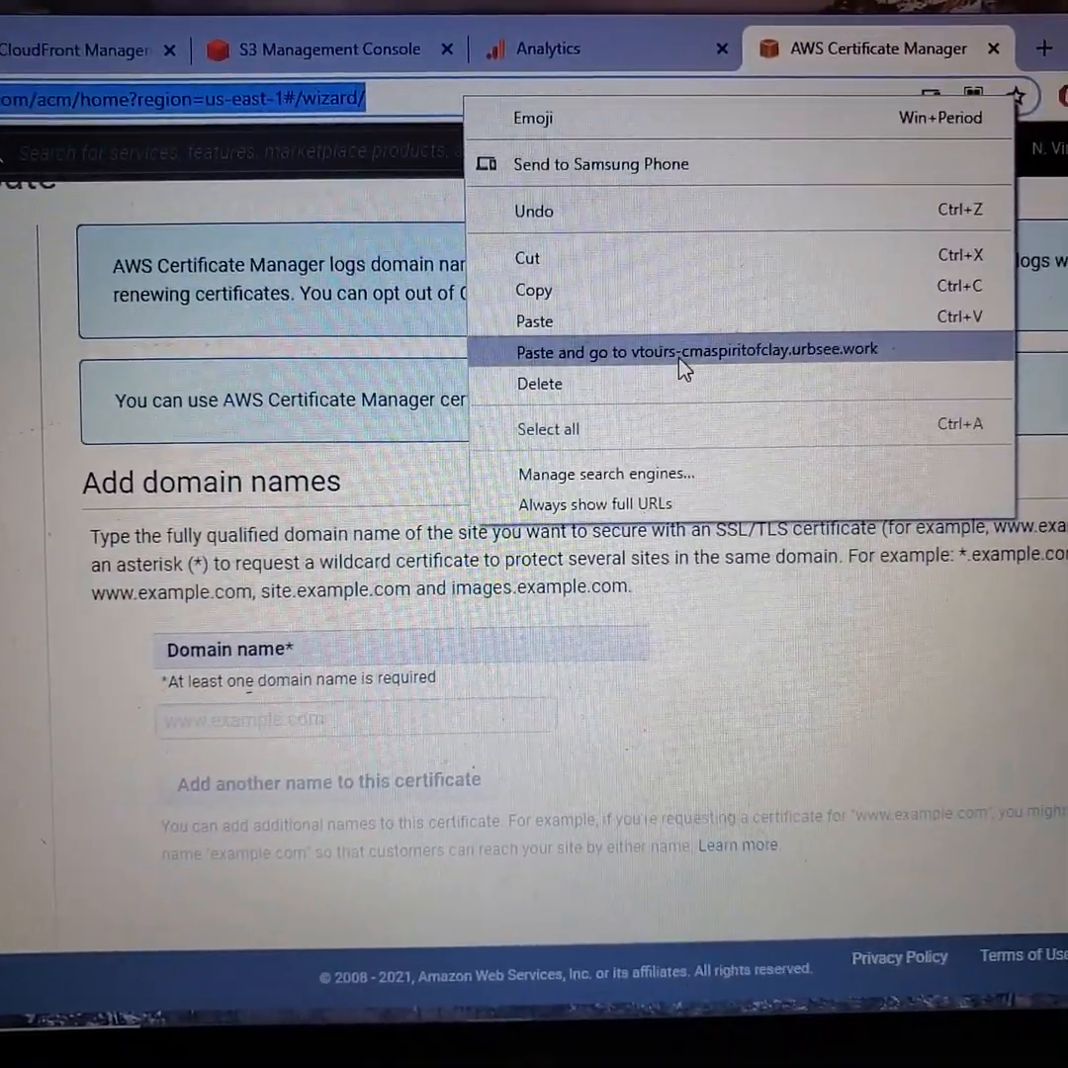
pyautogui.click(696, 350)
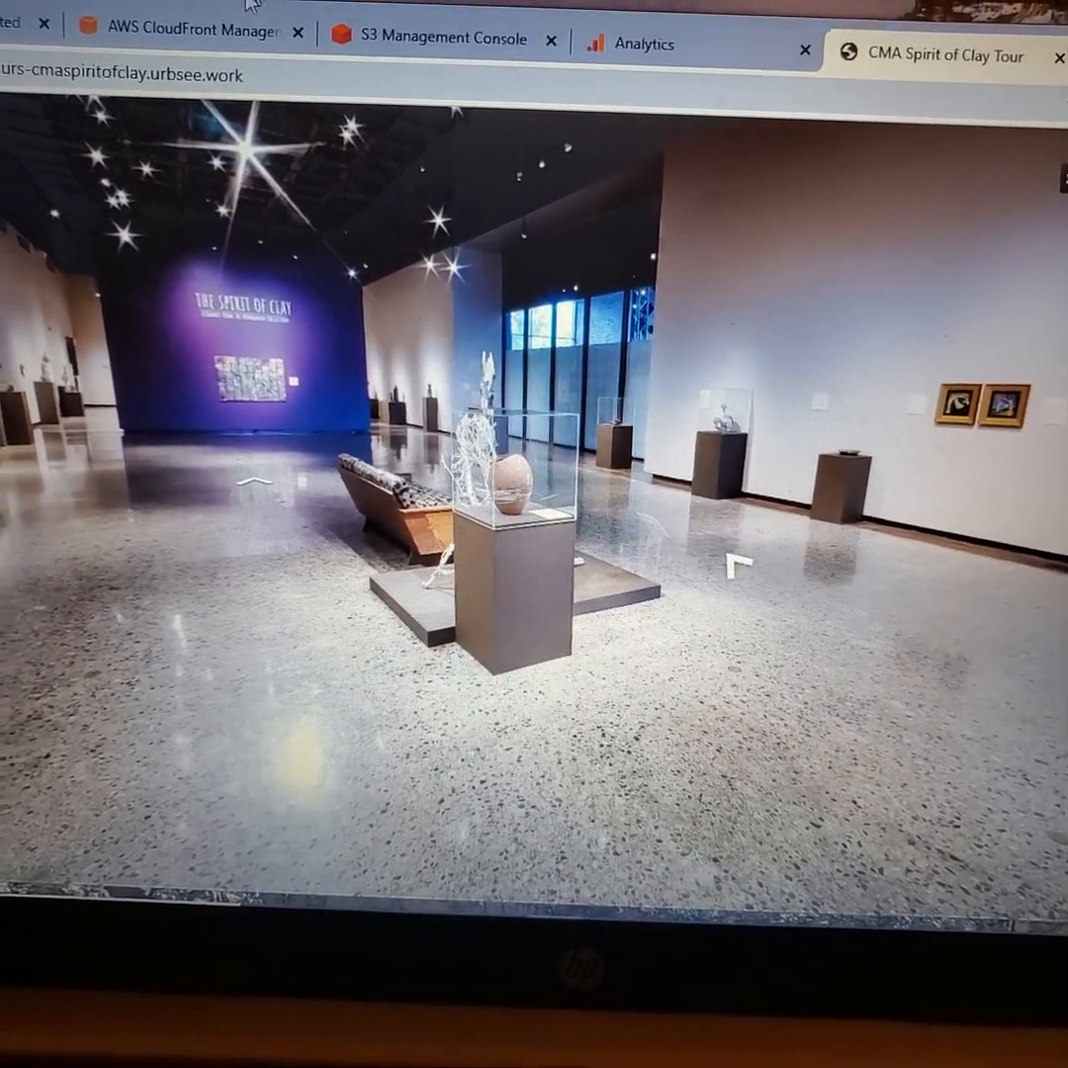
pyautogui.click(177, 30)
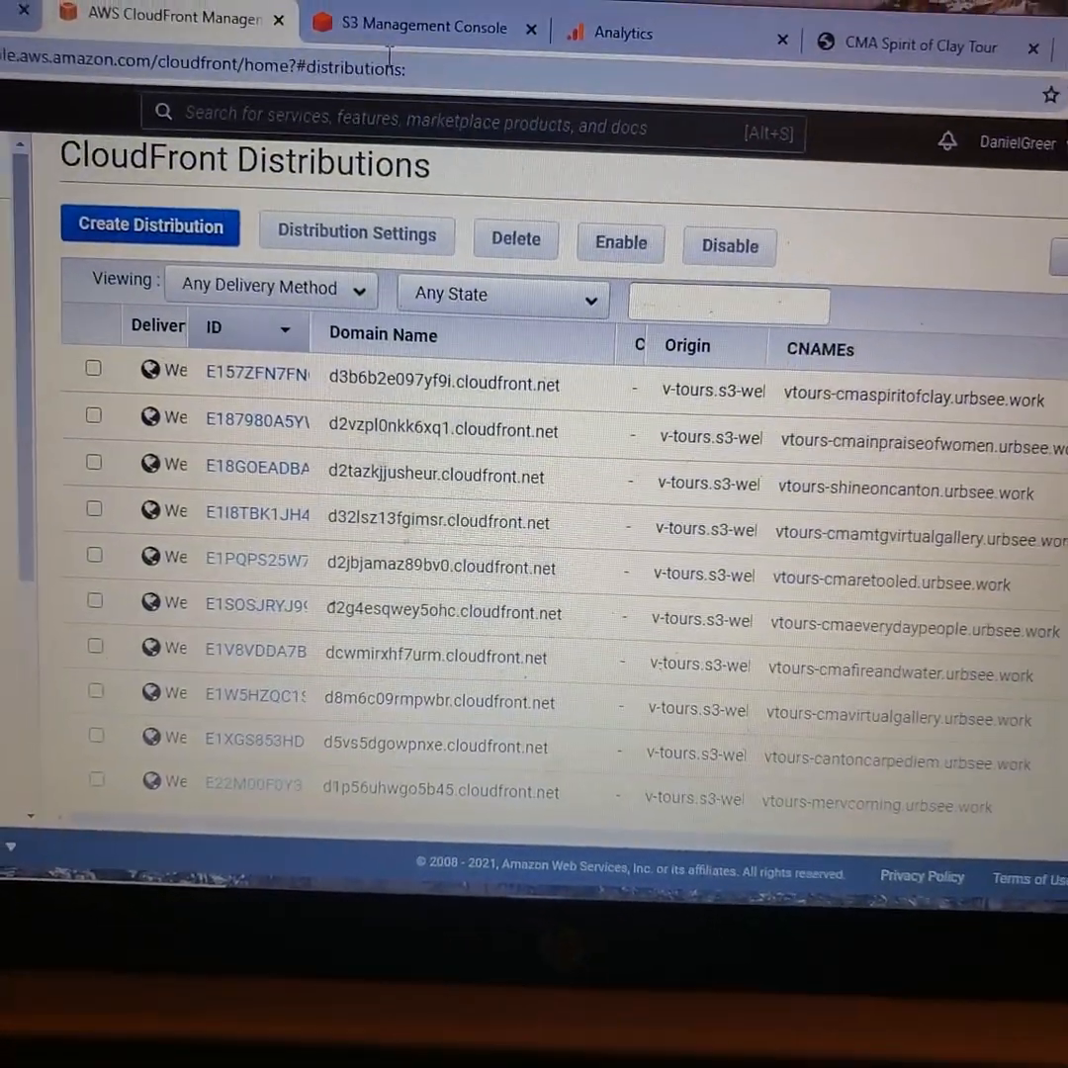